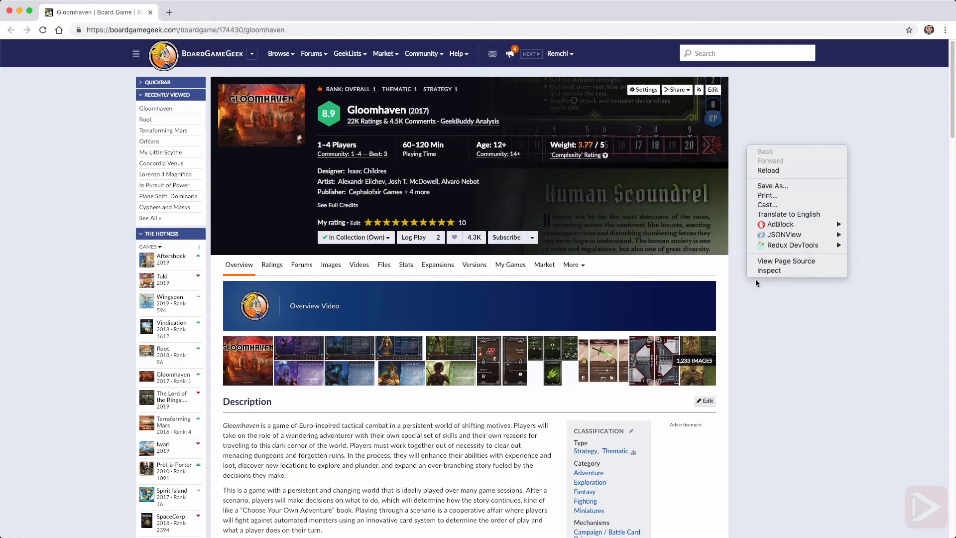
Step: View the Gloomhaven page source and scroll to the GEEK.geekitemPreload script
left_click(786, 261)
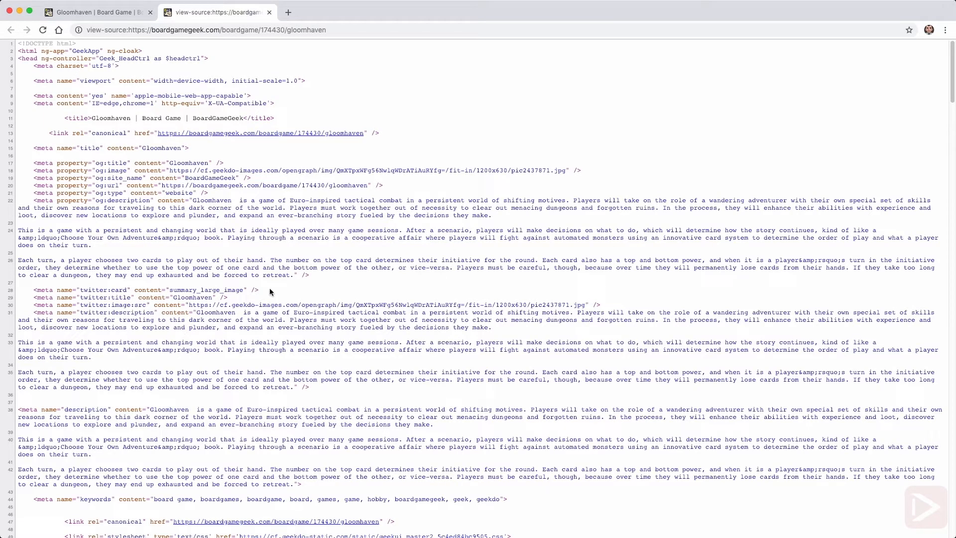
left_click(98, 12)
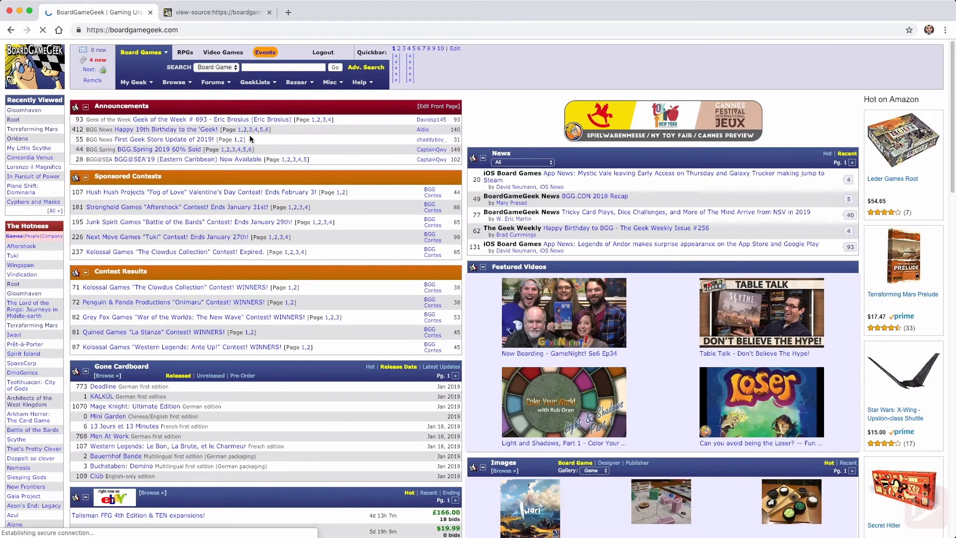
left_click(24, 110)
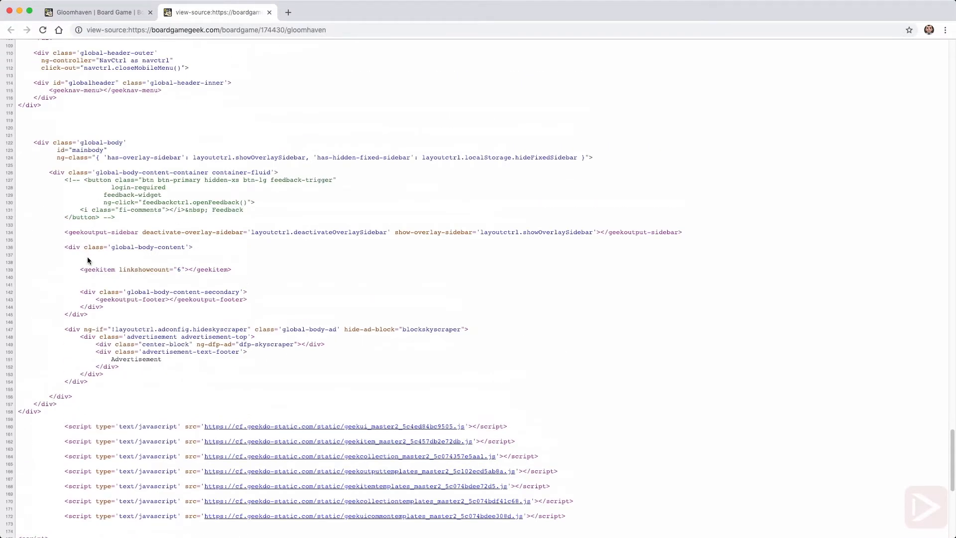
left_click(98, 12)
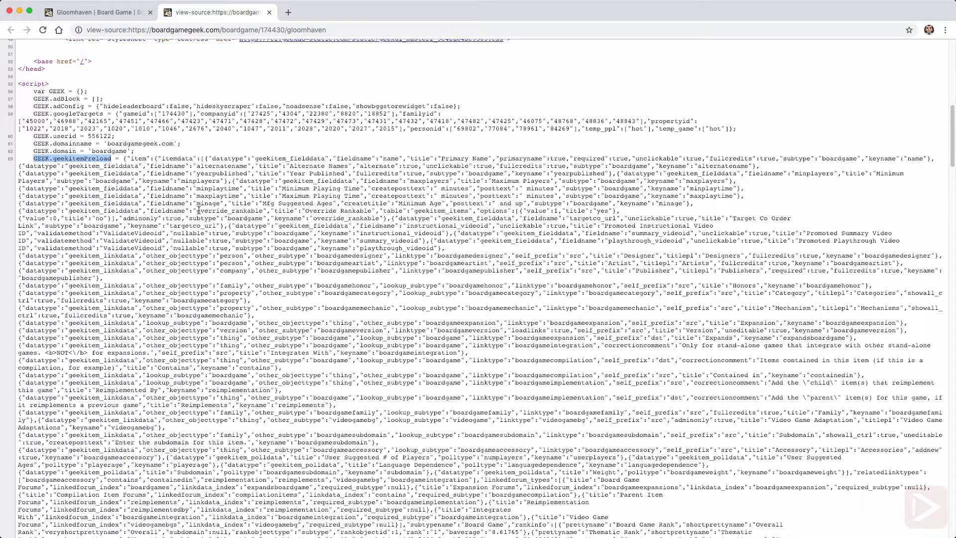
scroll("down", 3)
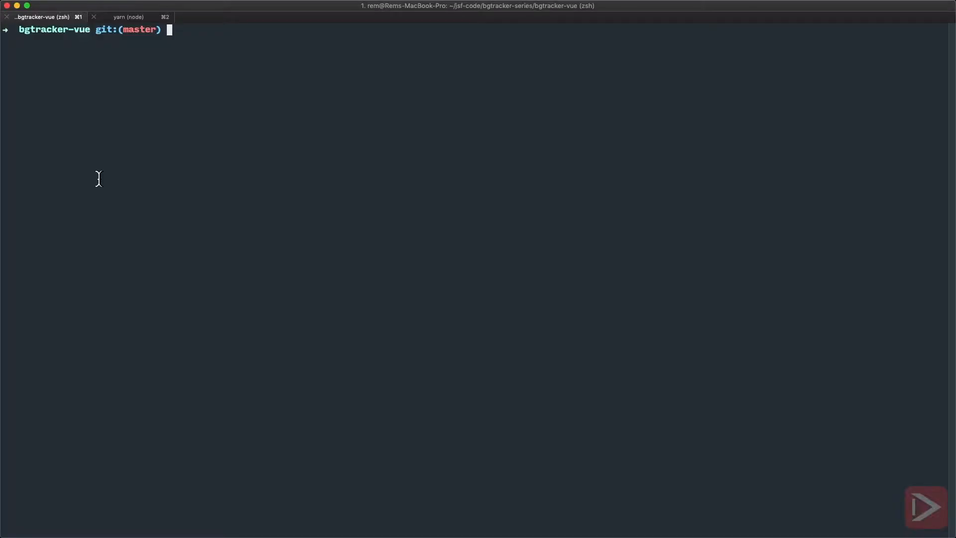
Step: Create a scraper folder, initialise it with yarn, and install axios and cheerio
type("cd ..")
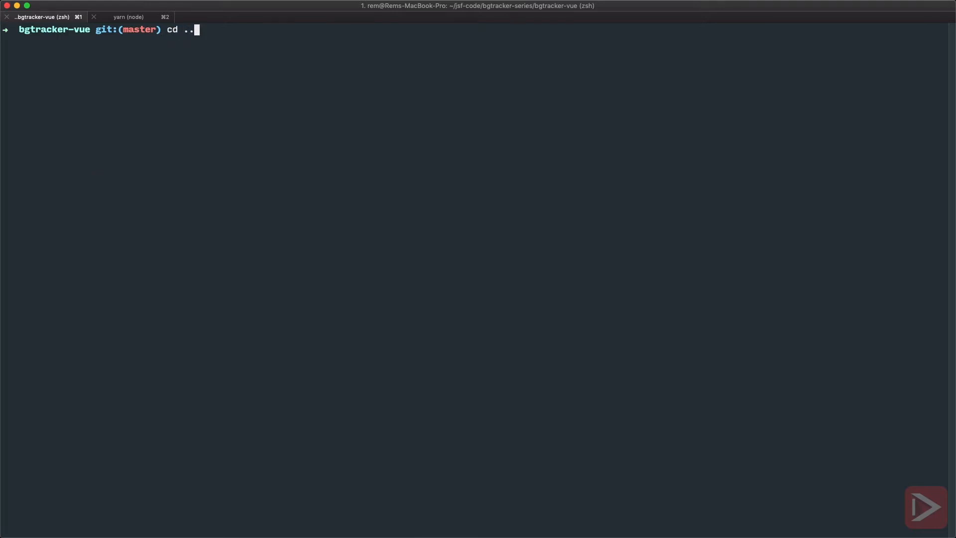
type("ls")
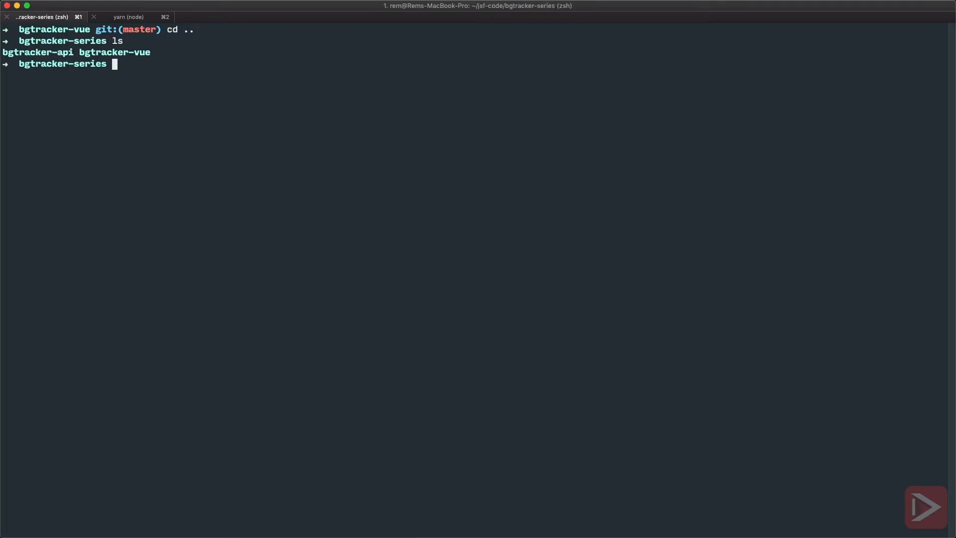
type("m")
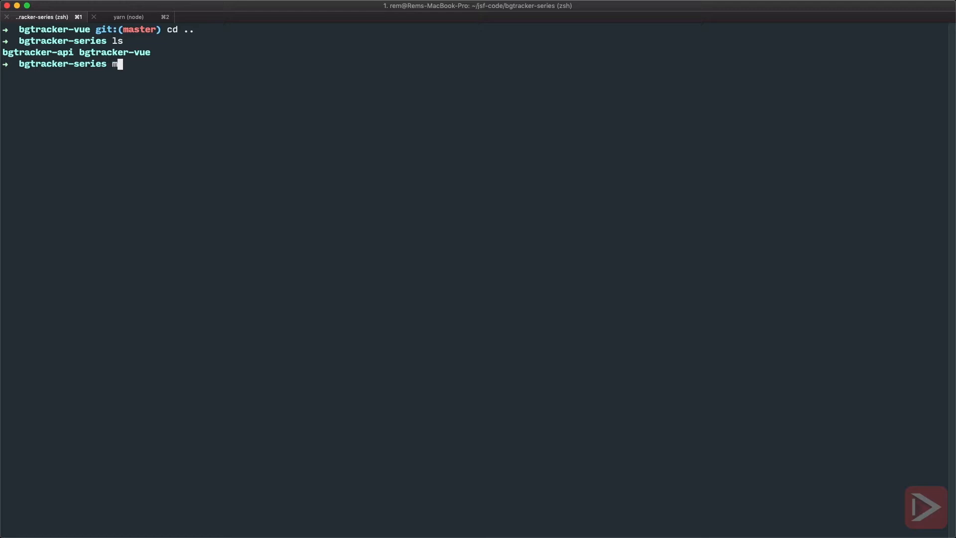
type("kdir scraper")
type("cd")
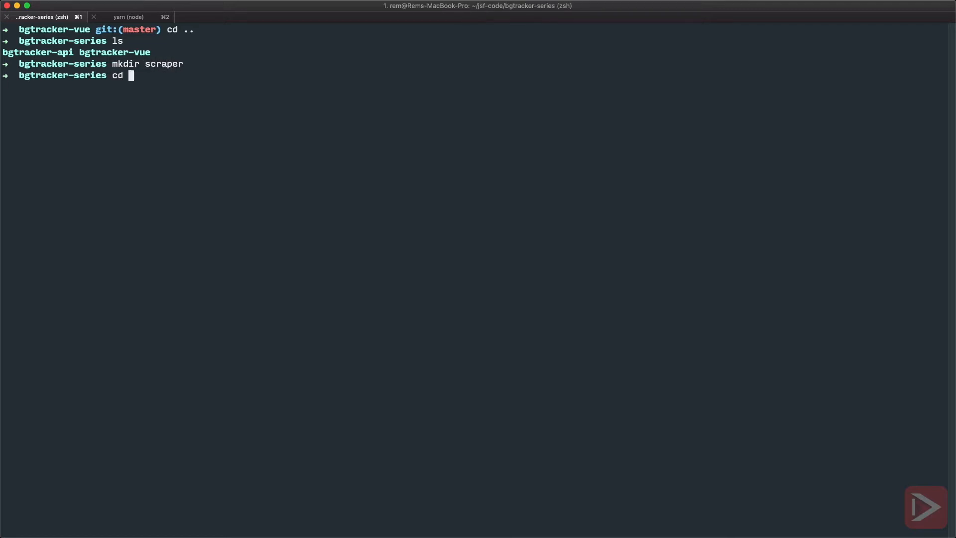
type("ya")
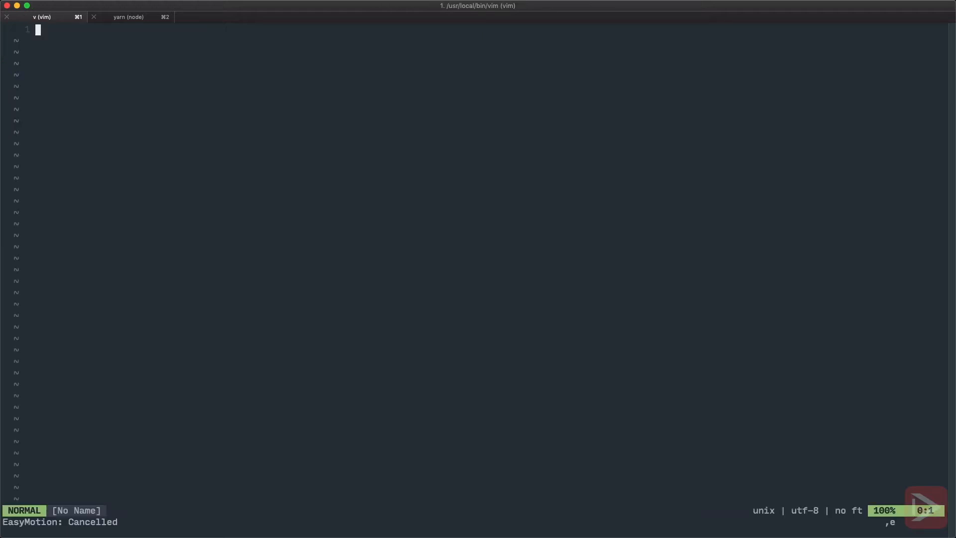
type(":e /Users/rem/jsf-code/bgtracker-series/scraper/sc")
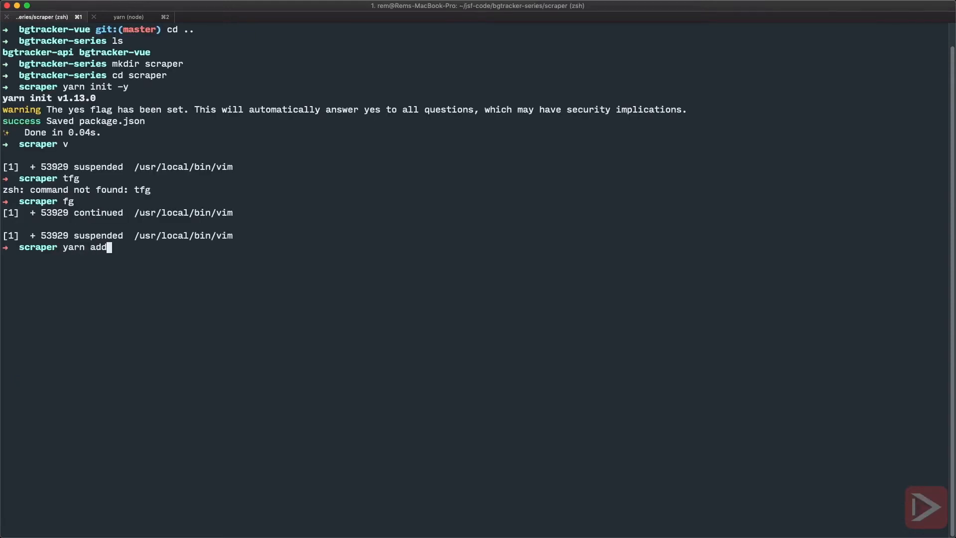
type("axios cheerio")
type("fg")
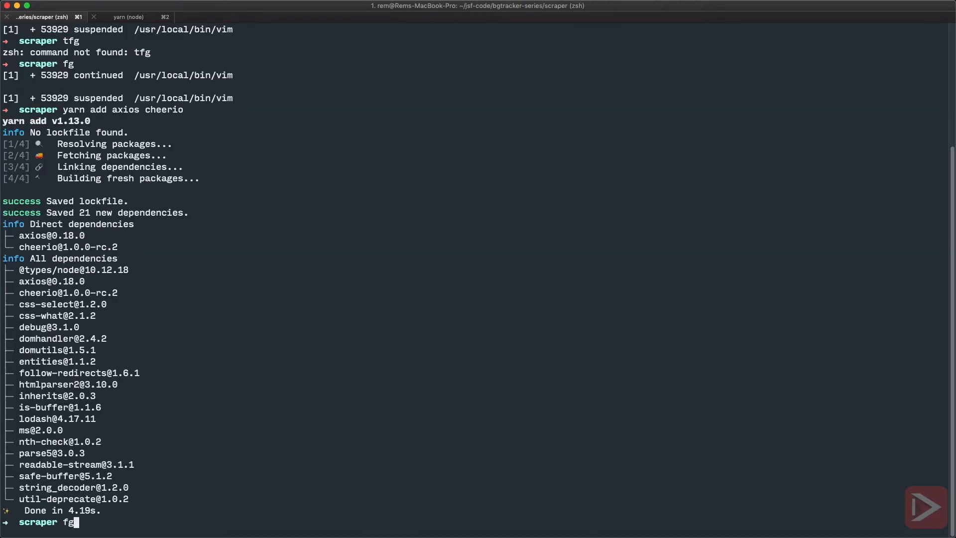
Step: Resume Vim and write the axios and cheerio requires, the gloom URL constant, and async run()
key("enter")
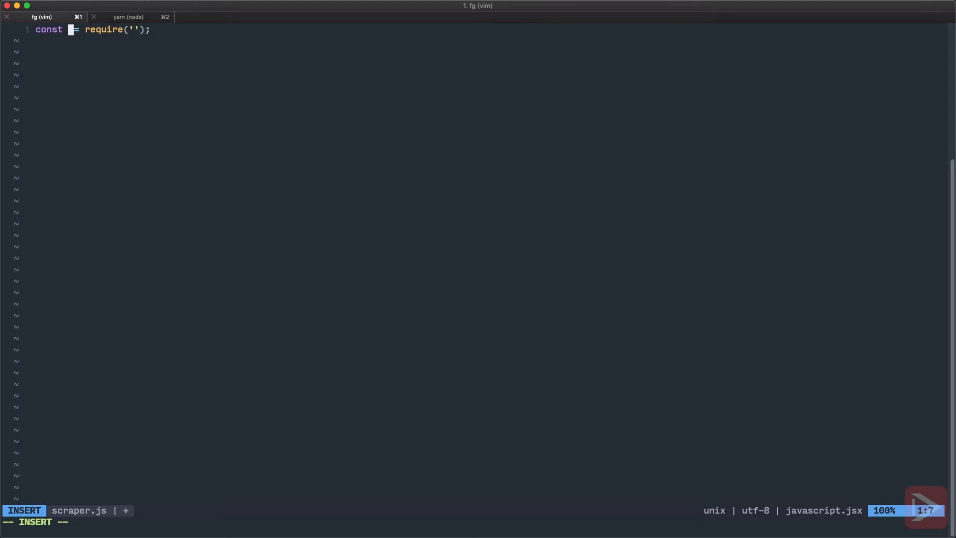
type("axios")
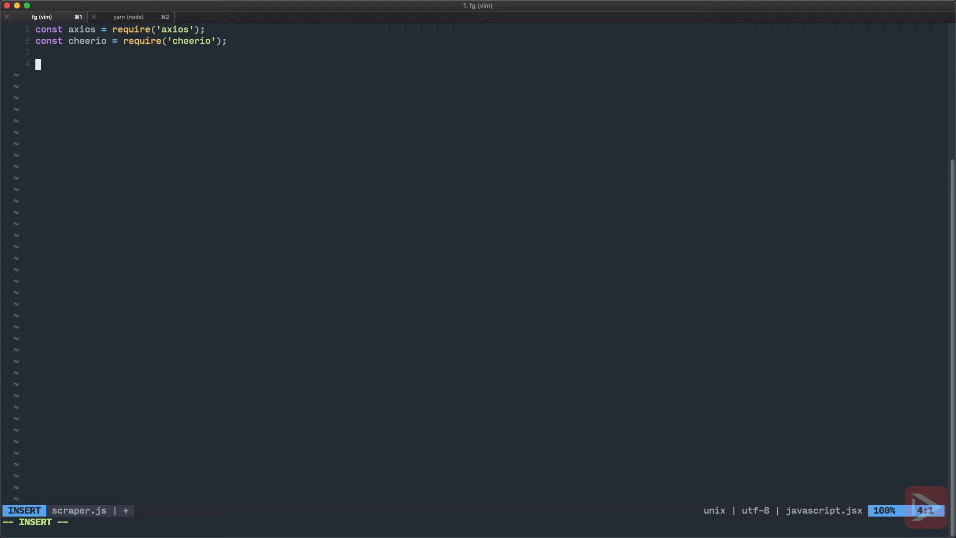
type("const glloom =")
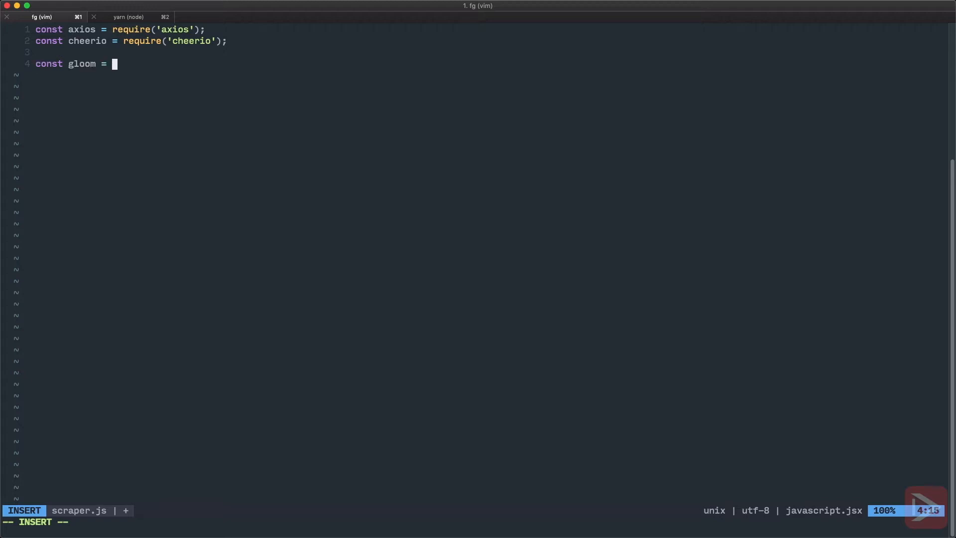
type("\"\";")
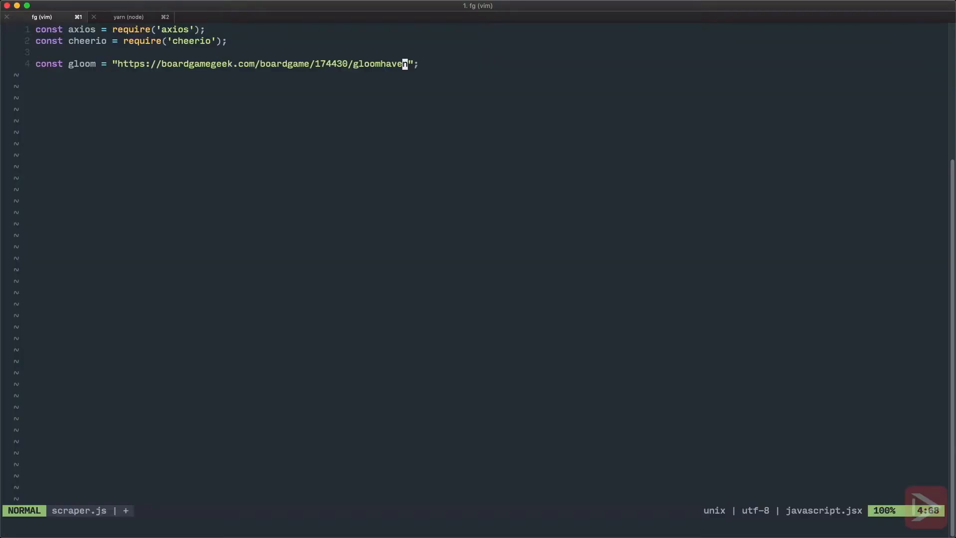
type("a")
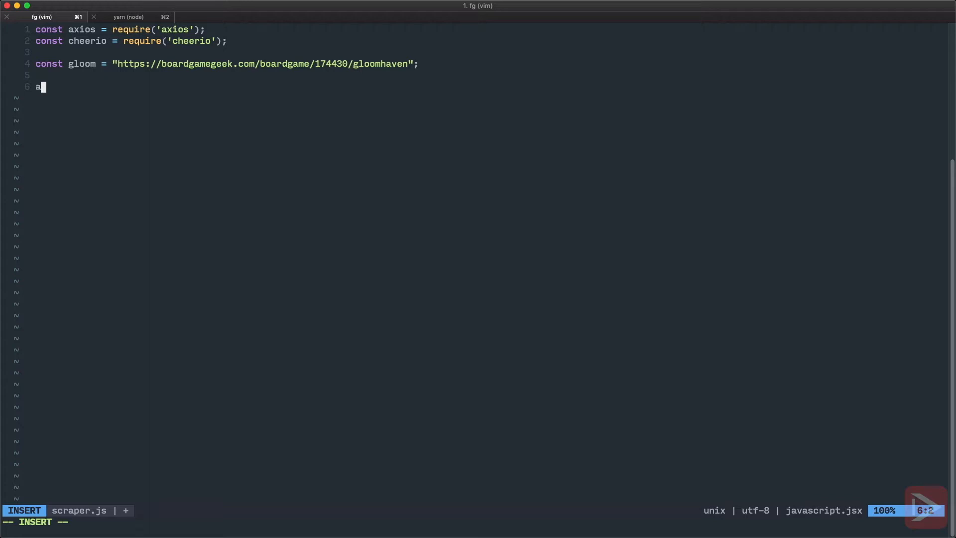
type("sync function")
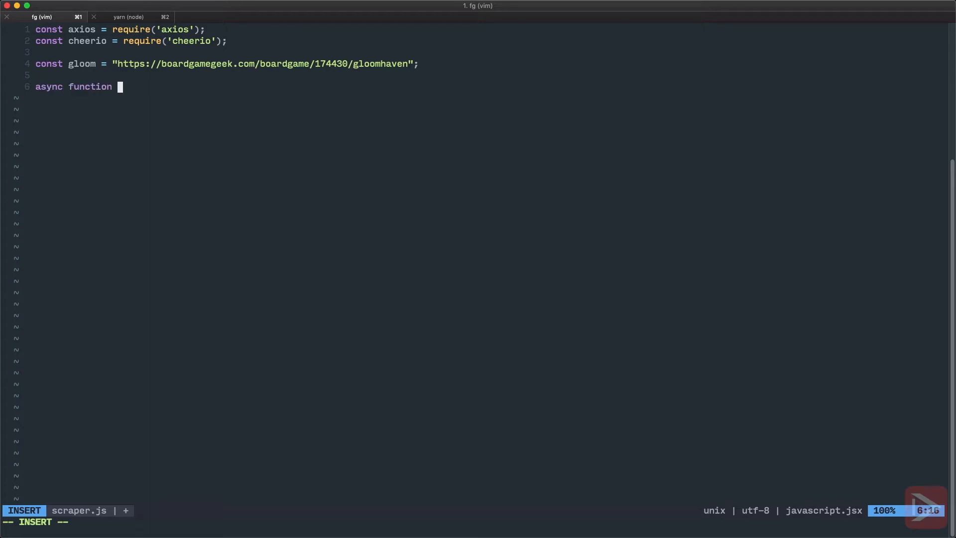
type("run() {")
type("run();")
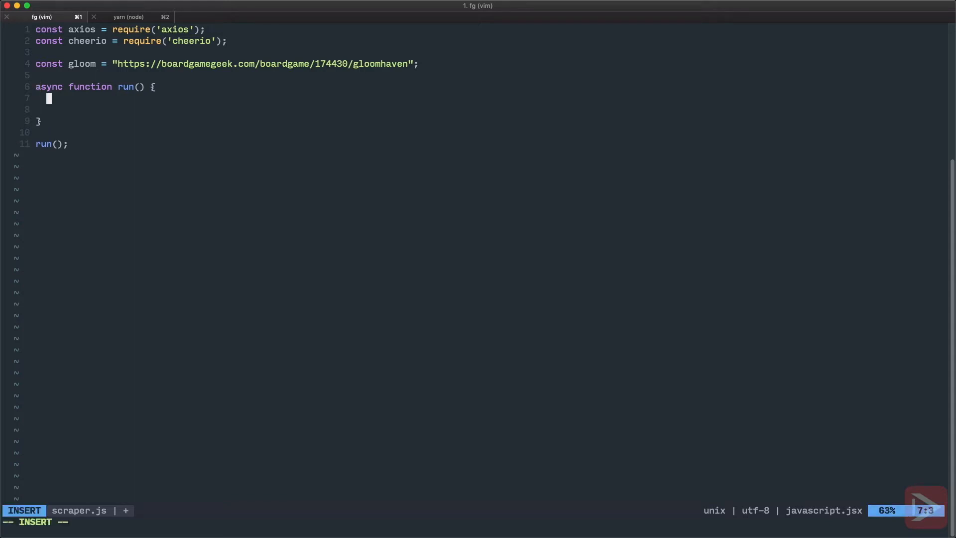
Step: Fetch the page inside run with const res = await axios.get(gloom)
type("const re")
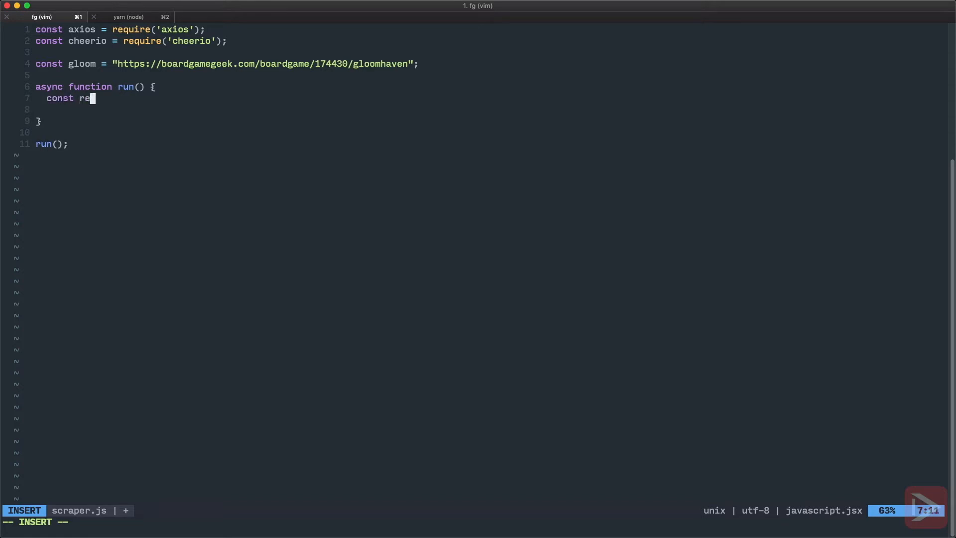
type("s = await")
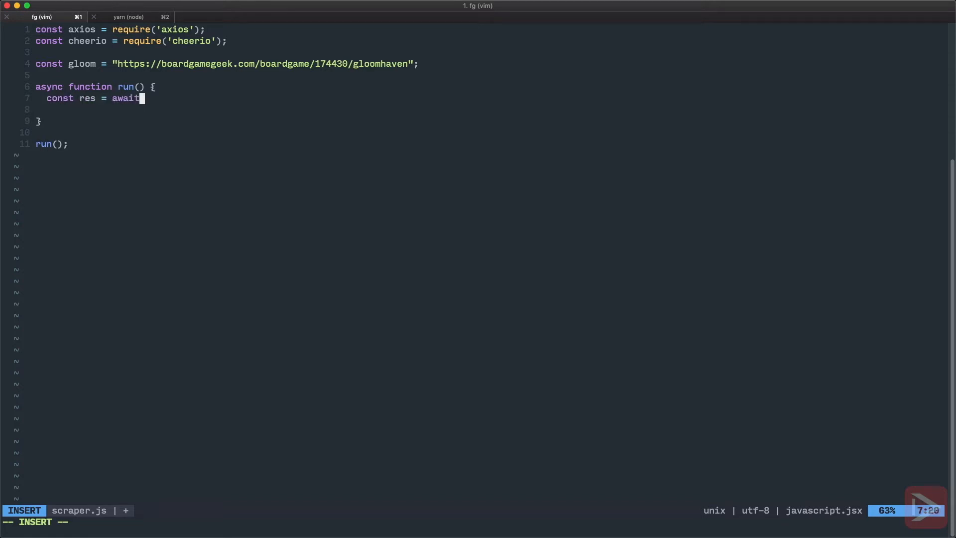
type("axios.get()")
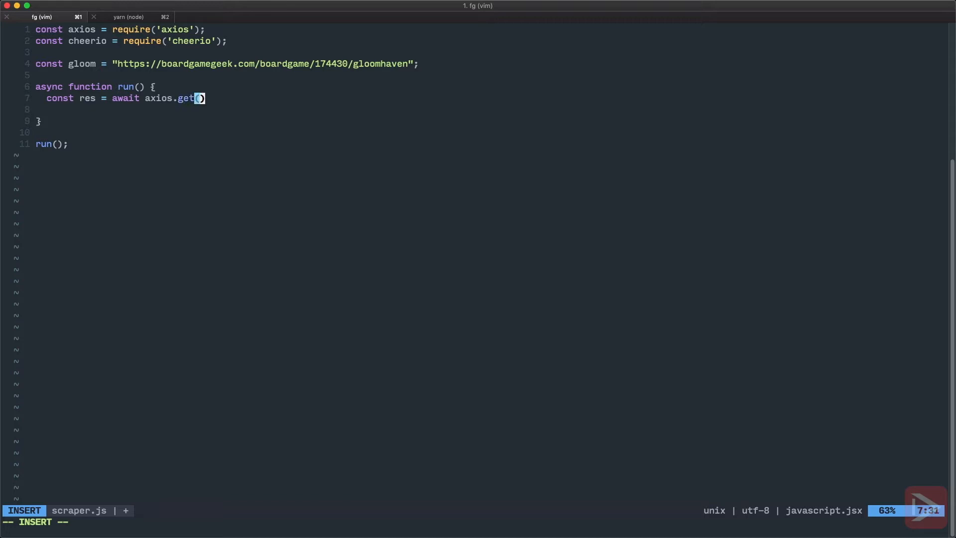
type("(gloom")
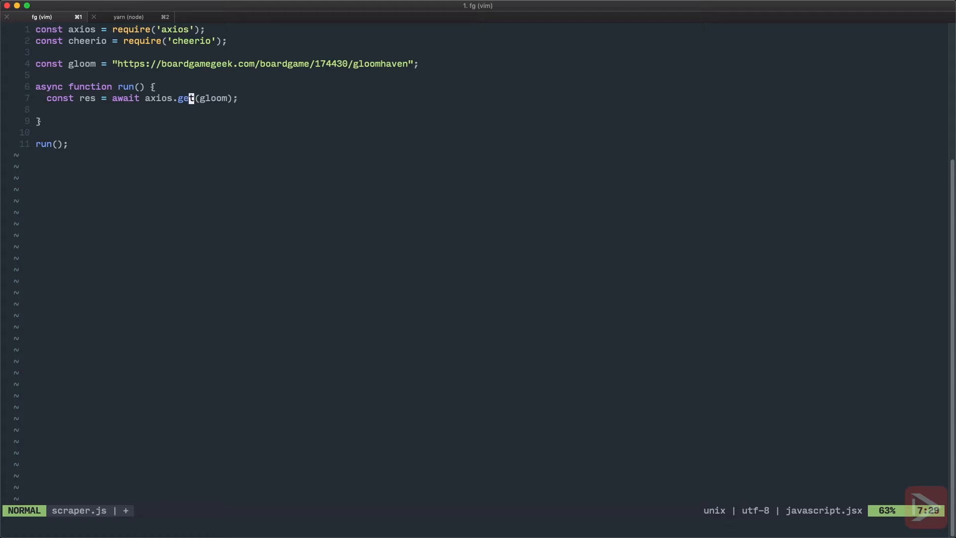
Step: Load res.data into cheerio as $ and declare let code;
type("const")
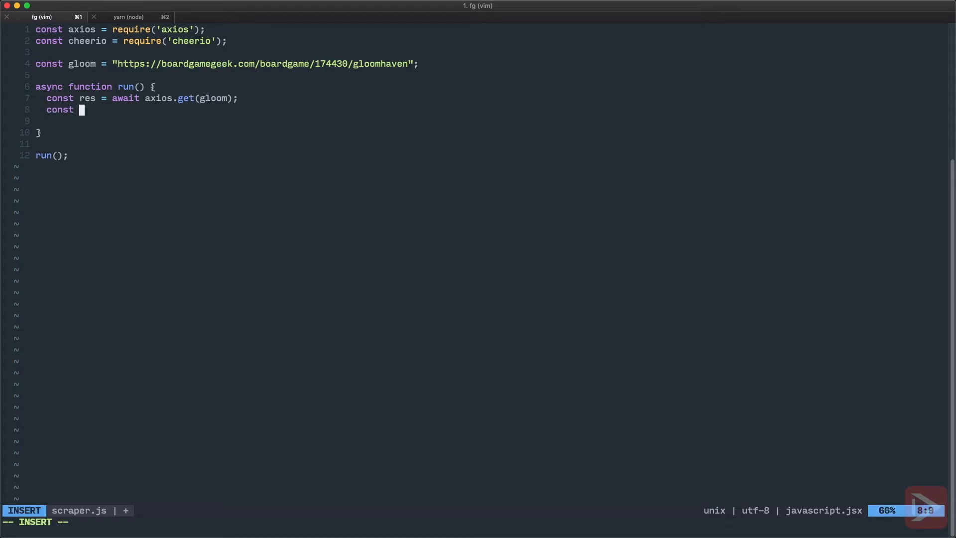
type("$")
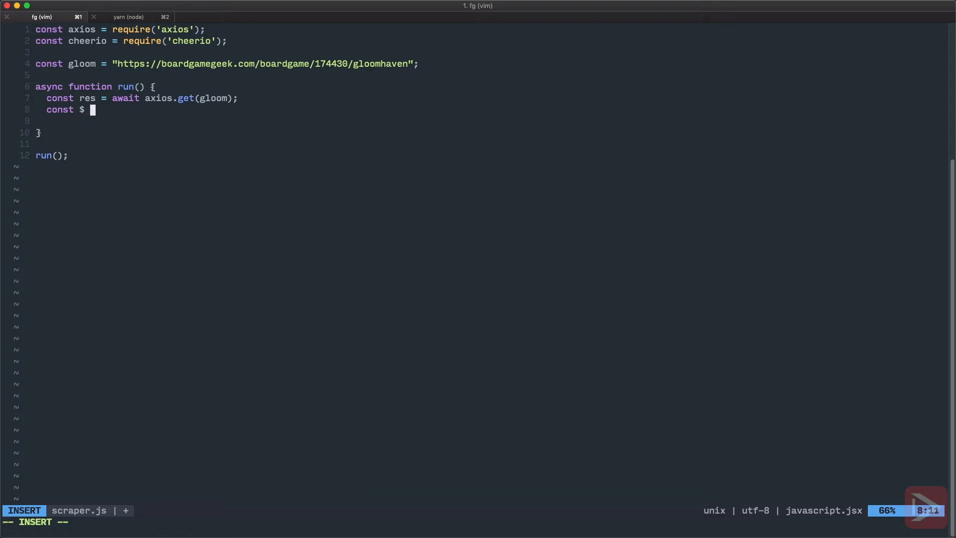
type("=")
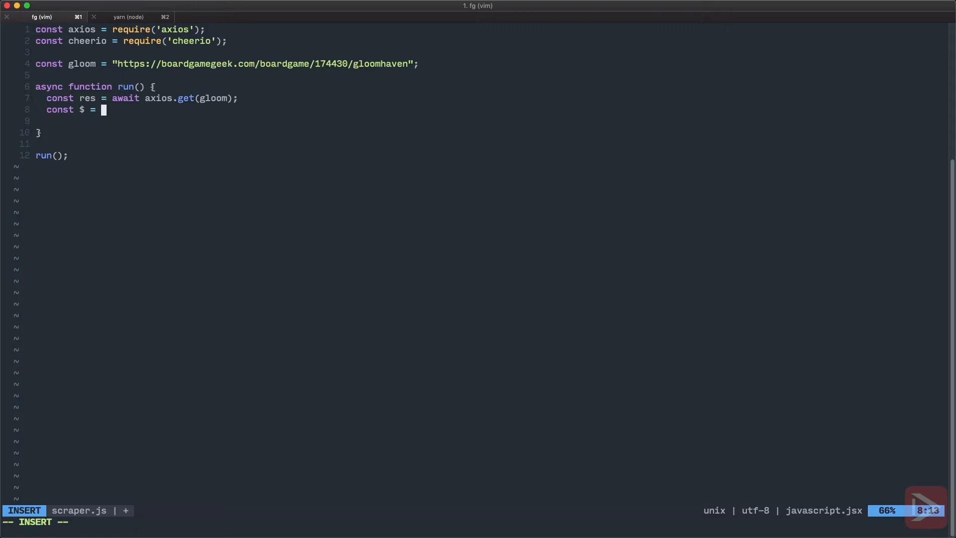
type("chee")
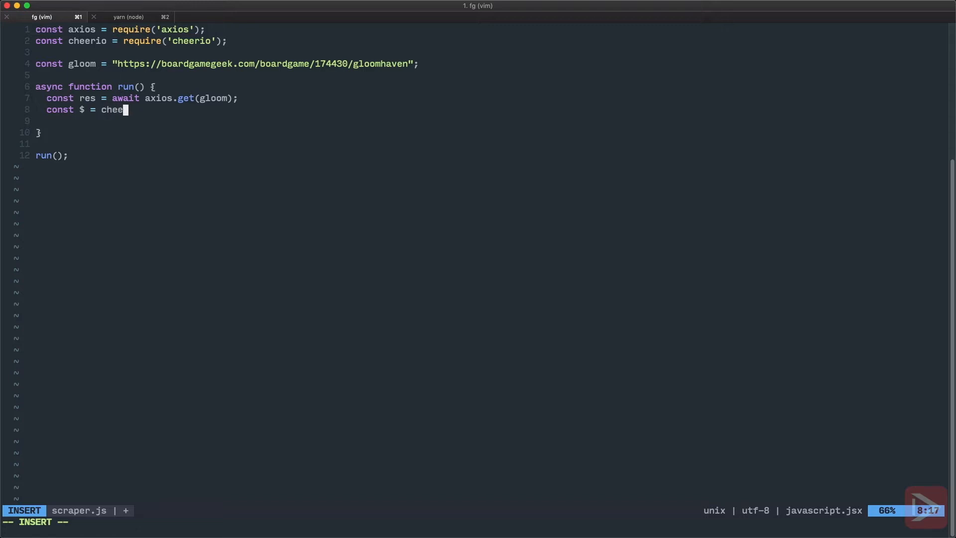
type("rio.load")
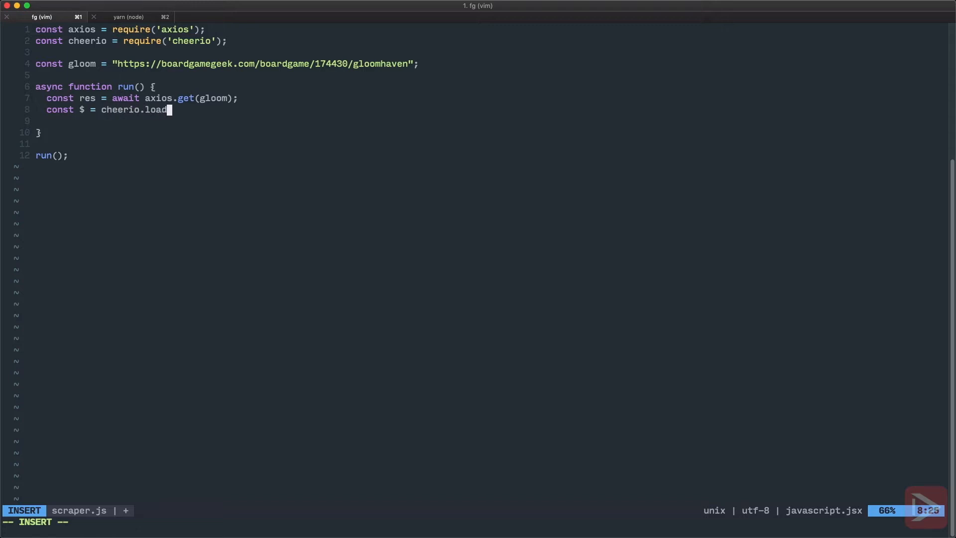
type("(res.data)")
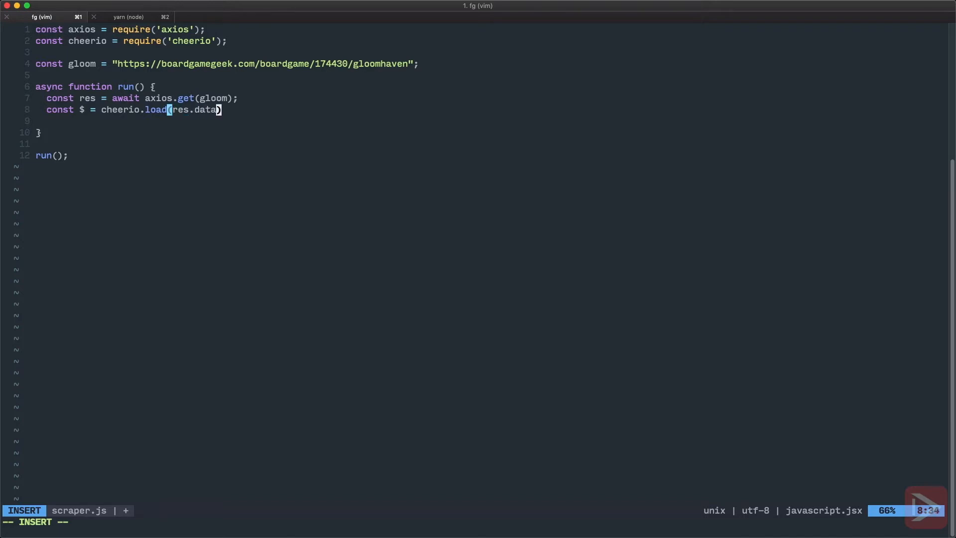
type(";")
left_click(489, 121)
type("let")
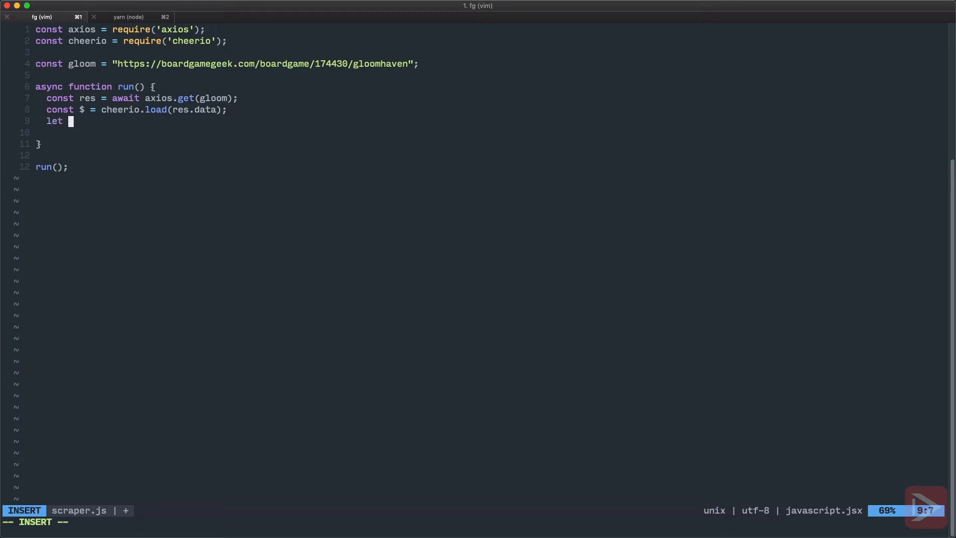
type("code;")
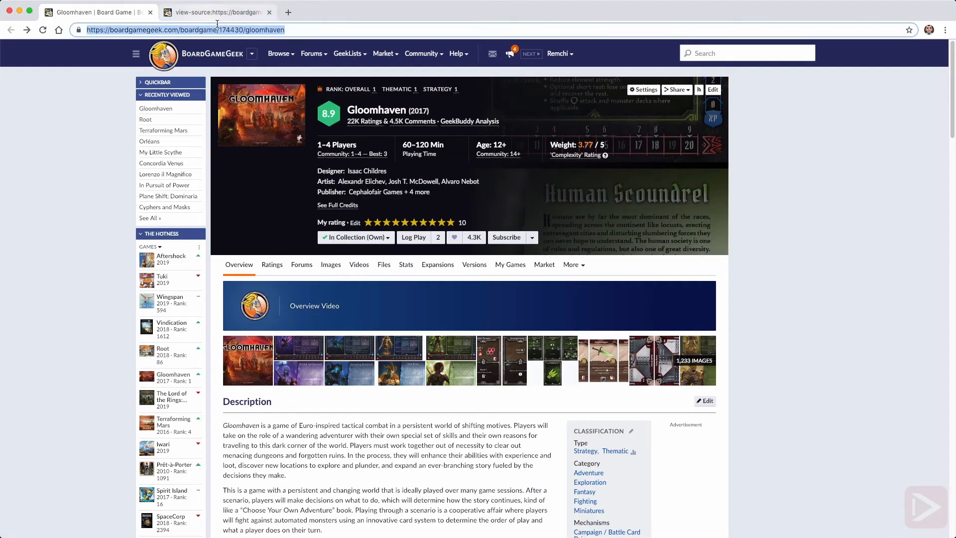
Step: Scroll through the Gloomhaven page's HTML source in the view-source tab
left_click(214, 12)
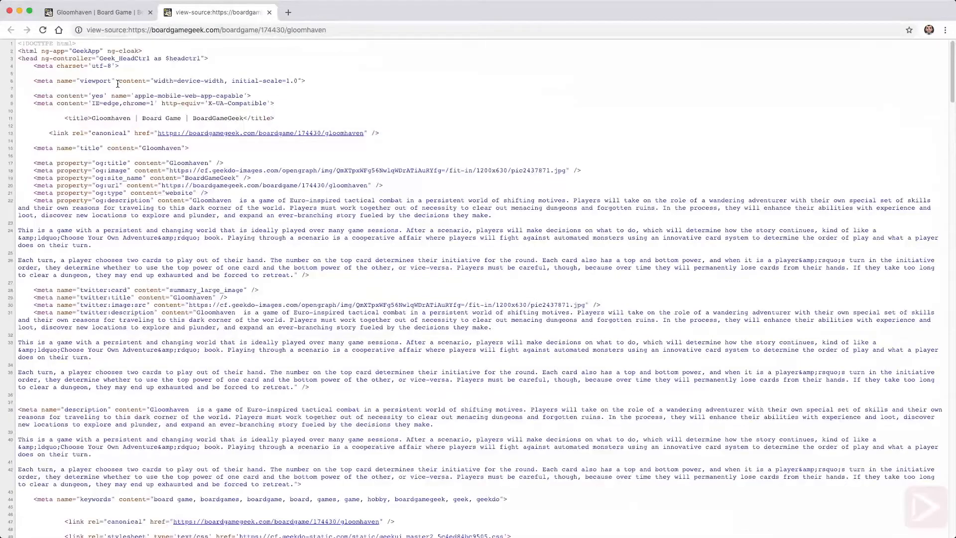
scroll("down", 3)
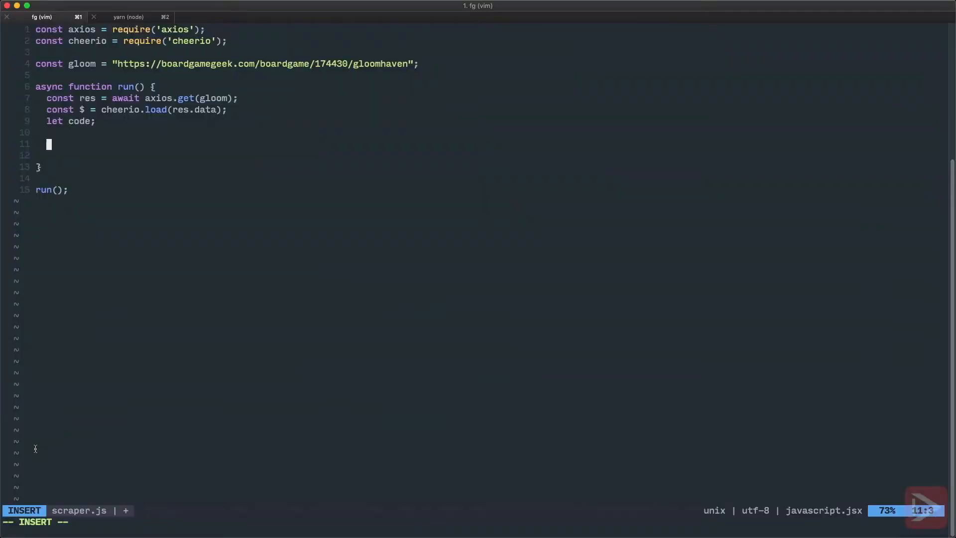
Step: Start a $('script').each loop taking index and el
type("$")
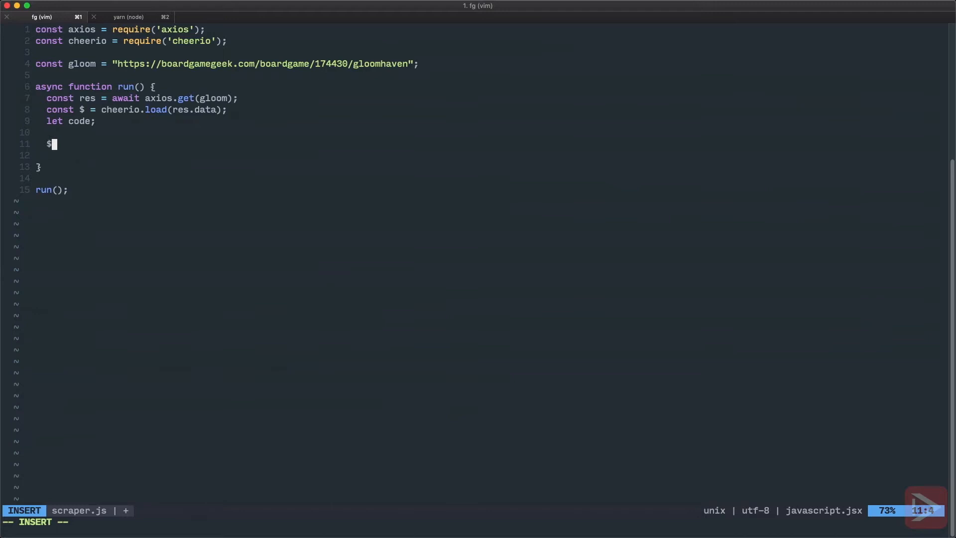
type("('')")
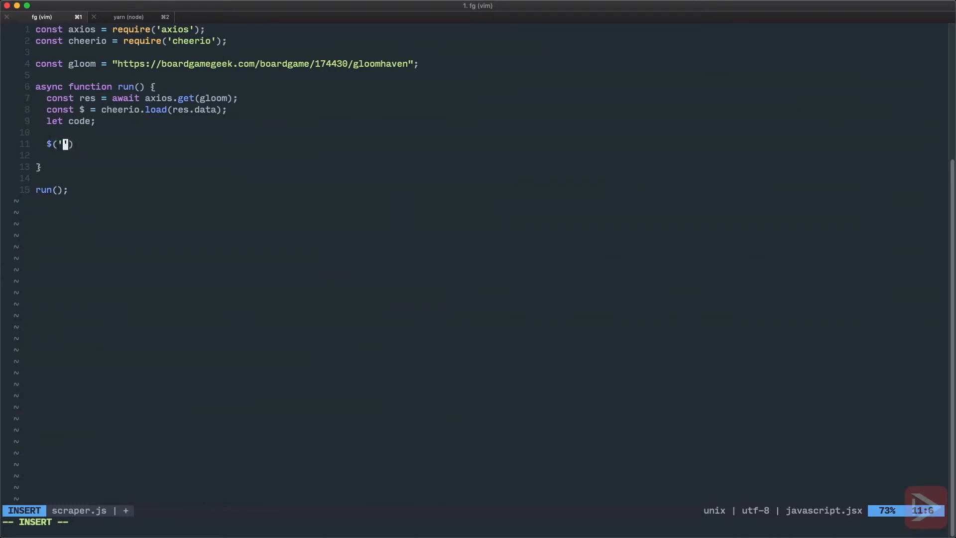
type("script")
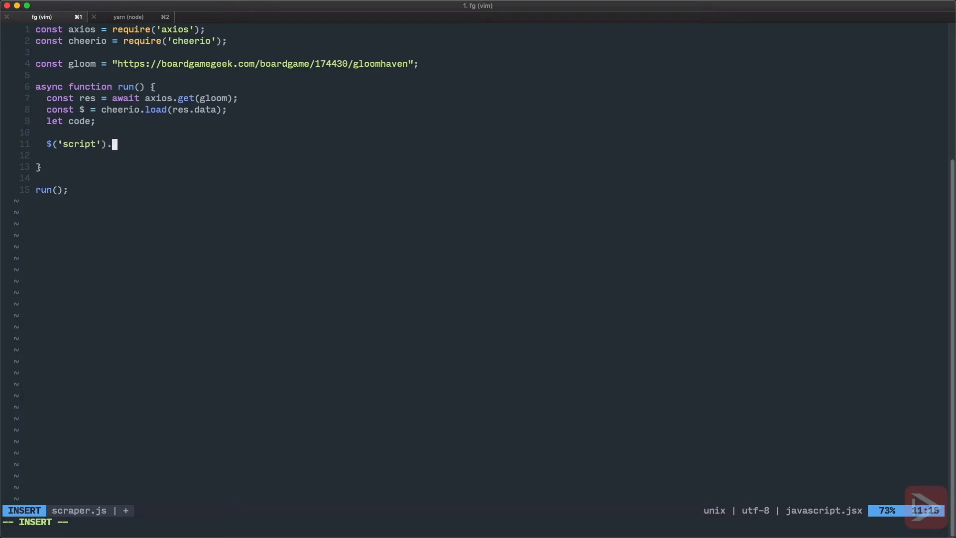
type("each(function )")
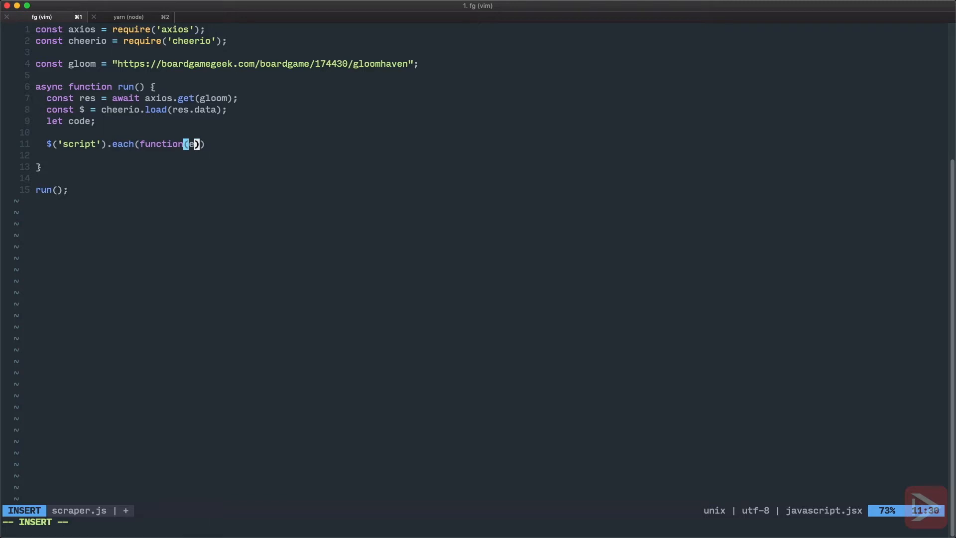
type("ndex, el")
left_click(167, 154)
type("if (el")
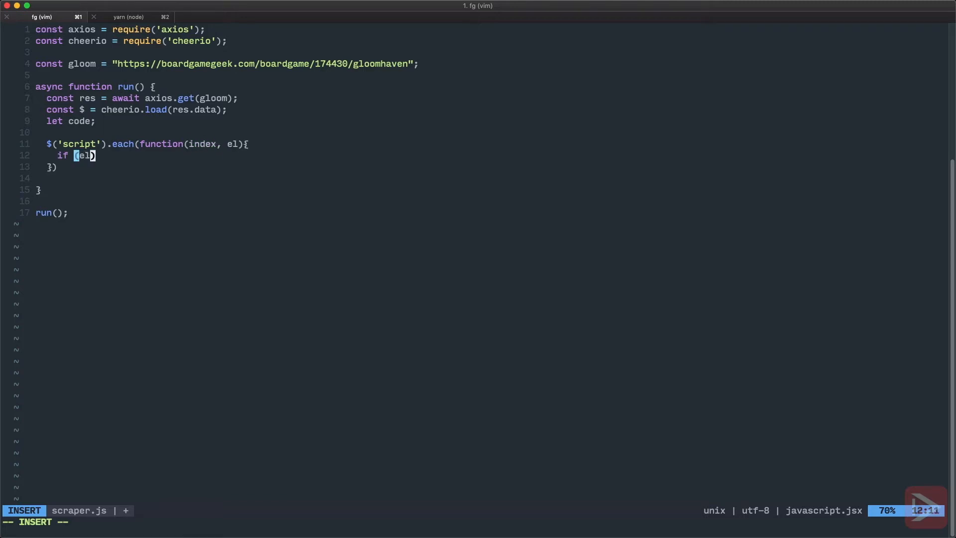
Step: When el.children[0].data exists and code is empty, assign it to code
type(".chil")
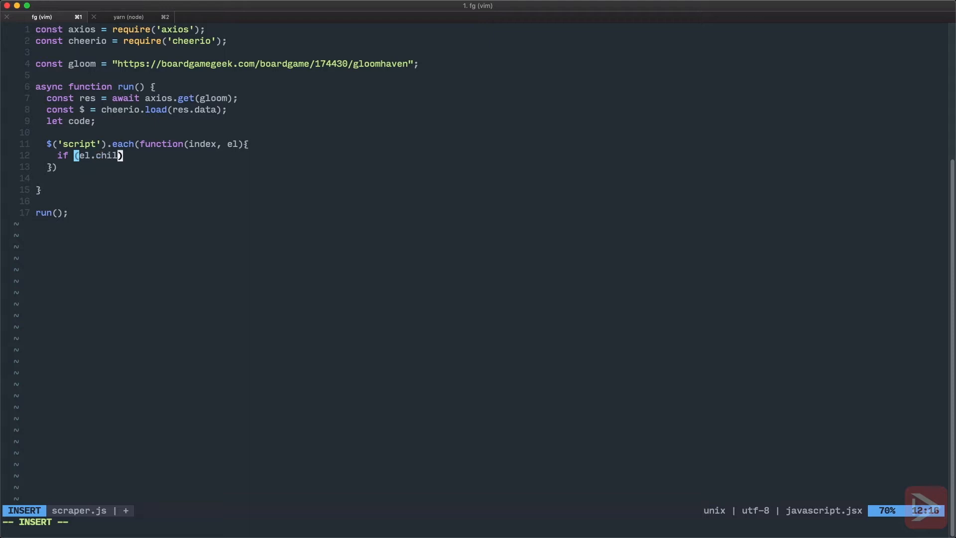
type("dren[0] && el")
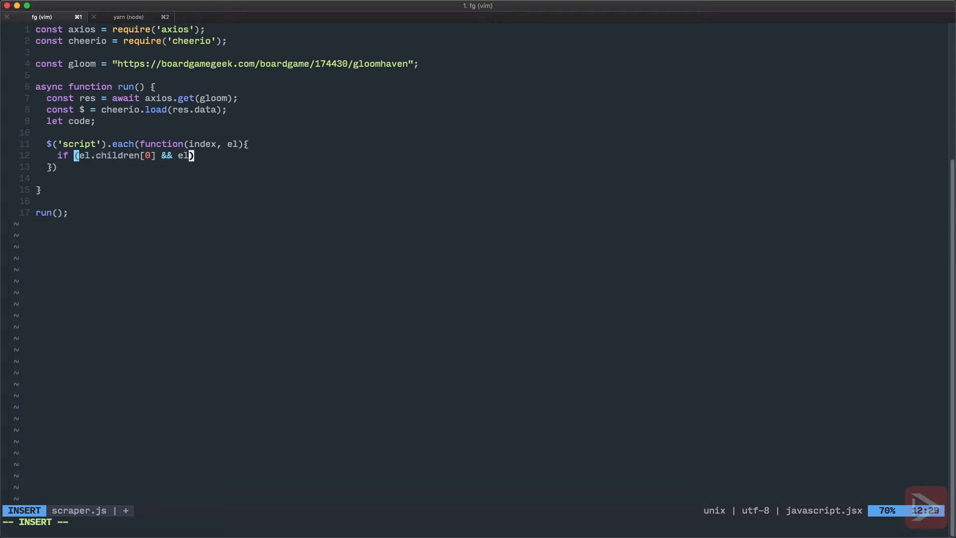
type("childe")
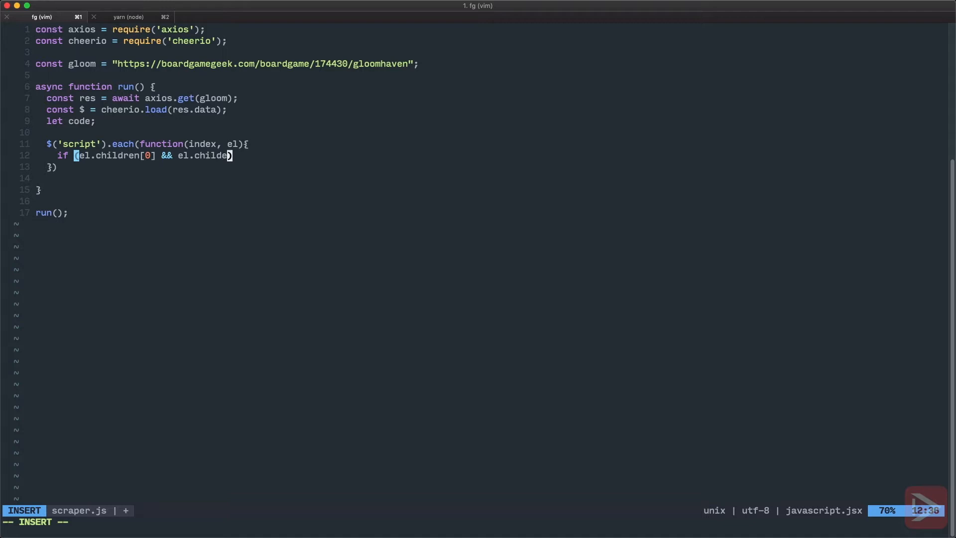
type("n")
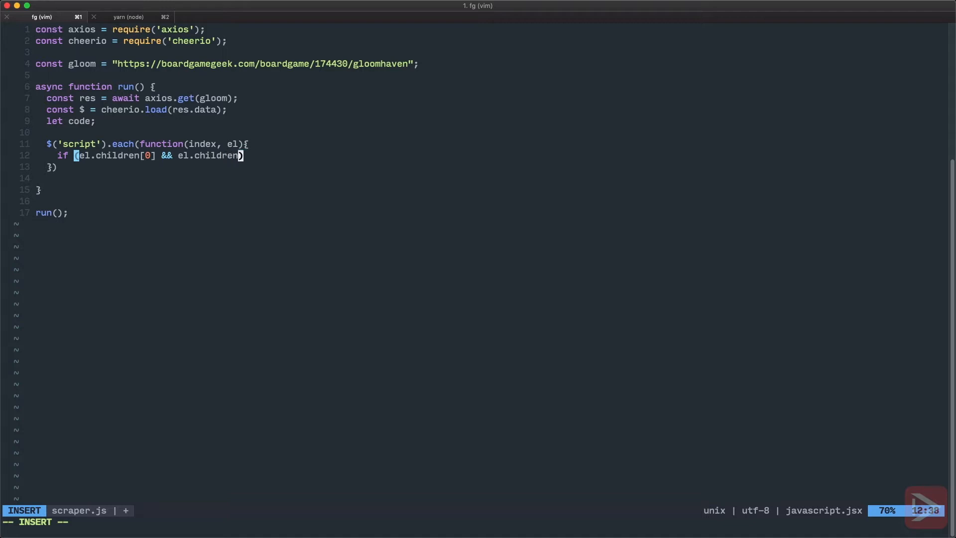
type("[0]")
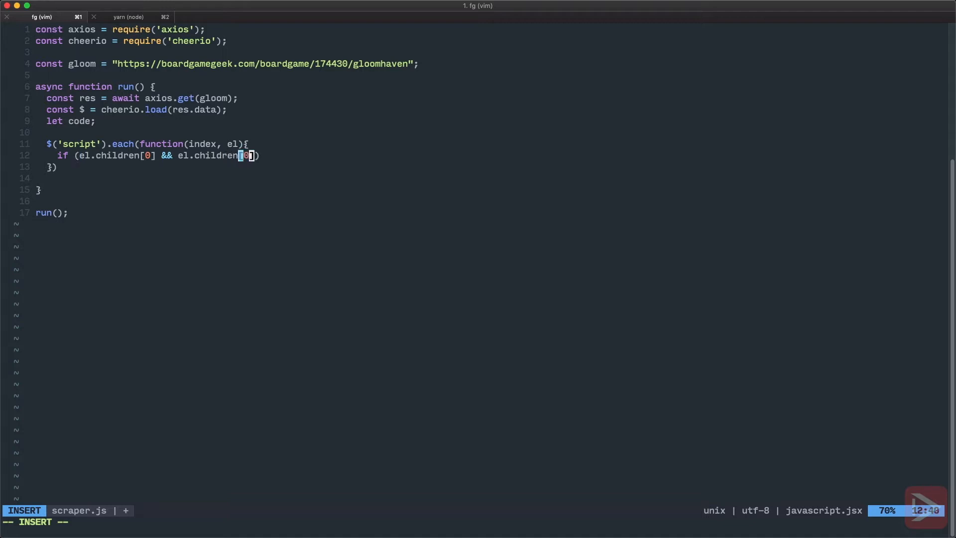
type(".data")
type("if")
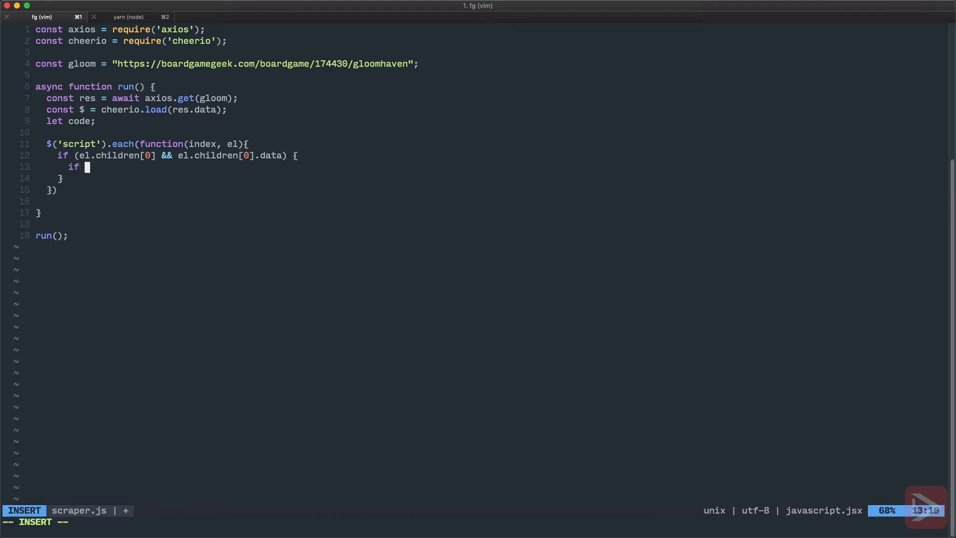
type("(!code)")
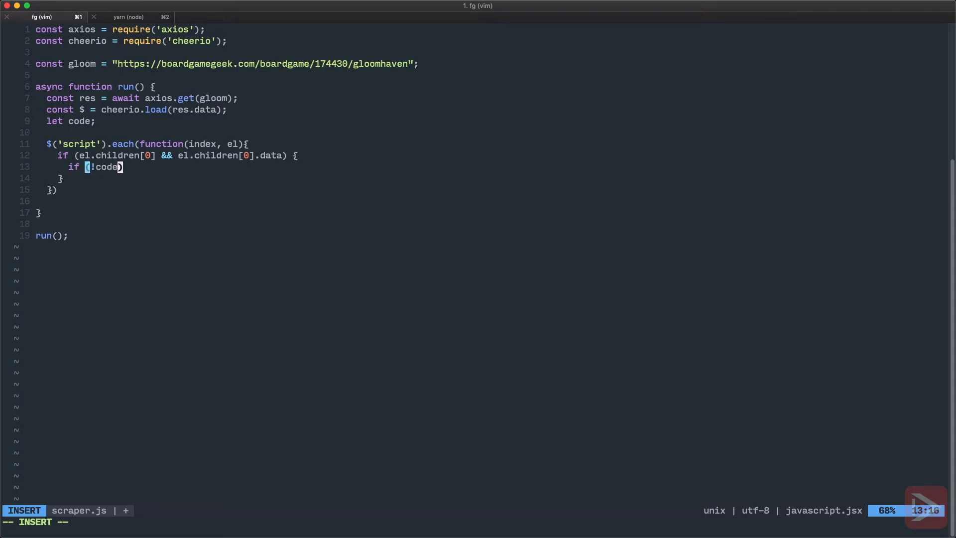
key("Escape")
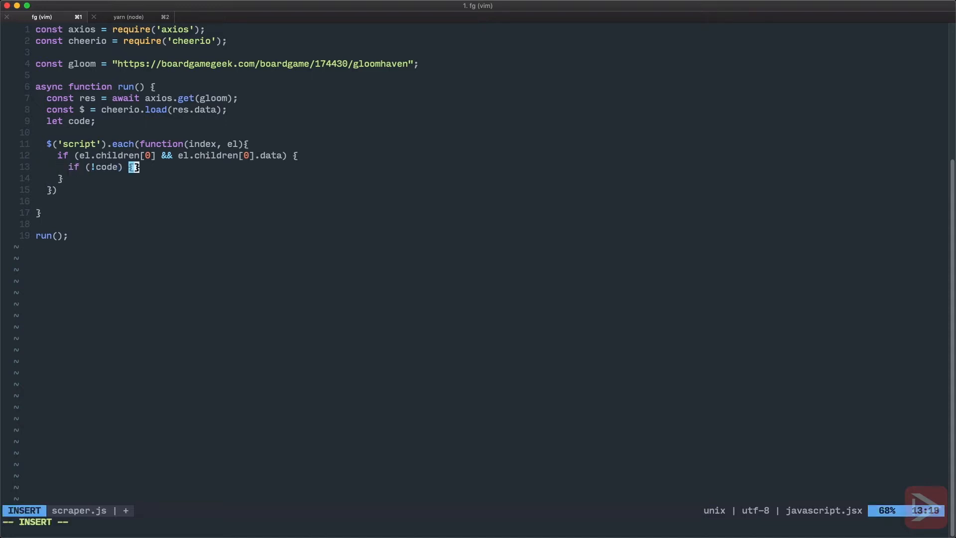
type("code")
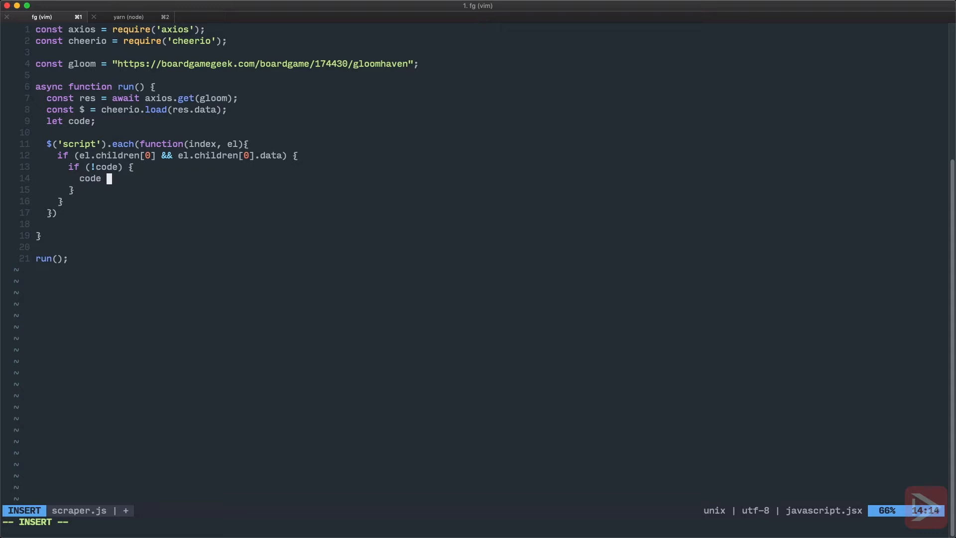
type("= el.ch")
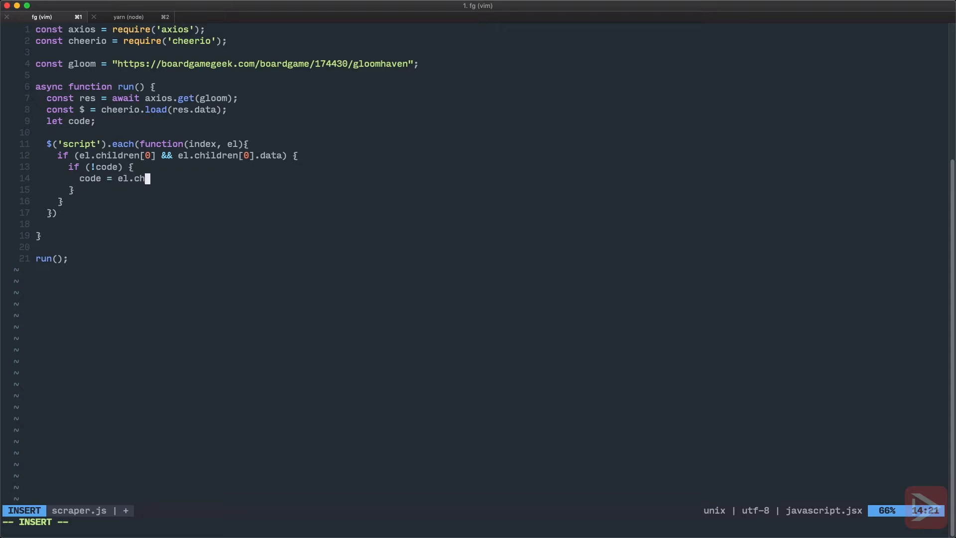
type("ildren[0].data;")
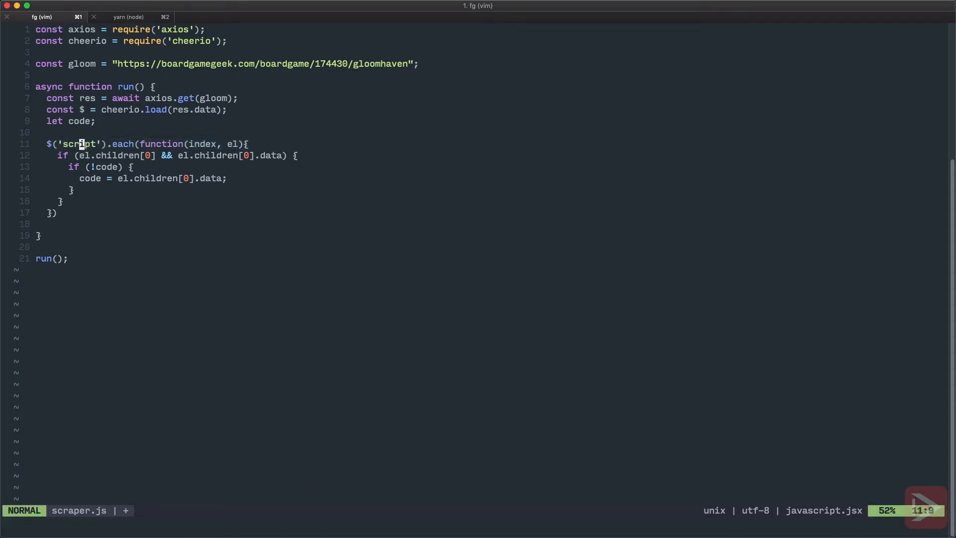
Step: Highlight the loop's condition and inner if block in visual line mode to review them
key("V")
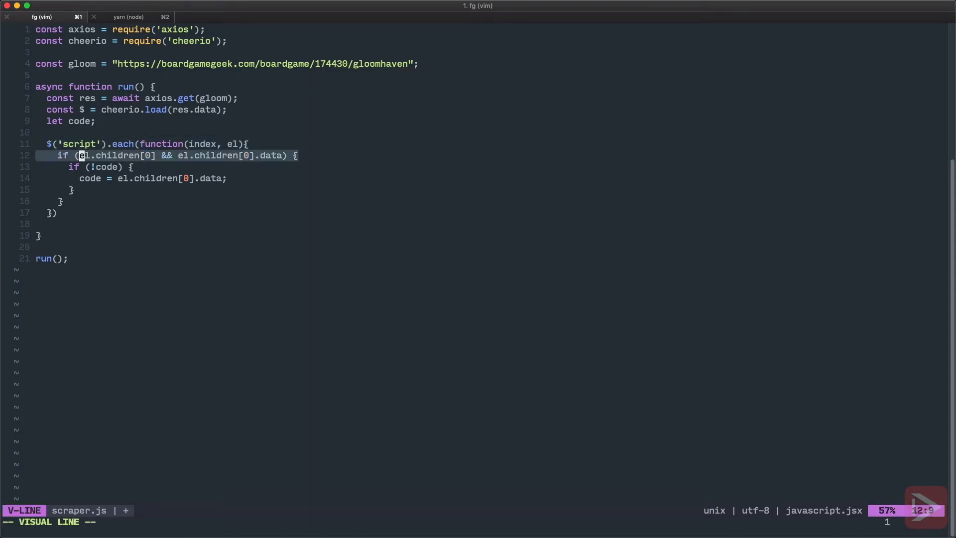
key("j")
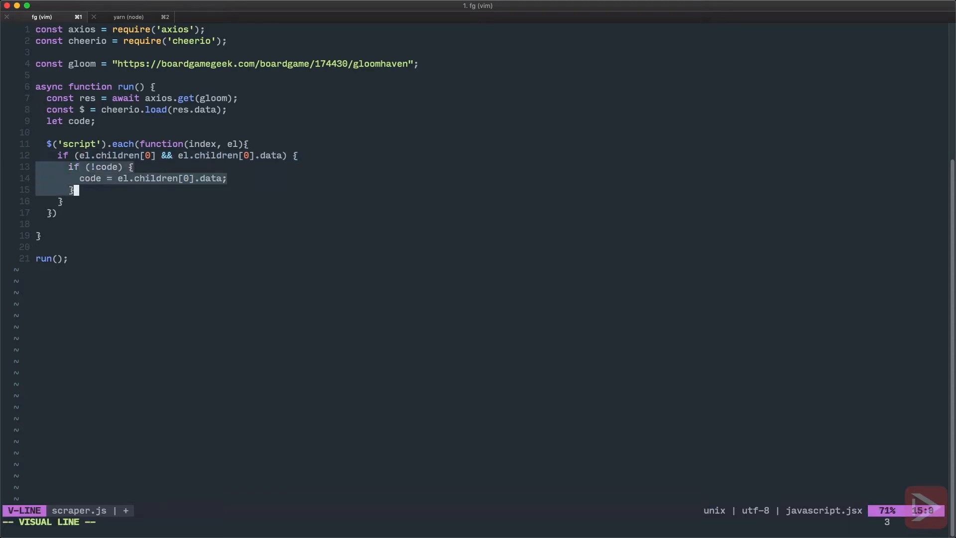
key("Escape")
type(";")
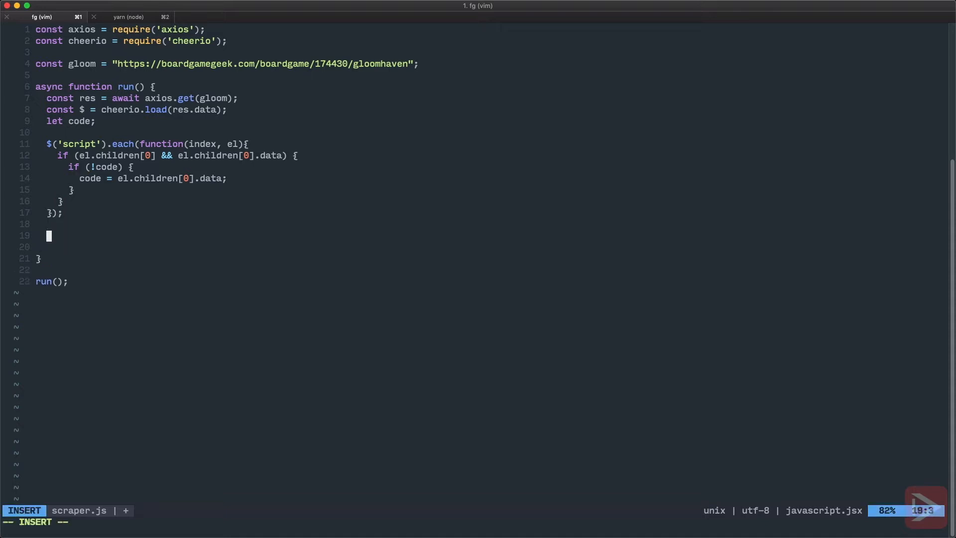
Step: Add eval(code); followed by a console.log(GEEK) line
type("eval")
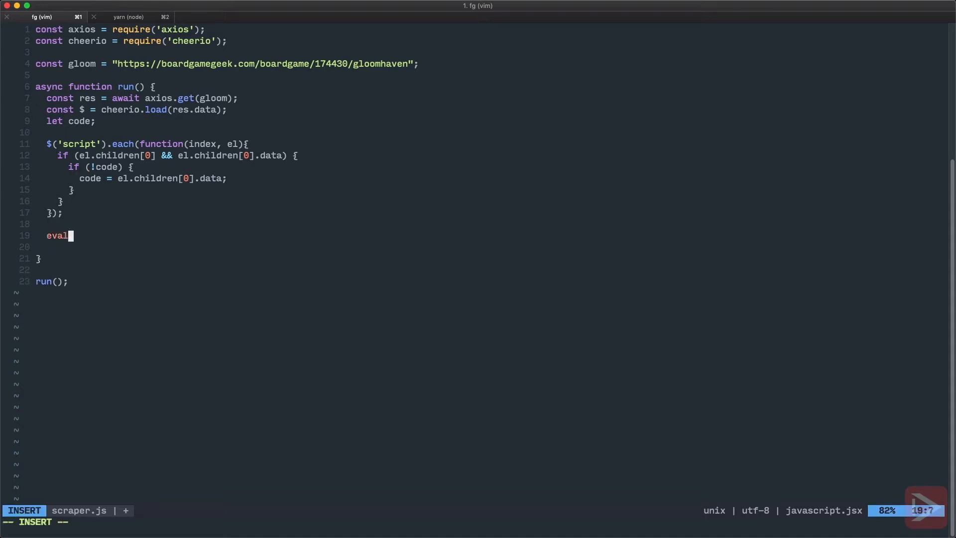
type("(code);")
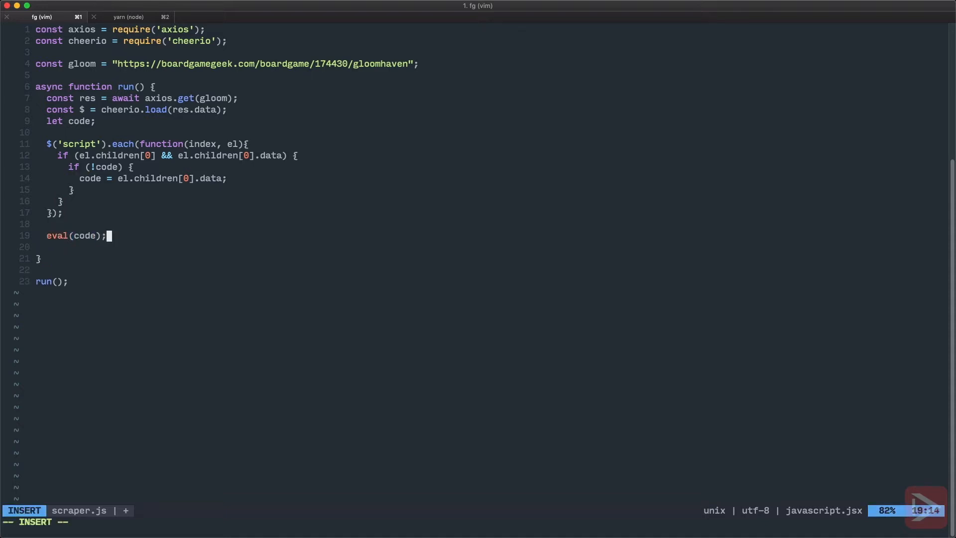
type("cos")
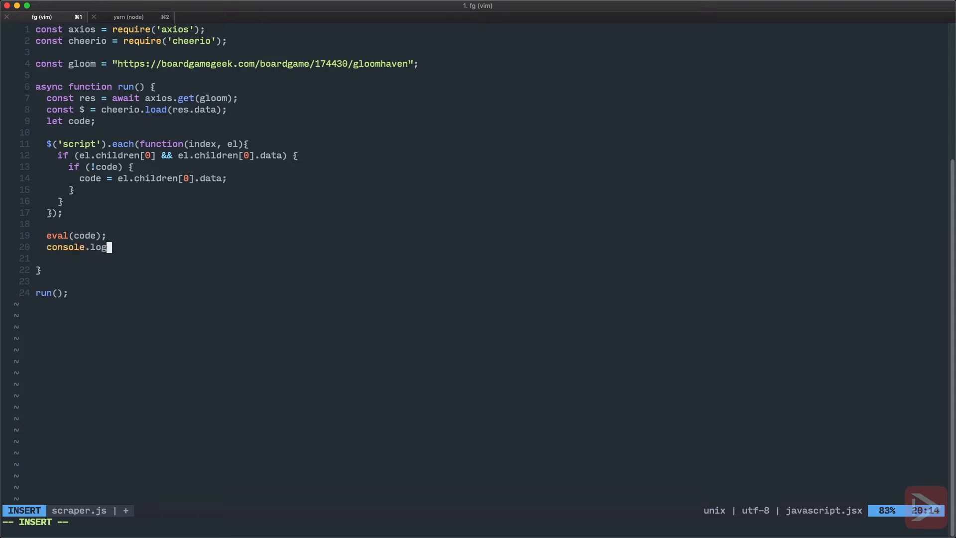
type("(GEE)")
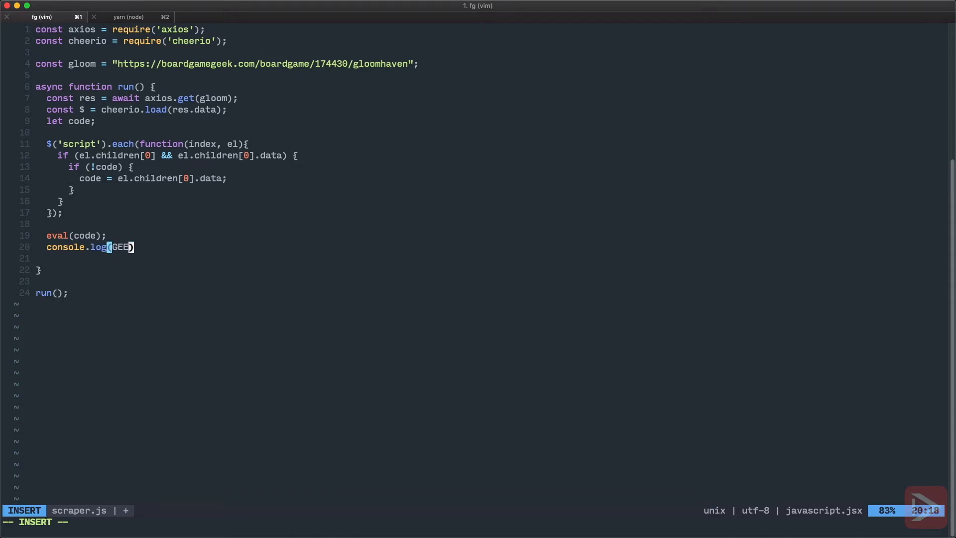
key("Escape")
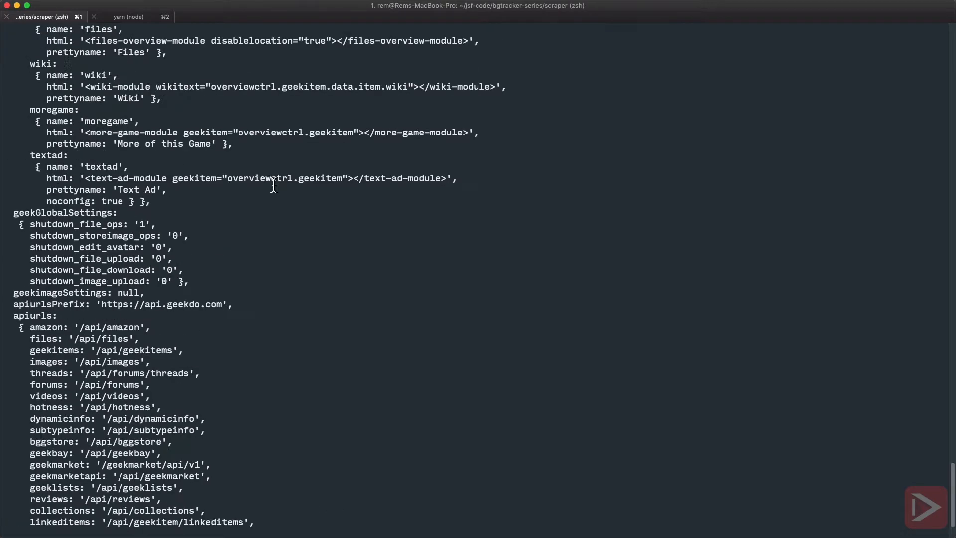
Step: Scroll through the printed GEEK object, including geekGlobalSettings and apiurls
scroll("down", 3)
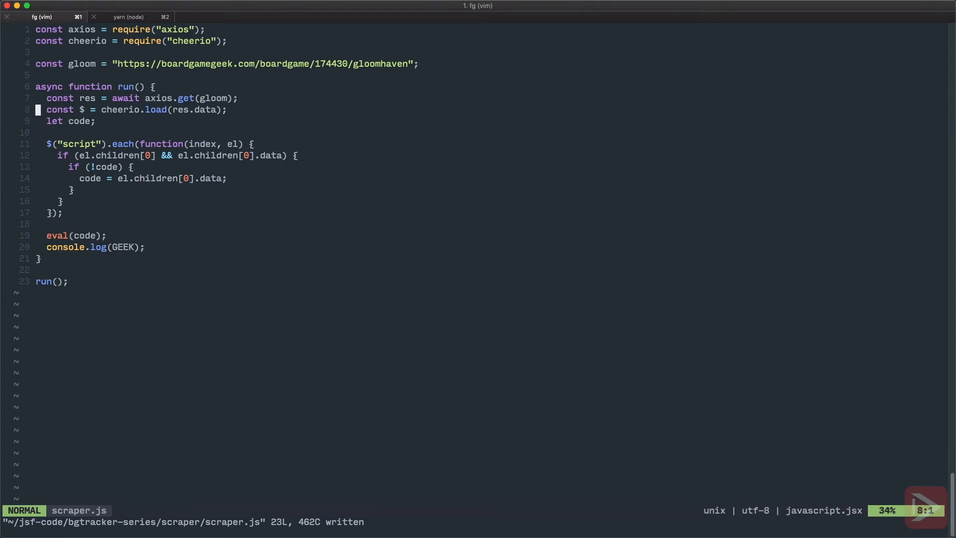
type("const root = \"https://boardgamegeek.com/boardgame/237182/root\";")
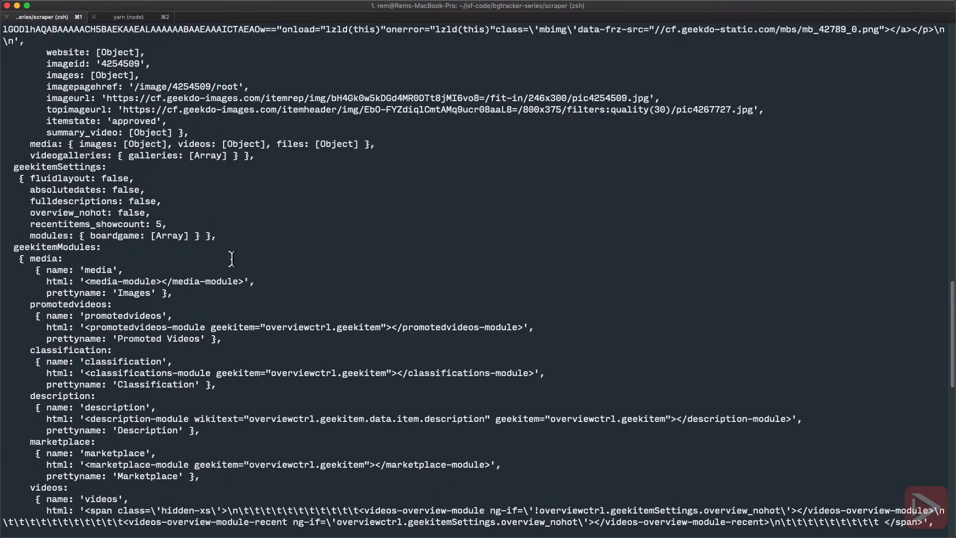
Step: Scroll through Root's printed GEEK data: player counts, playtimes and HTML description
scroll("down", 3)
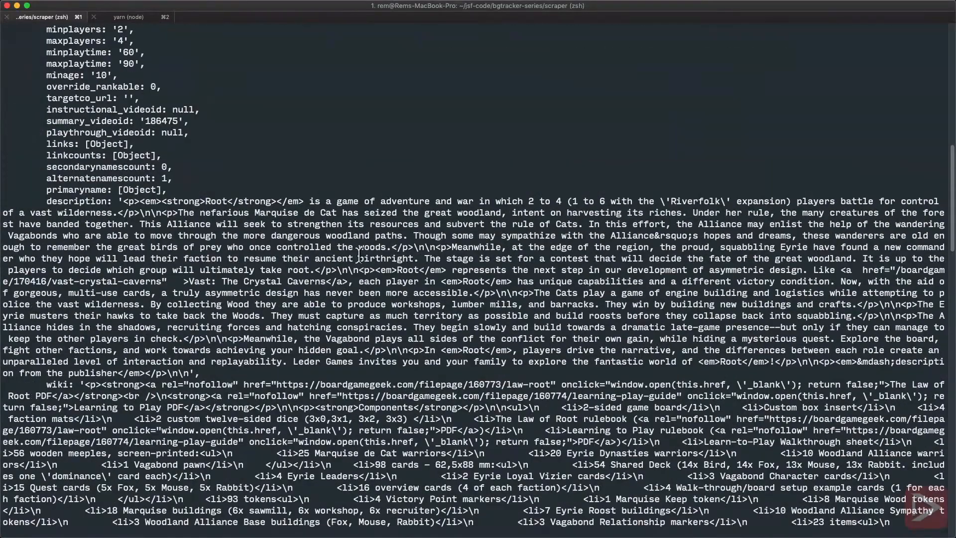
mouse_move(841, 271)
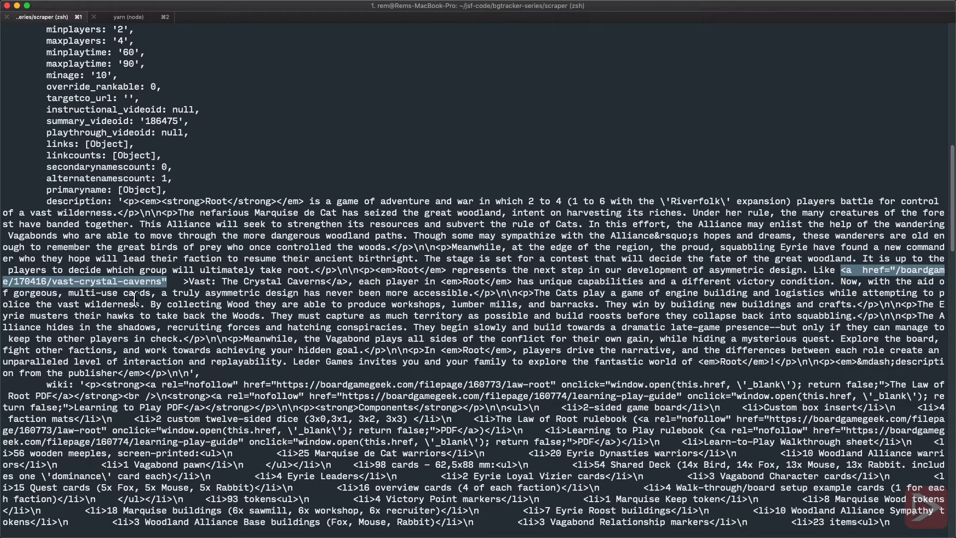
mouse_move(854, 276)
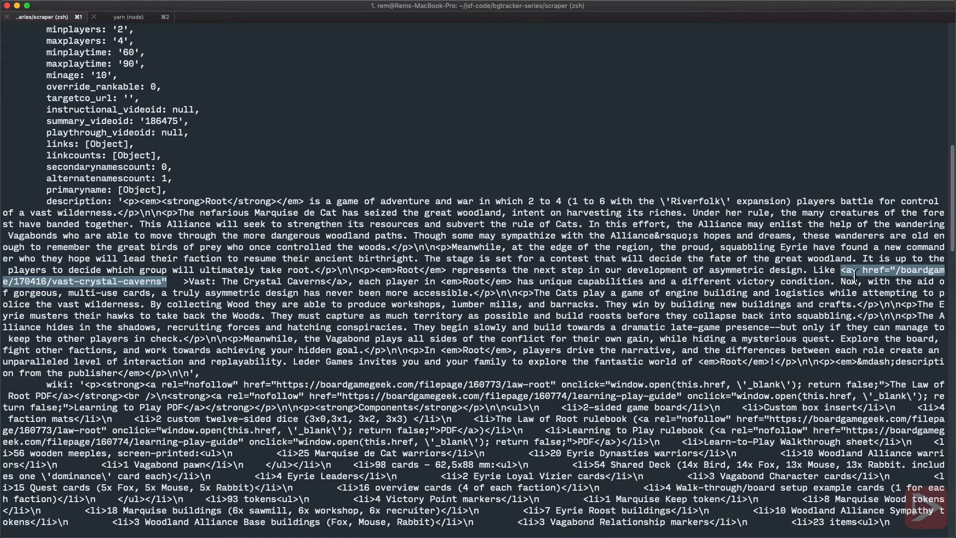
mouse_move(896, 269)
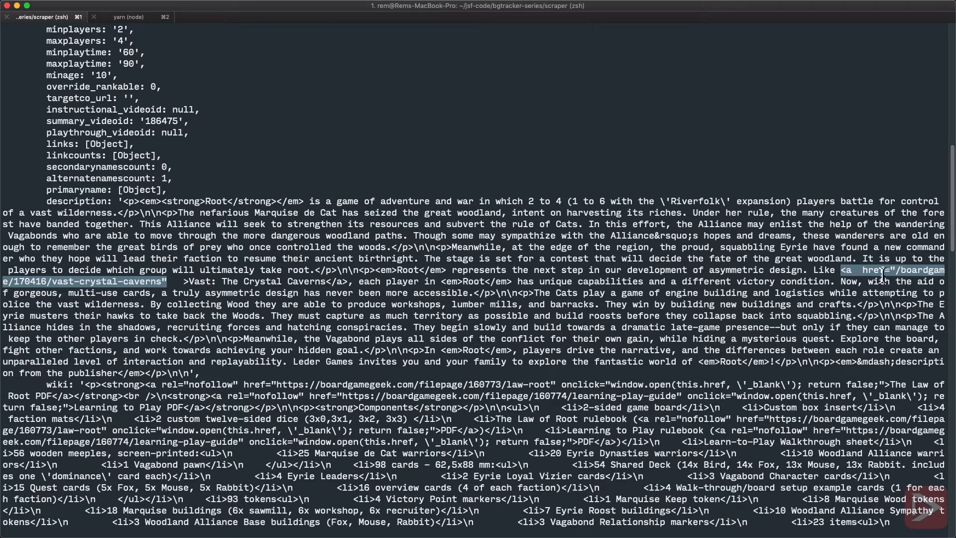
scroll("down", 3)
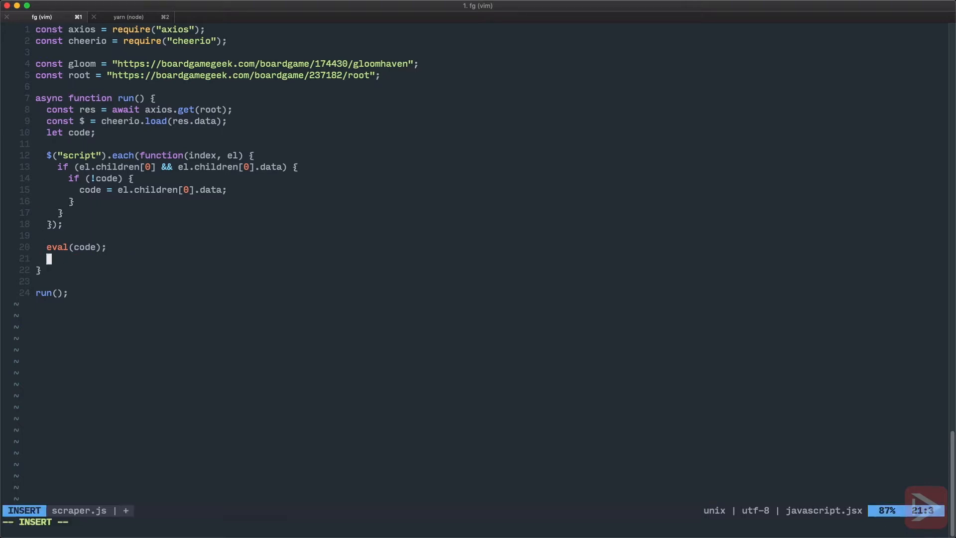
Step: Type const game = GEEK.geekitemPreload.item, then begin another const on a new line
type("const game =")
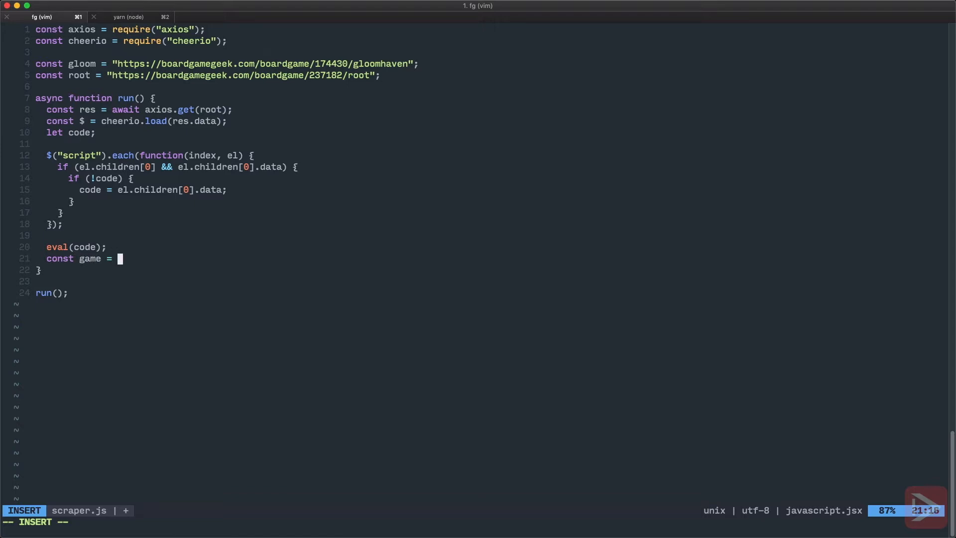
type("GEEK.geek")
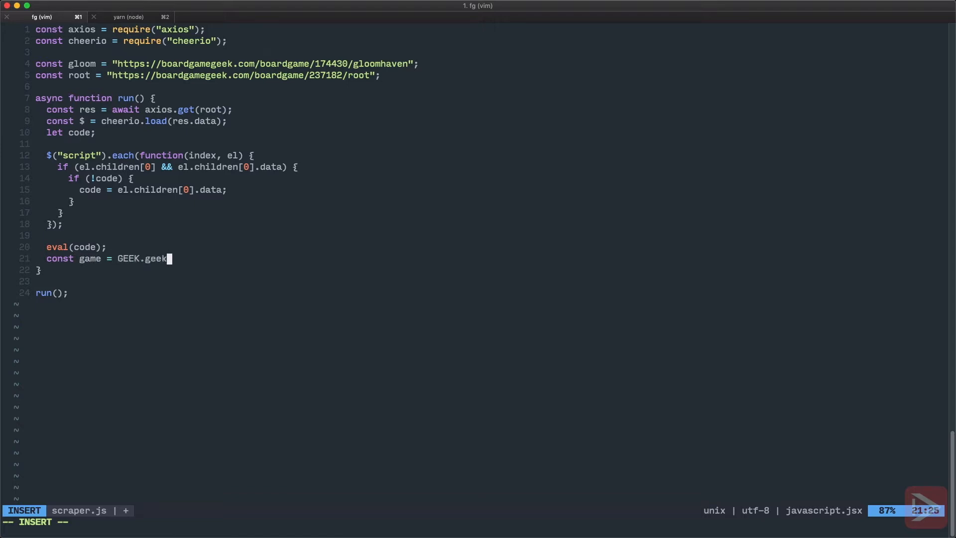
type("itemPreload.item;")
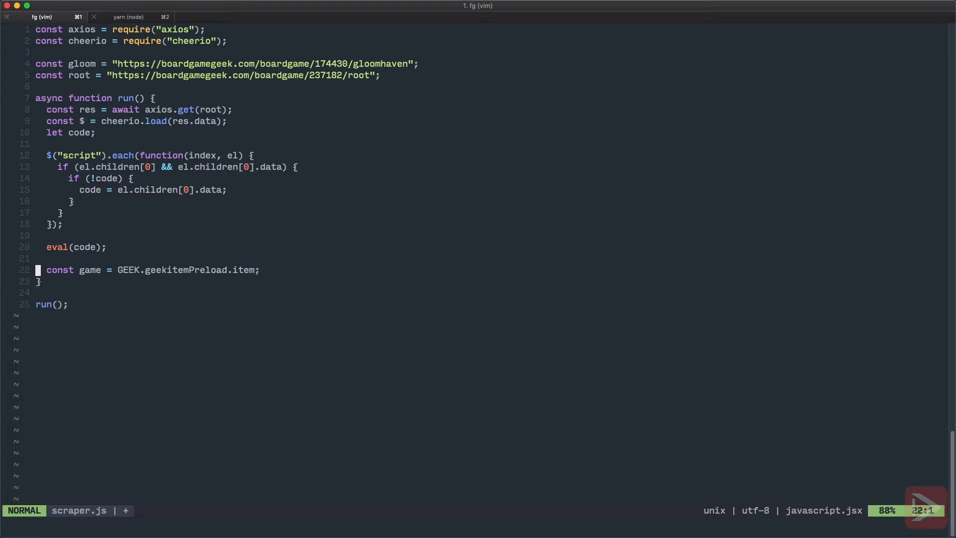
key("o")
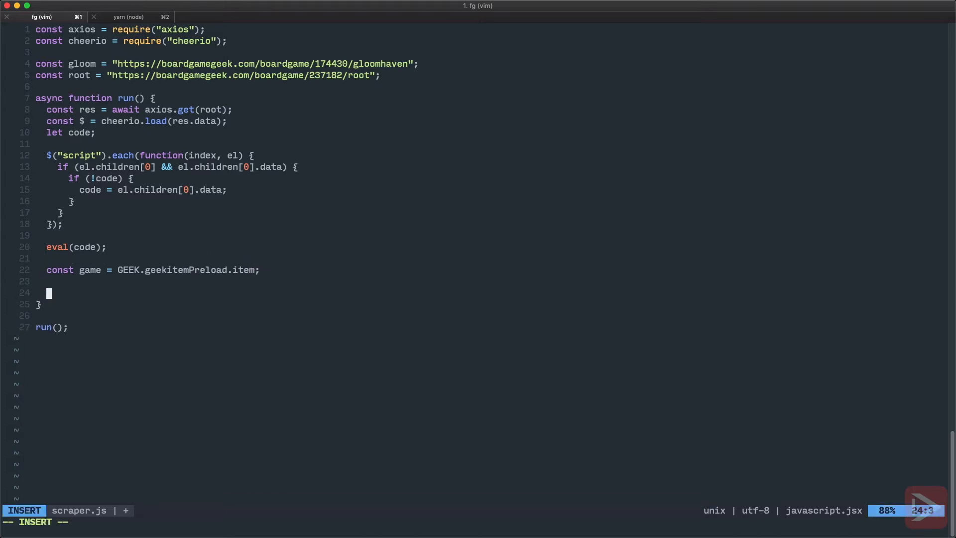
type("const s")
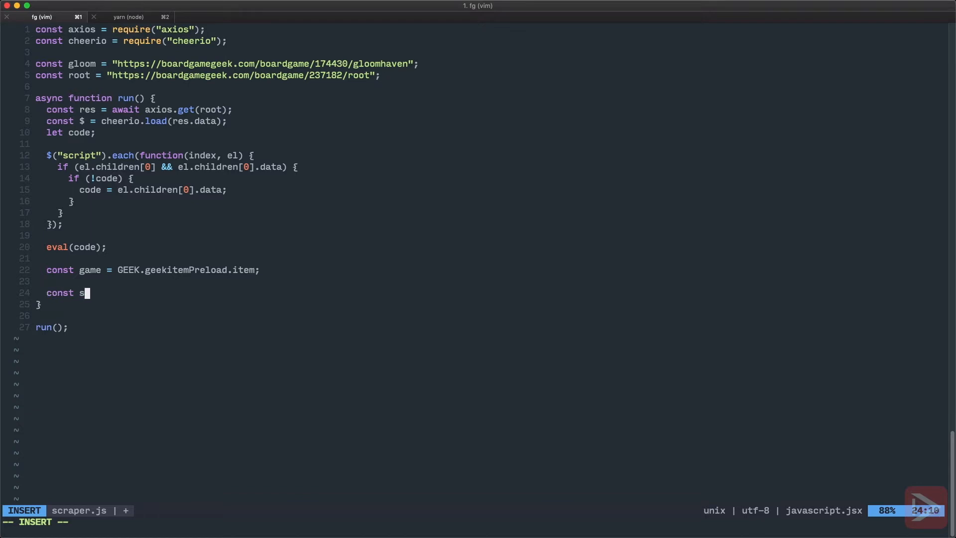
Step: Start a result object with name, bggItemId, bggObjectId and bggHref from game
type("esult")
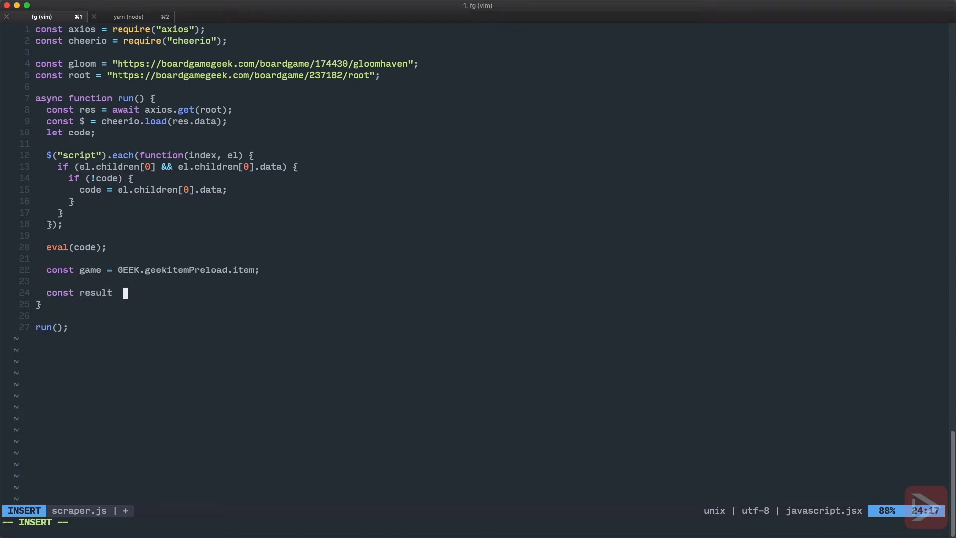
type("= {")
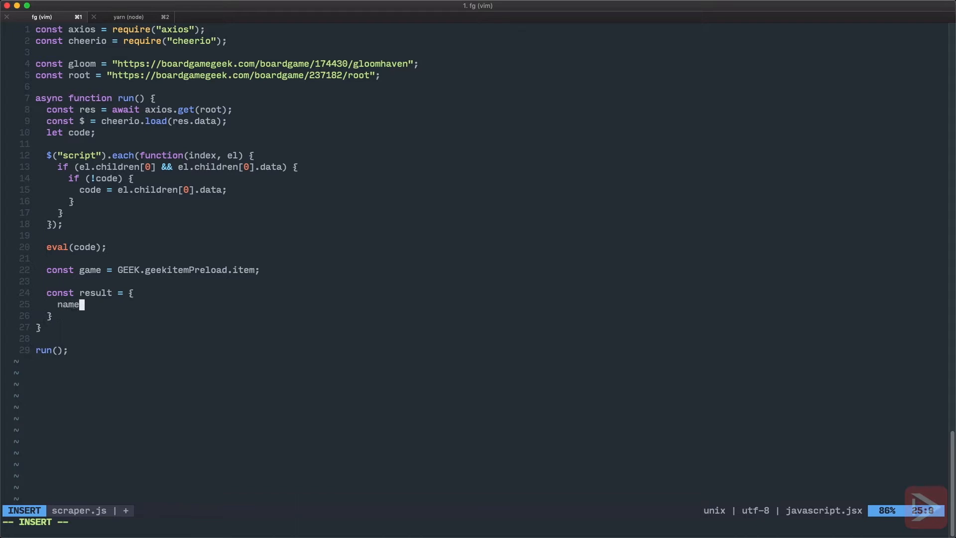
type(": game.")
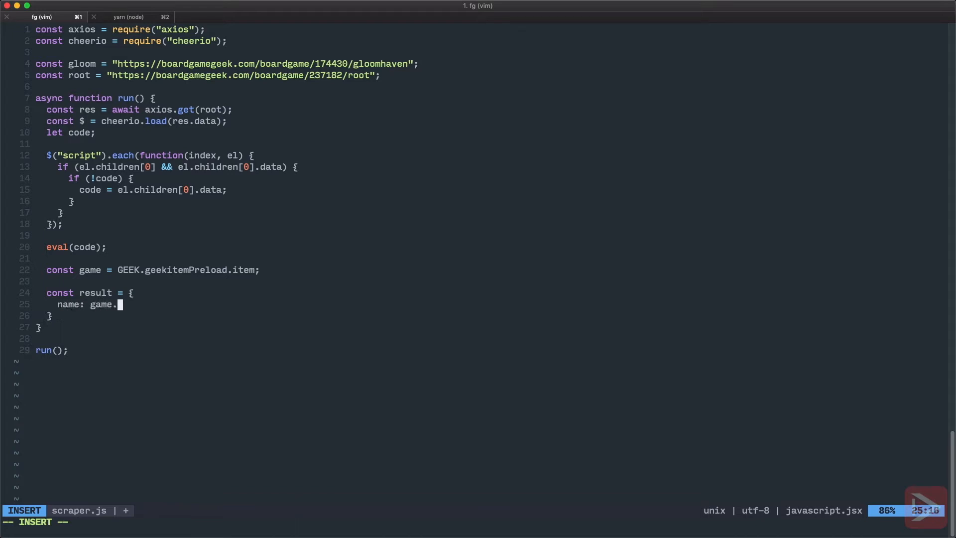
type("primary")
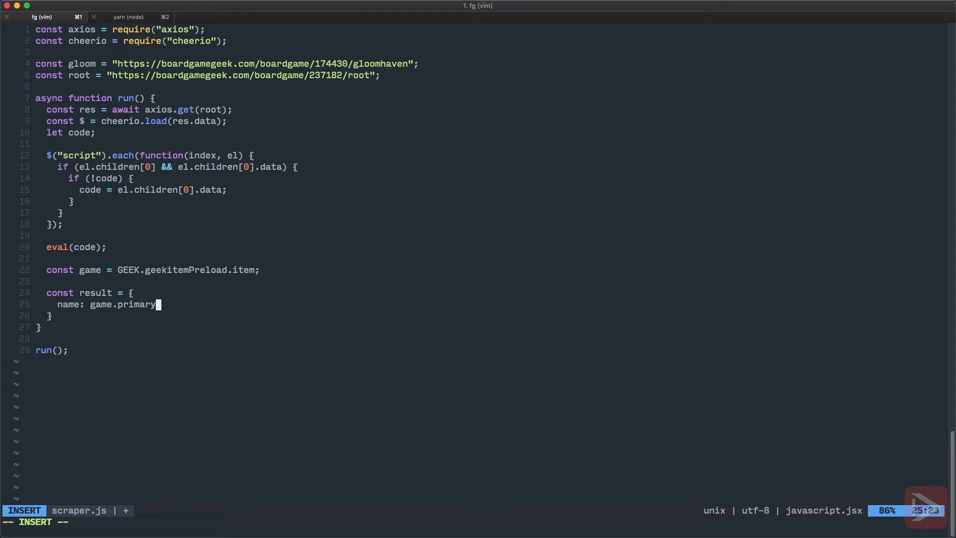
type("name.name,")
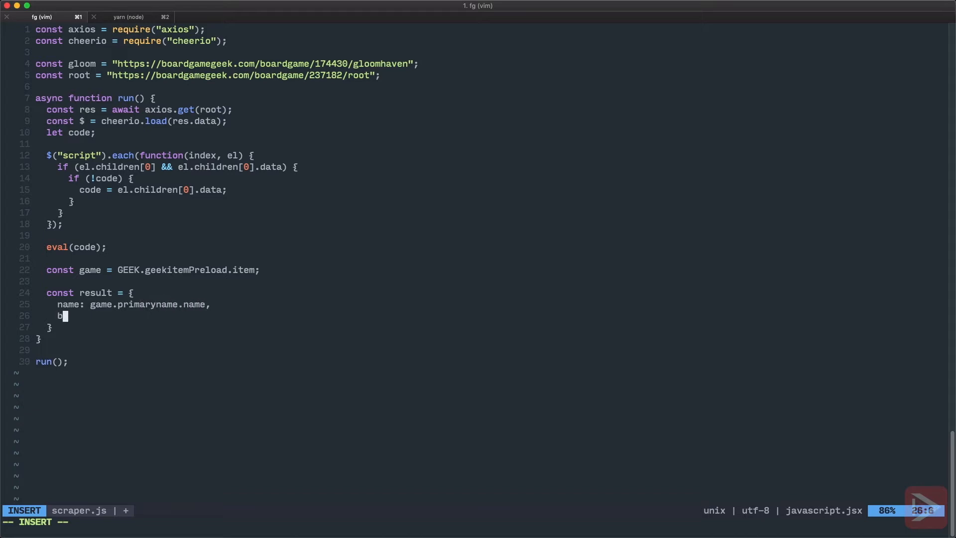
type("ggItemI")
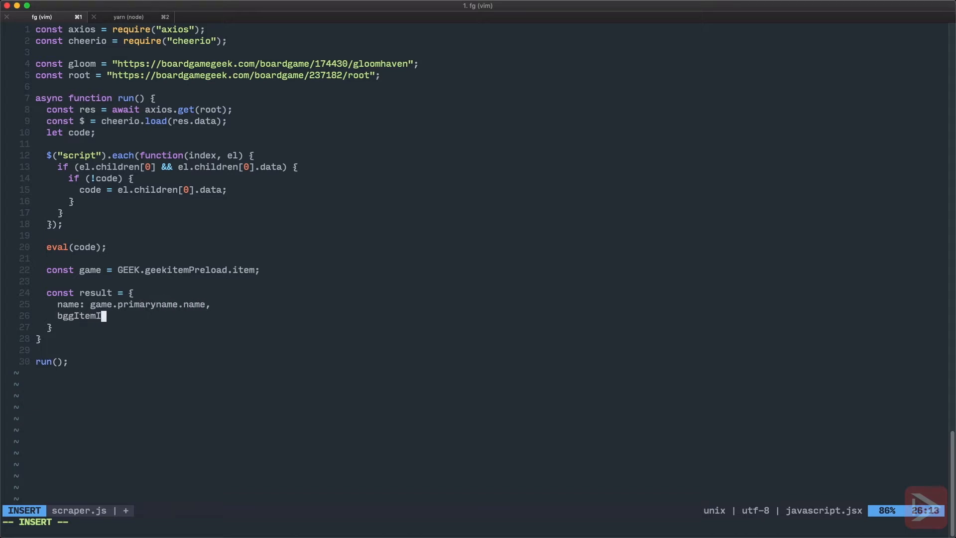
type("d:")
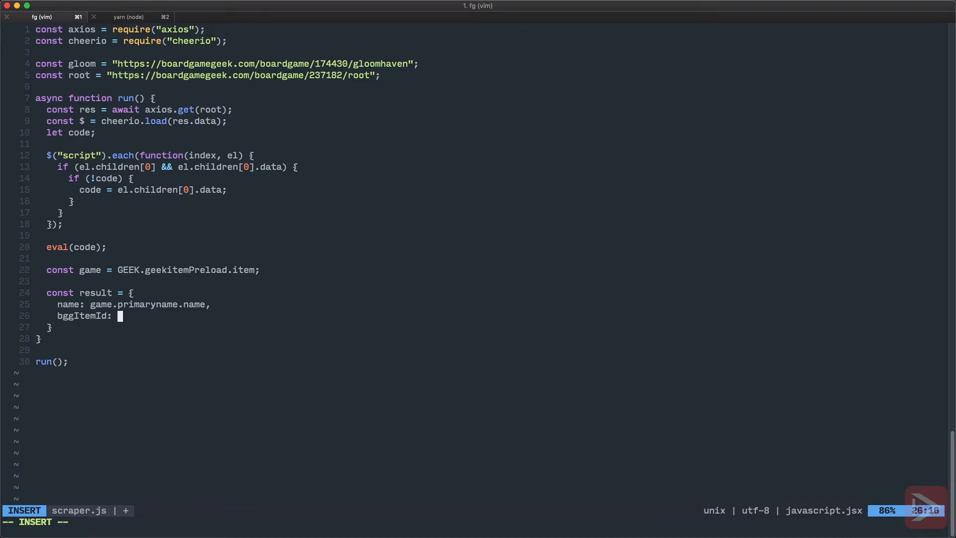
type("game.p")
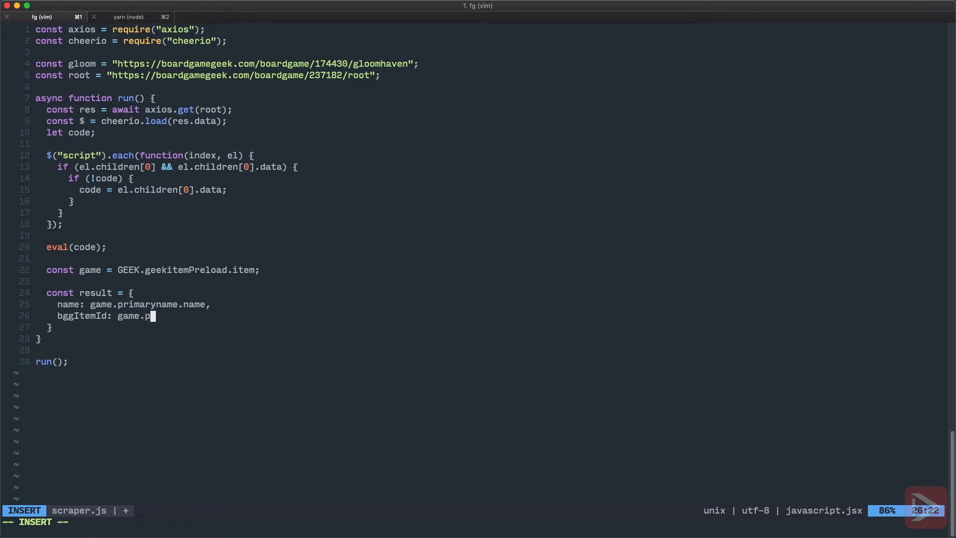
type("itemid,")
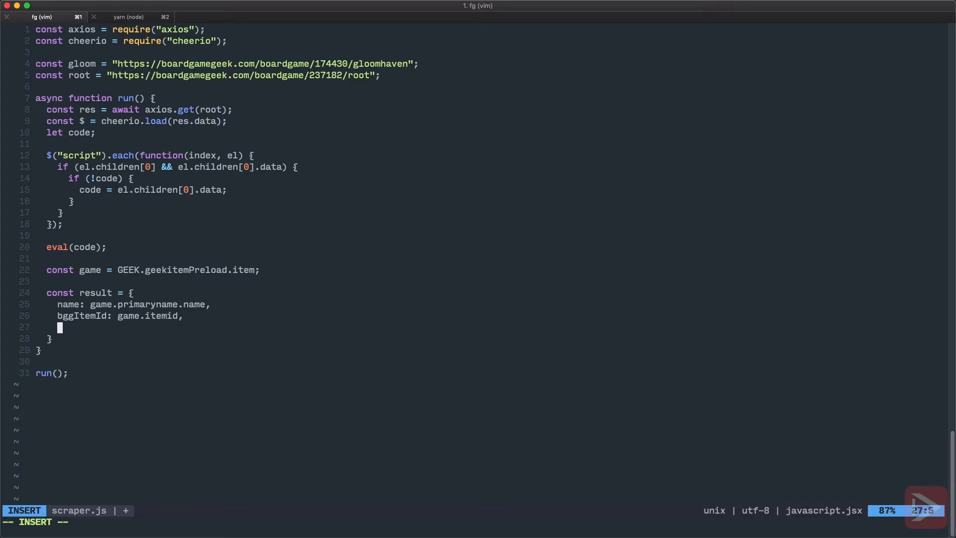
type("bggObjectId")
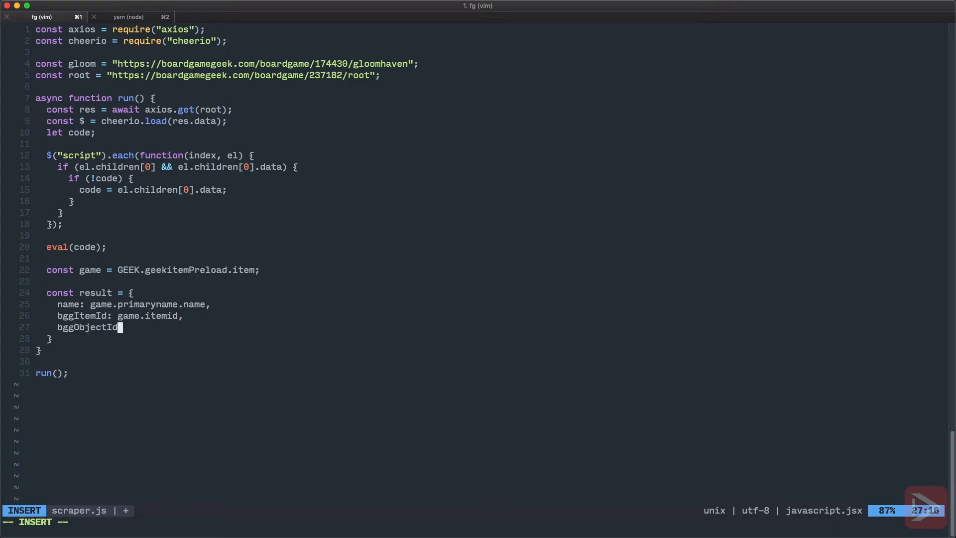
type(": game.objectid,")
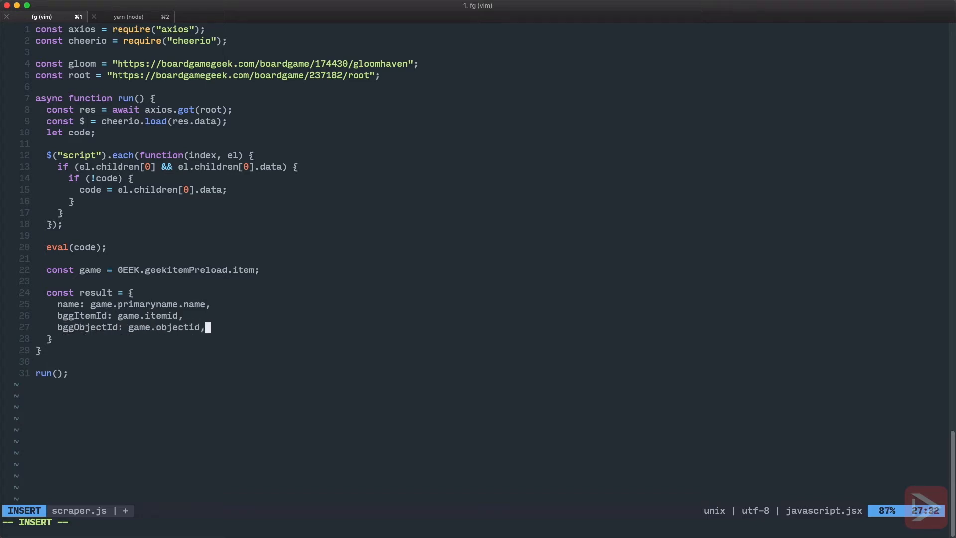
type("bggH")
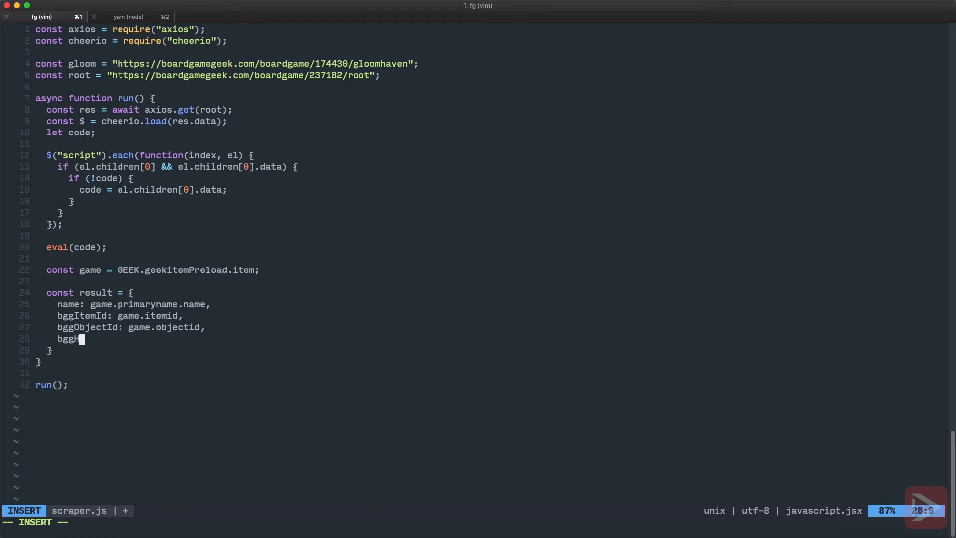
type("ref: game.h")
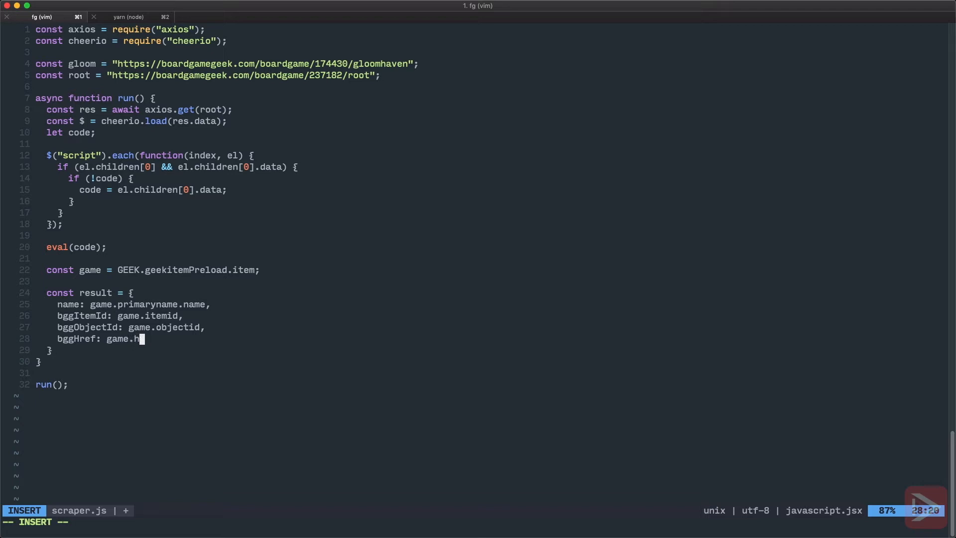
type("ref")
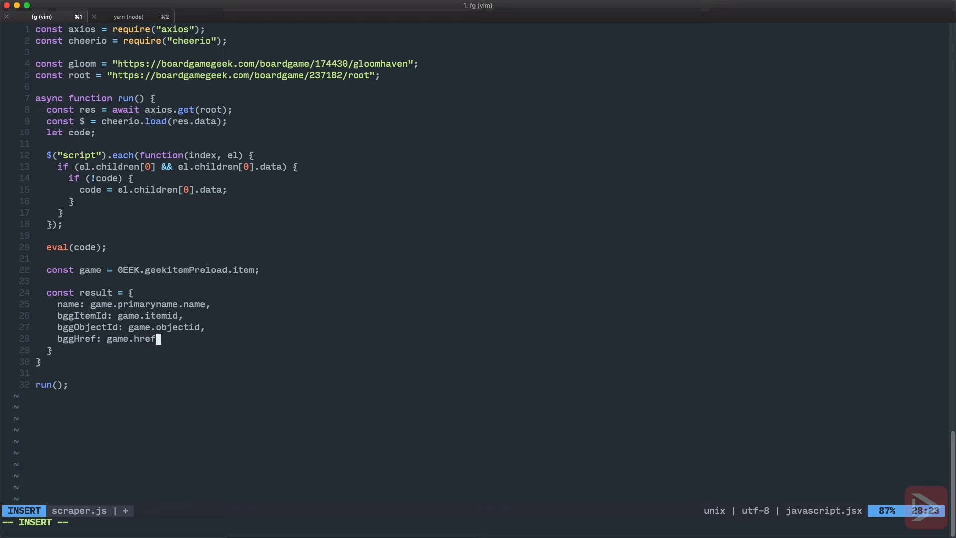
type(",")
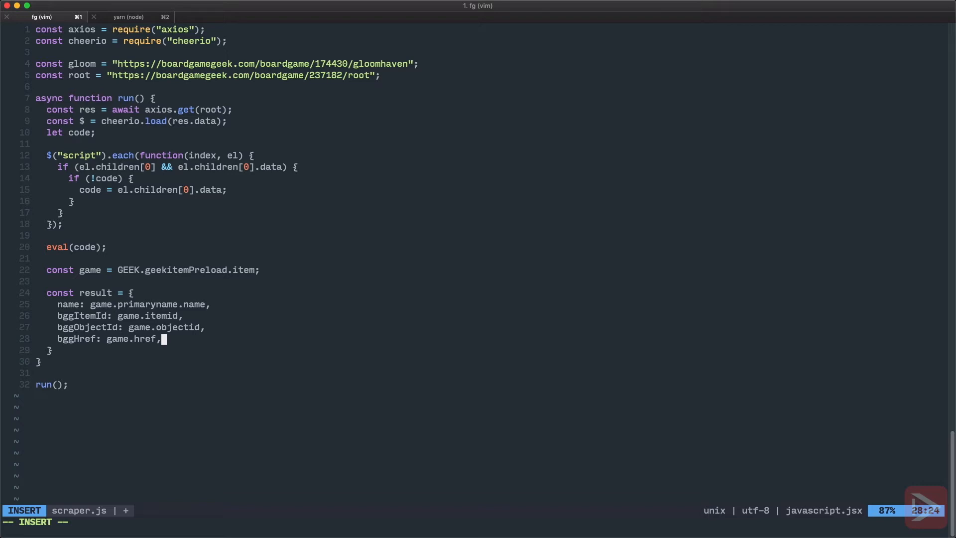
Step: Add publishedYear as Number(game.year), plus numeric minPlayers, maxPlayers and playtime fields
type("publis")
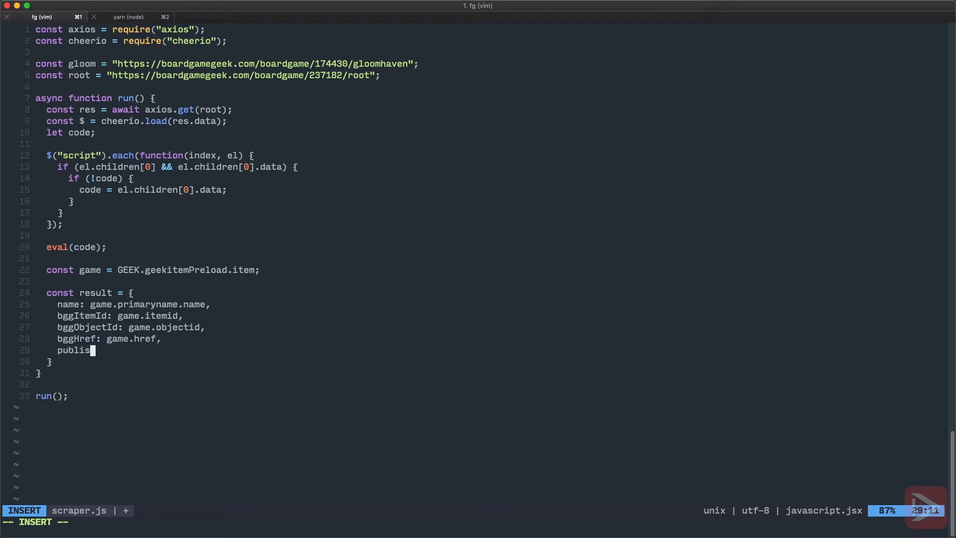
type("hedY")
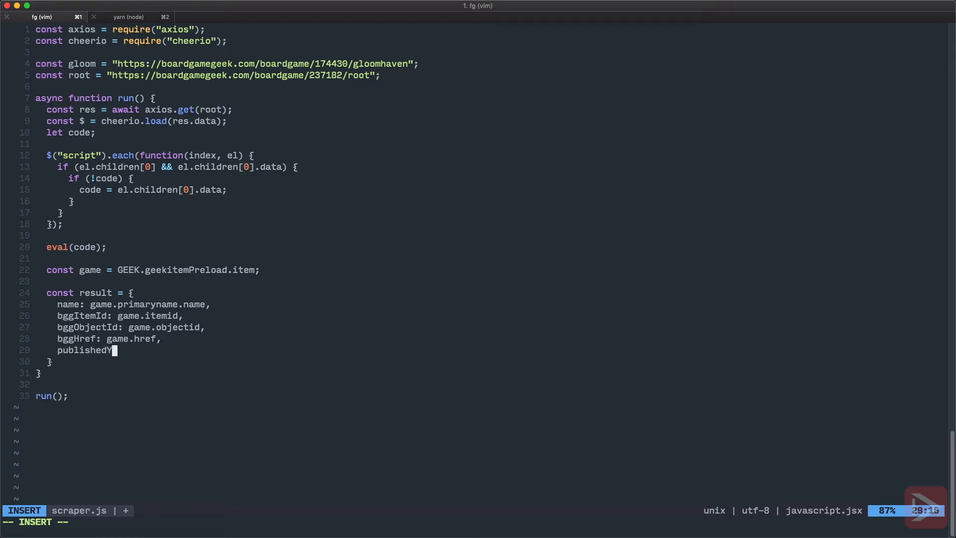
type("ear: Numb")
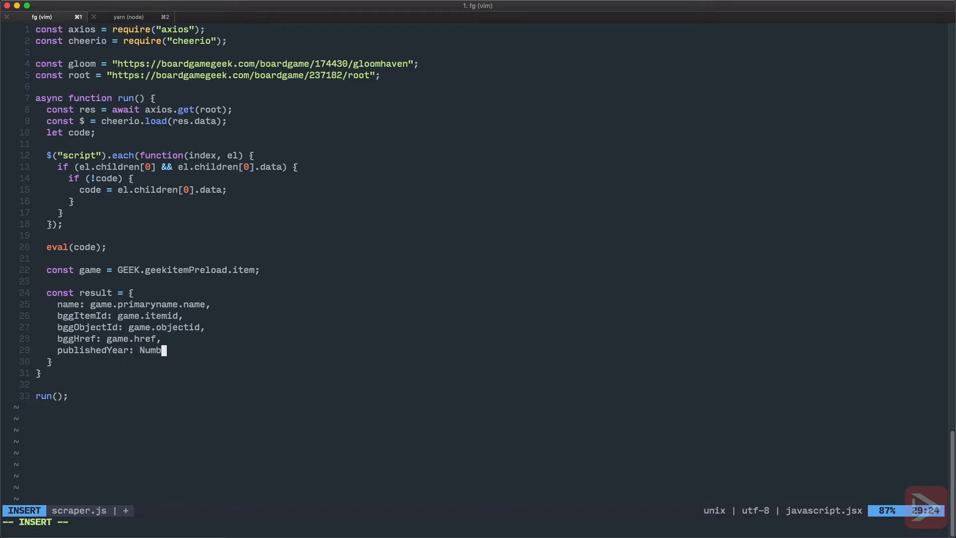
type("er()")
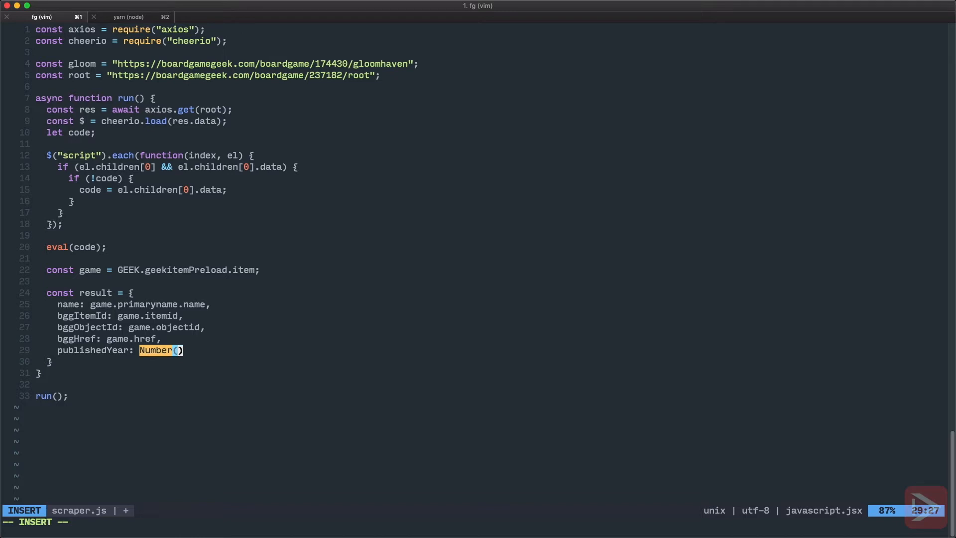
type("game.")
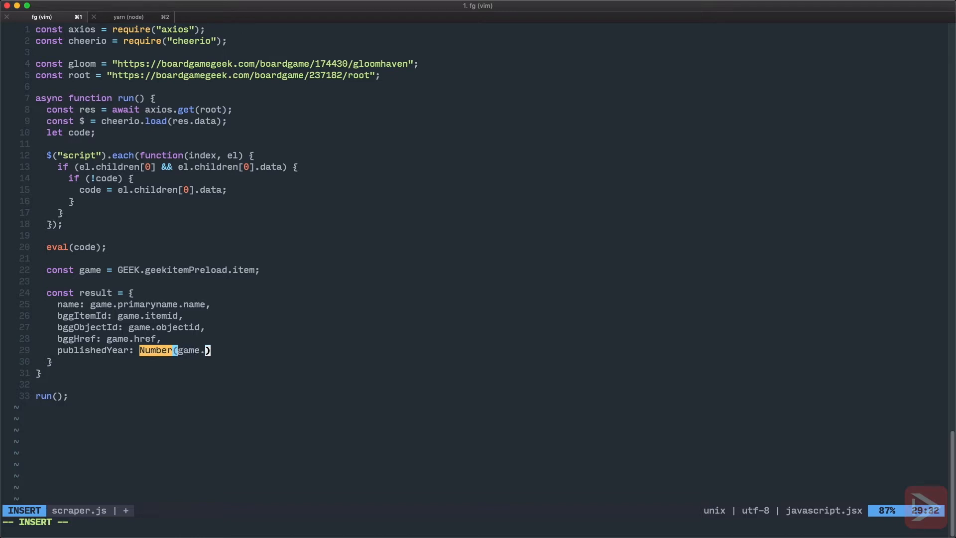
type("yearpublished")
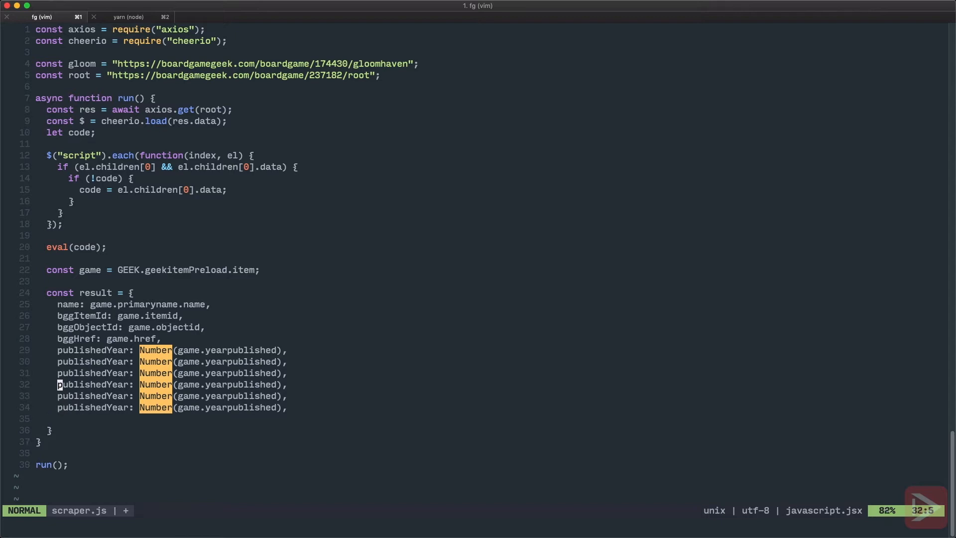
type("m")
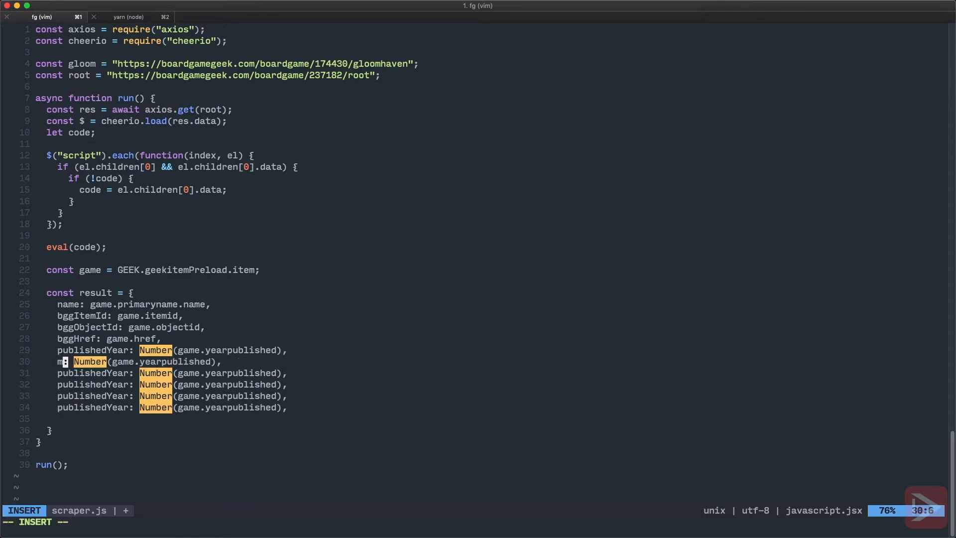
type("inPlayers")
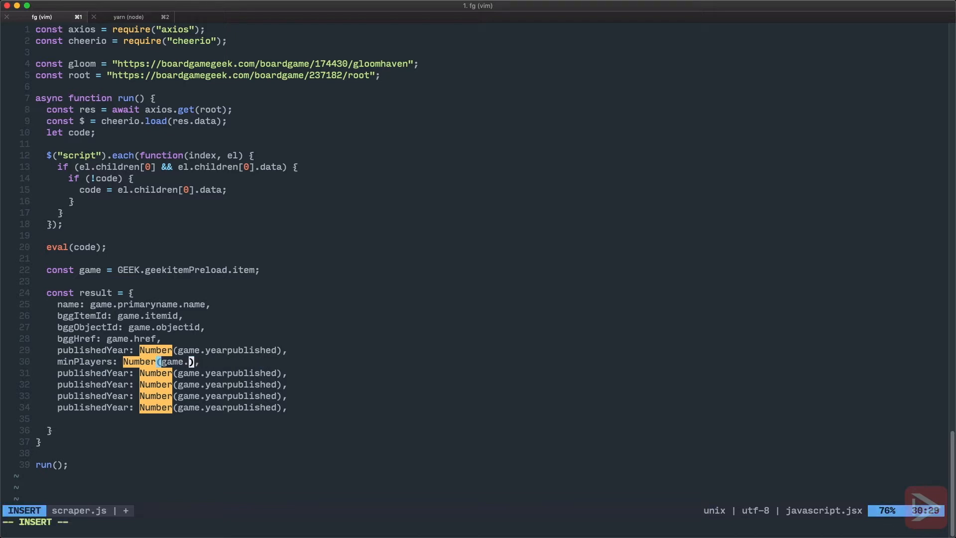
type("minplayers")
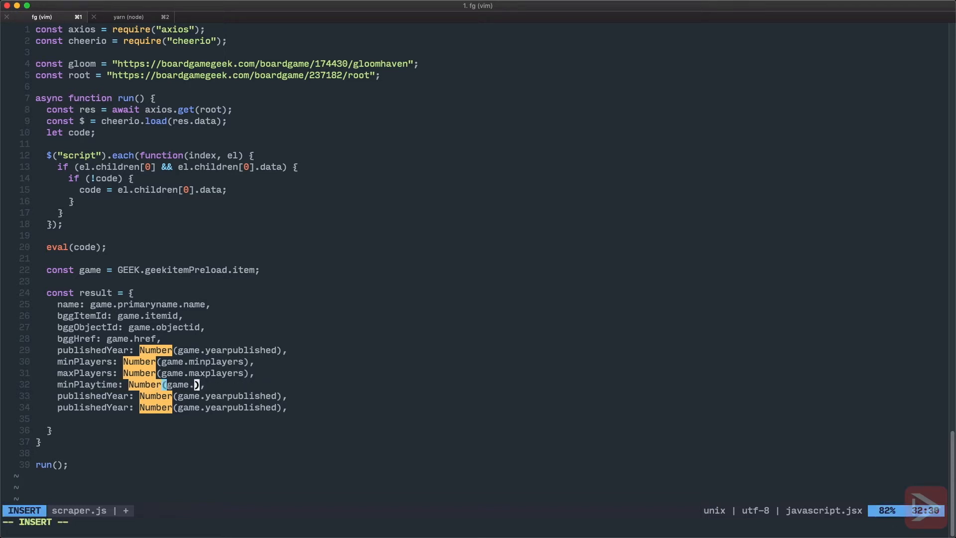
type("minplaytime")
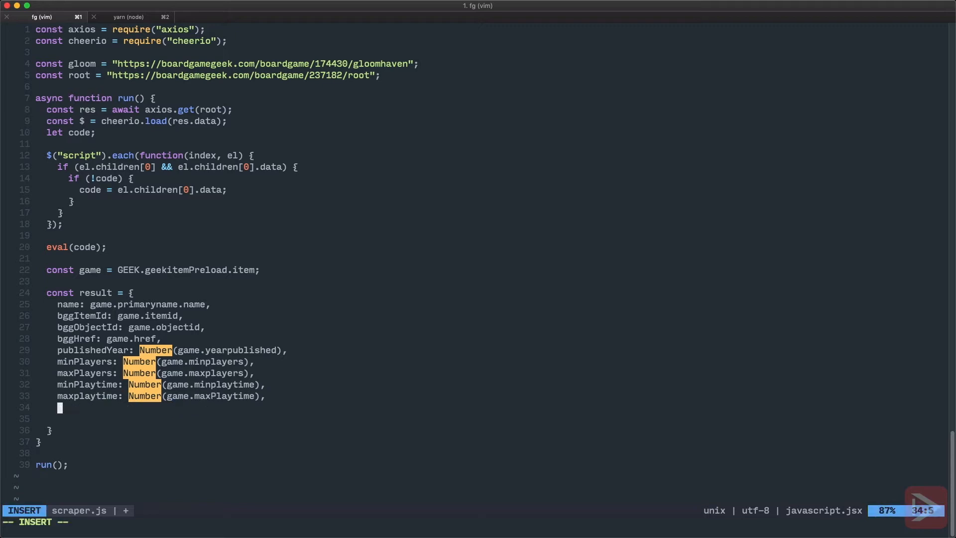
Step: Begin description: game.description.replace with a global href regex
type("descri")
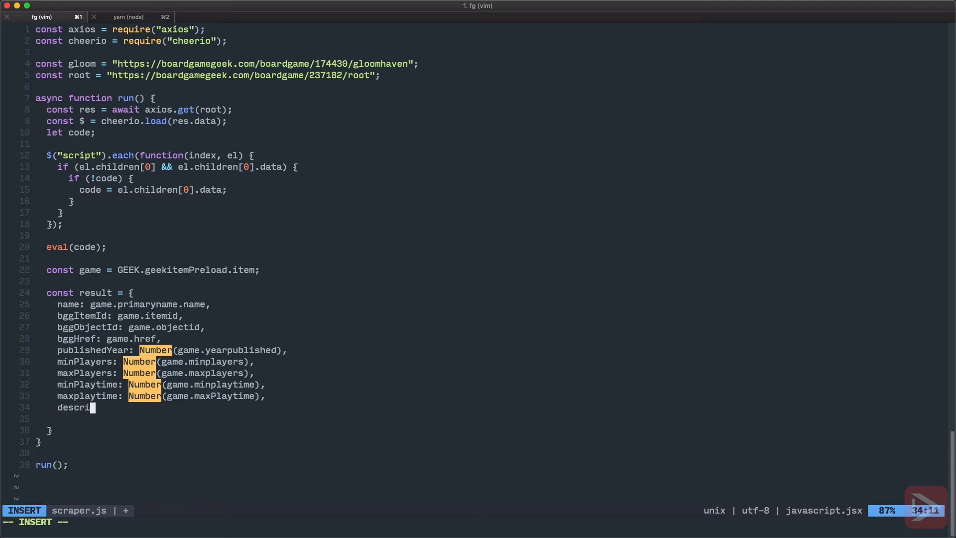
type("ption:")
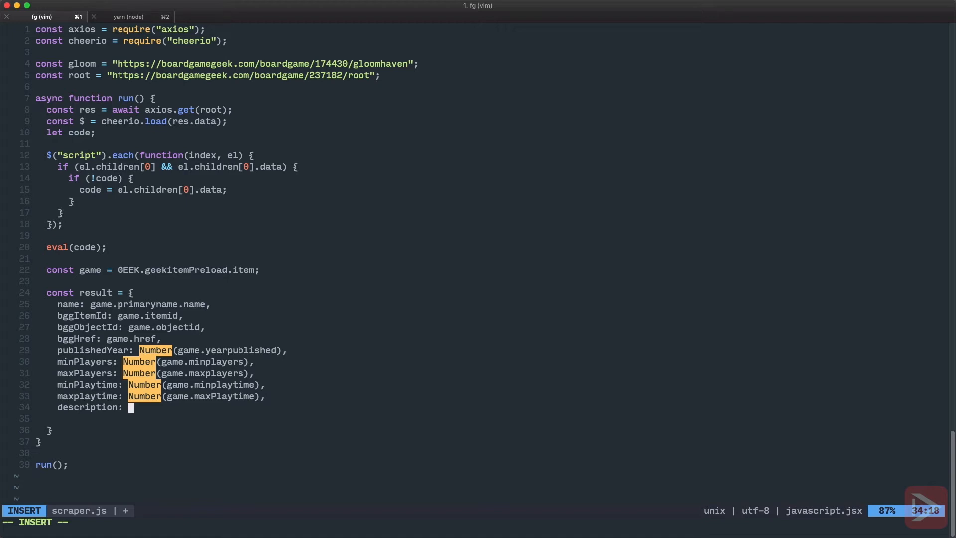
type("game.")
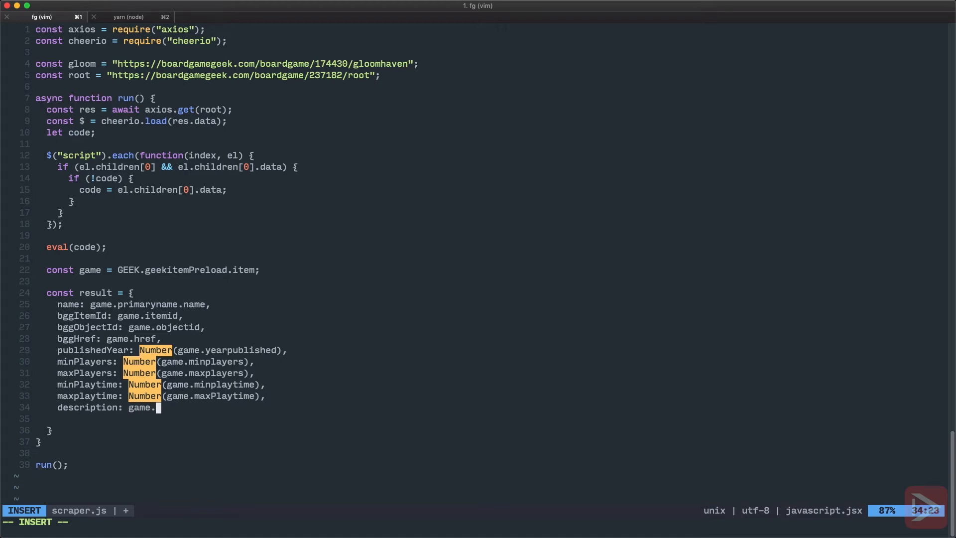
type("description")
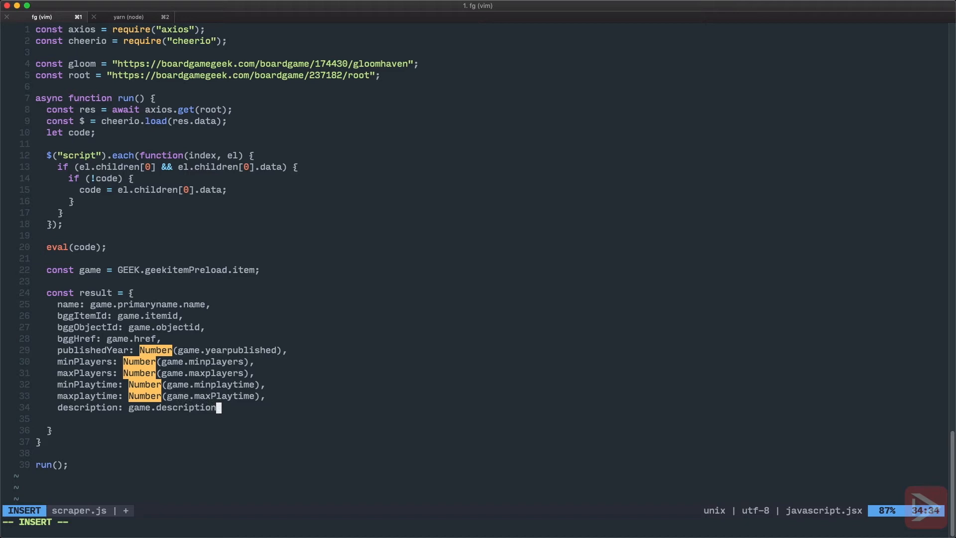
type(".")
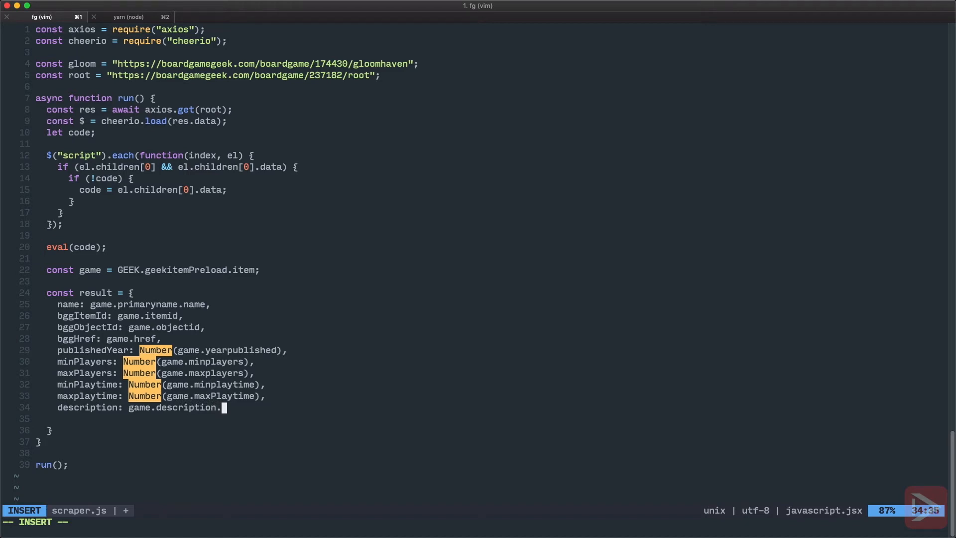
type("replace(")
type("/href=\"\"")
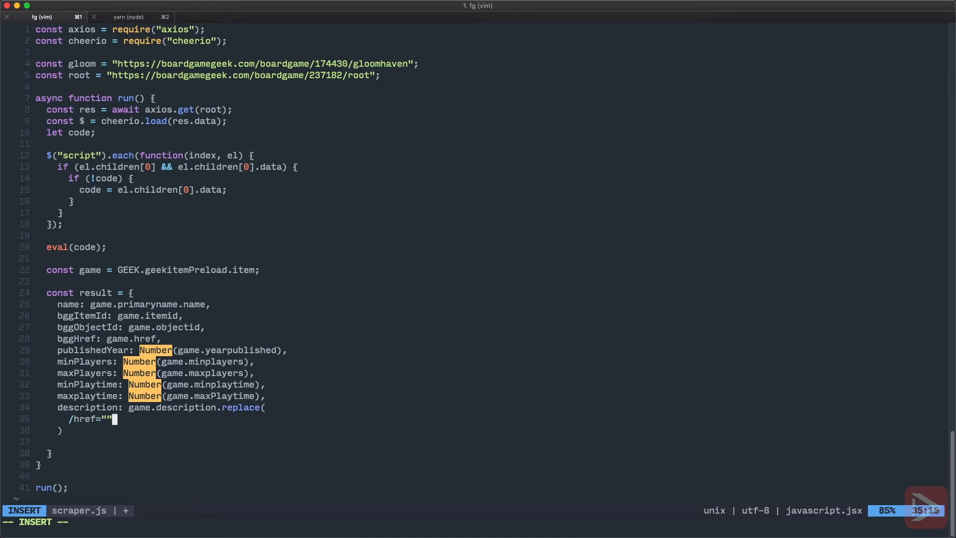
key("Escape")
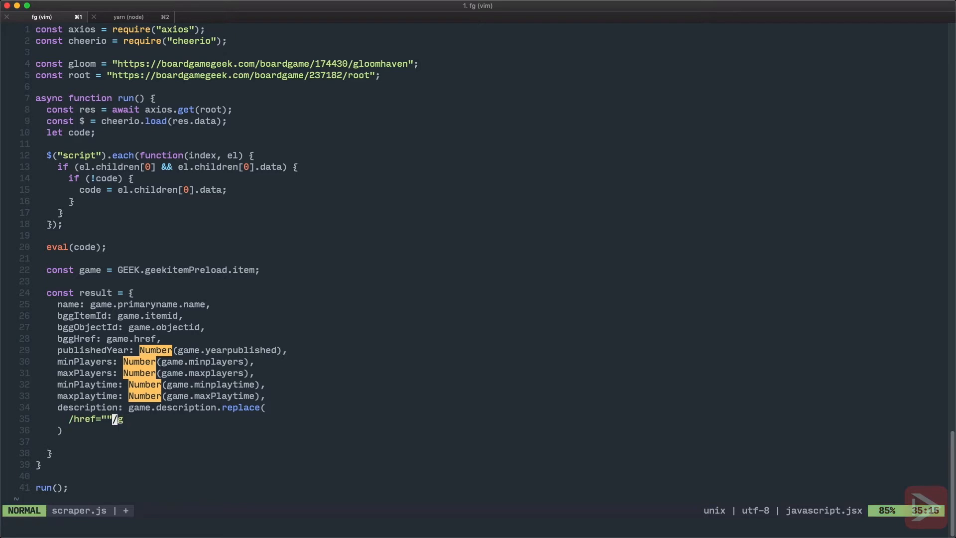
key("i")
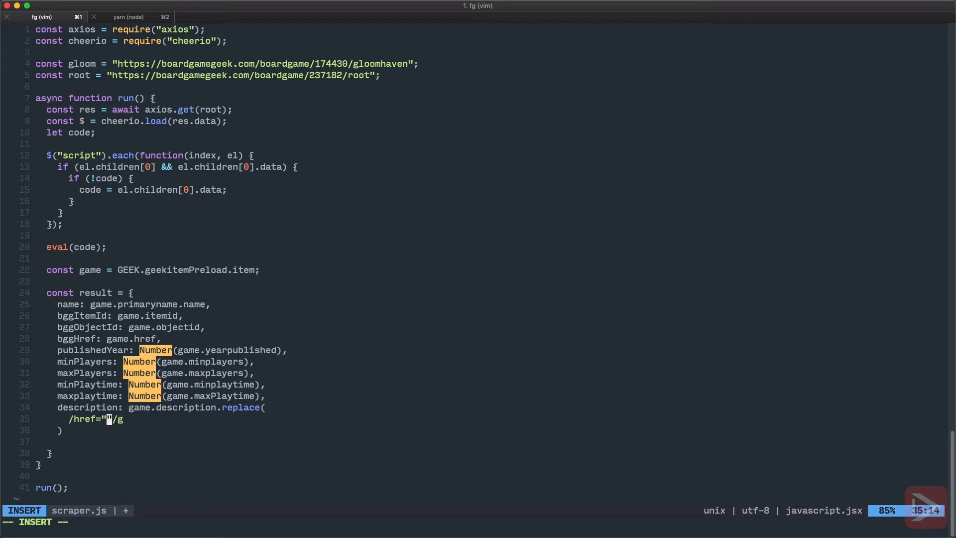
type("(.)")
type("\"h")
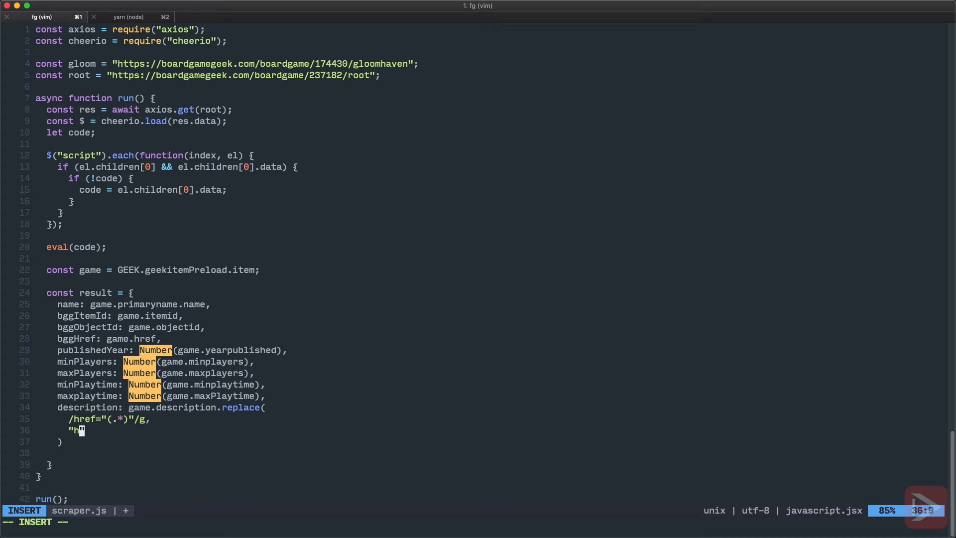
type("ref=")
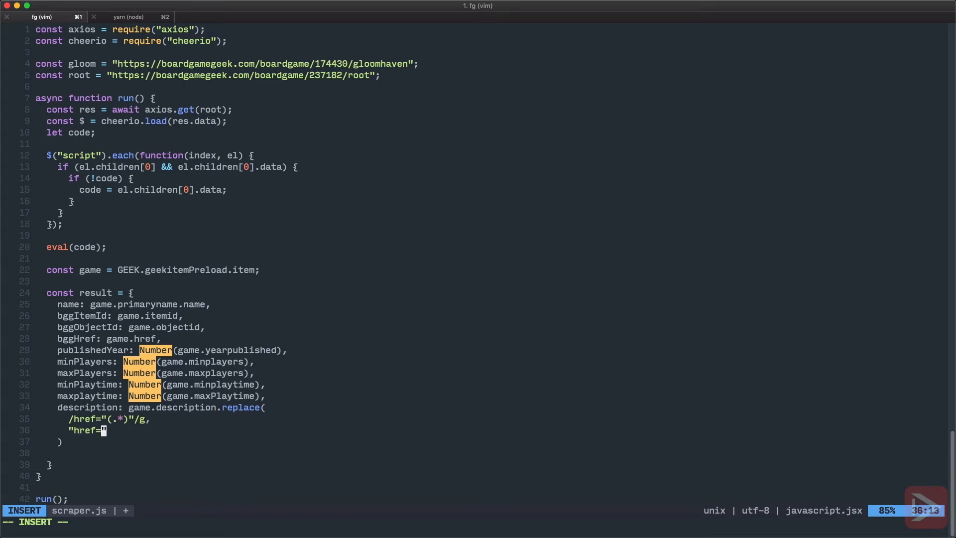
type("'https://boardgamegeek.com/")
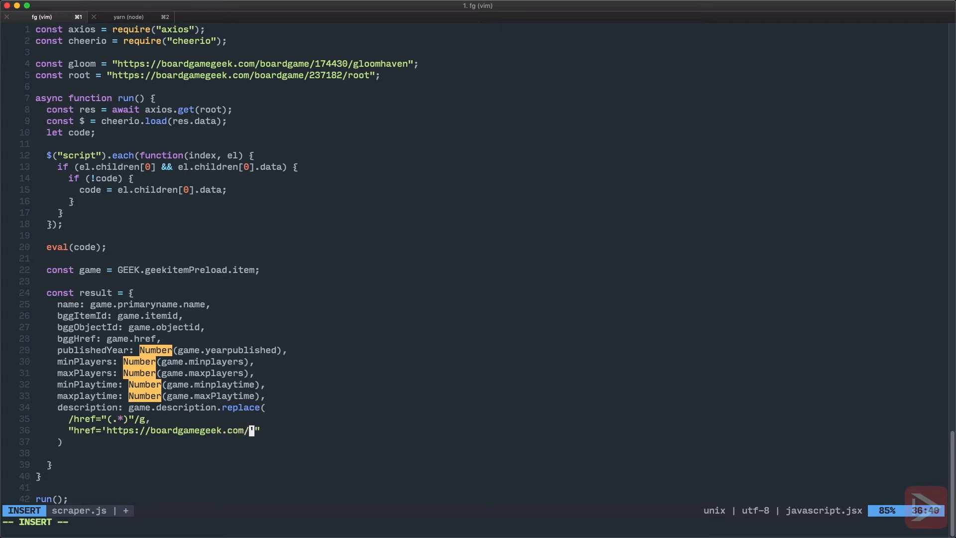
type("$")
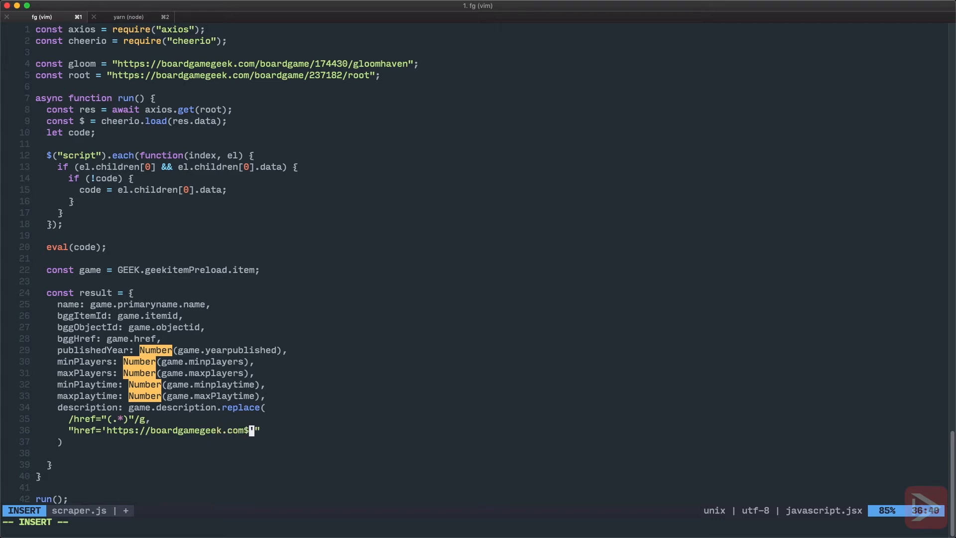
type("1")
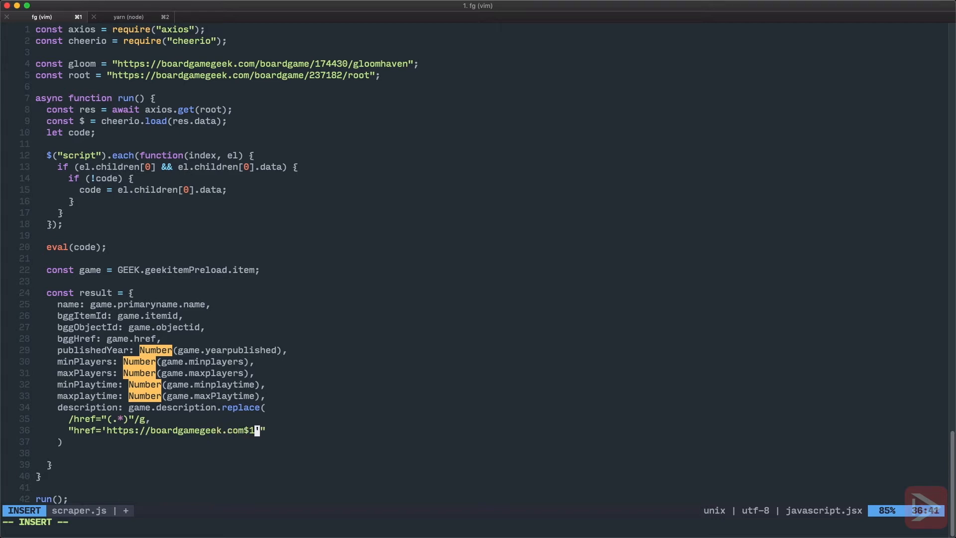
type("\" t")
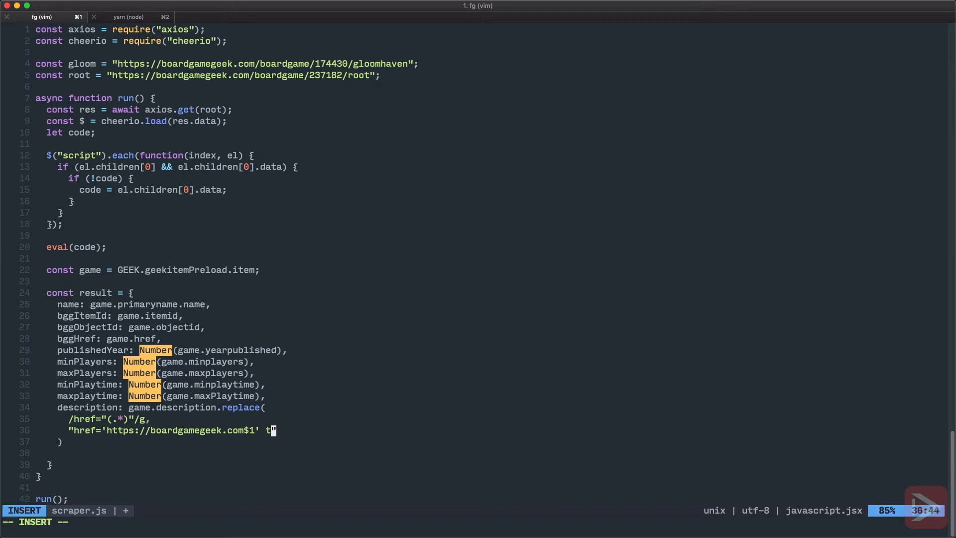
type("arget='_blank'")
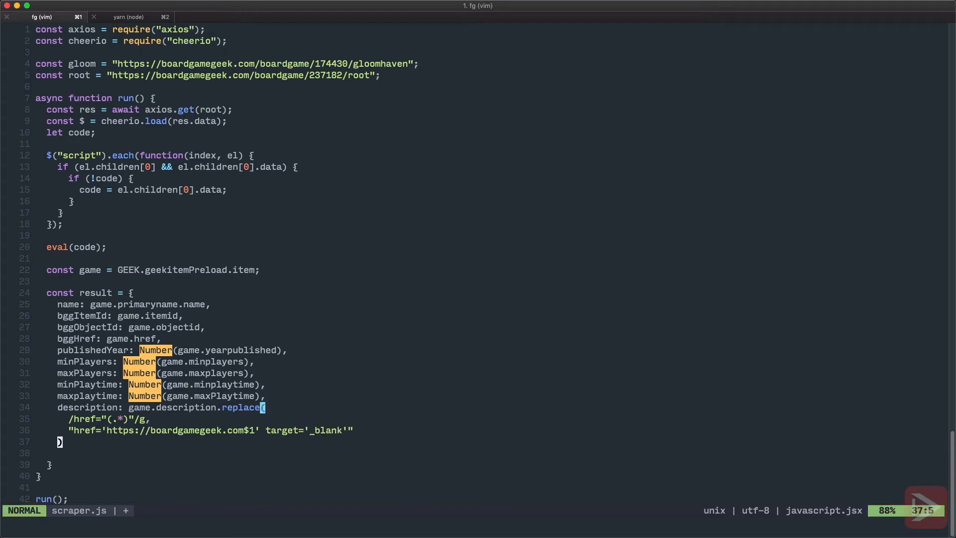
type(",")
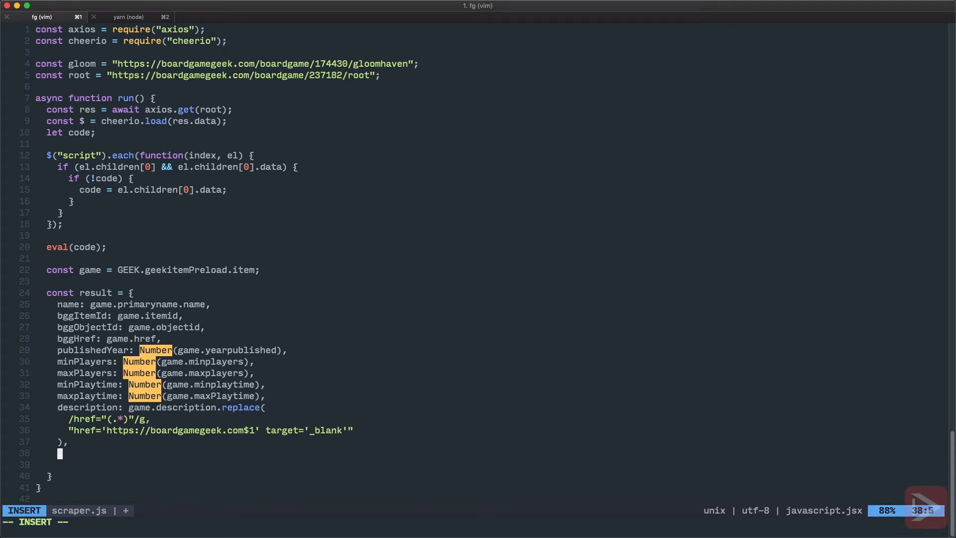
Step: Add source: "bgg" to the result object
type("source: \"bg\"")
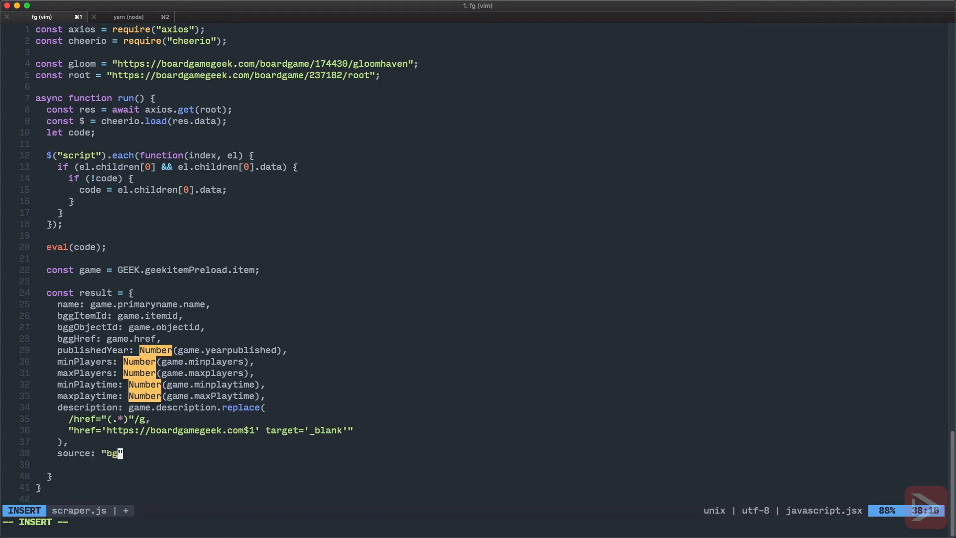
key("Escape")
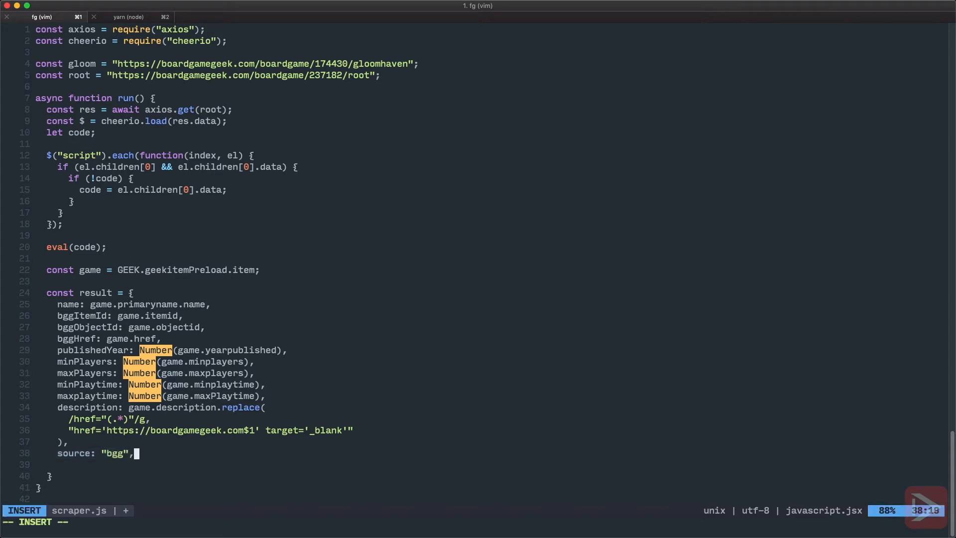
key("enter")
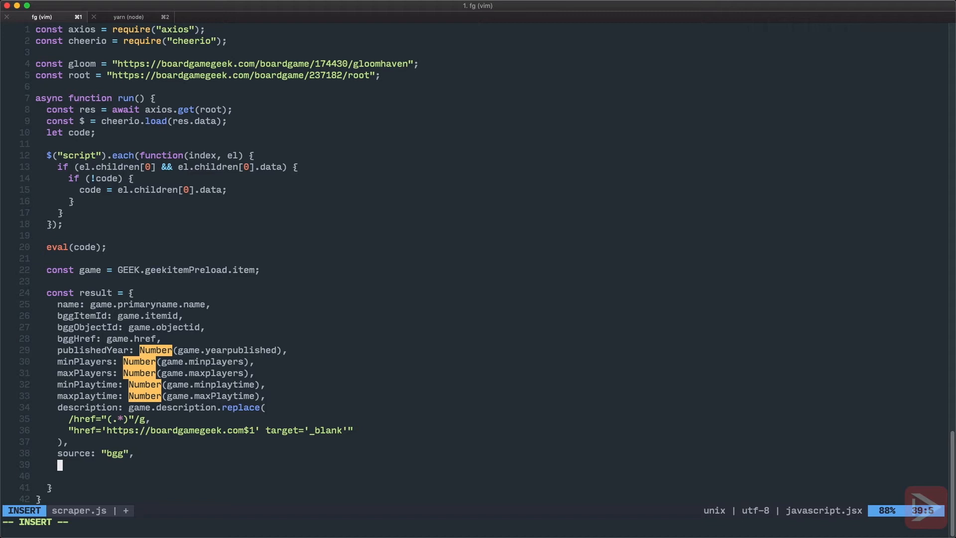
Step: Add thumbnail from game.images.thumb and squareThumbnail from game.images.square200
type("thumbnail:")
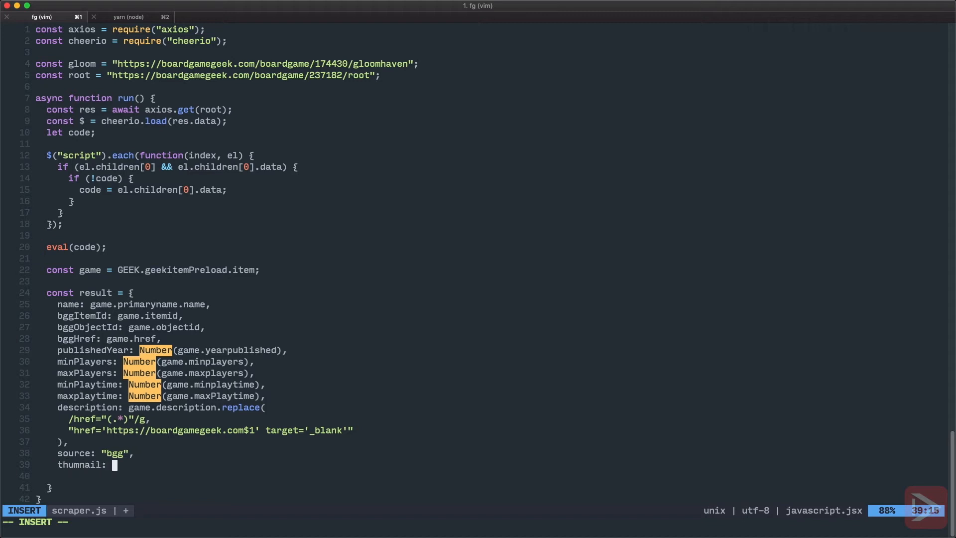
type("game.i")
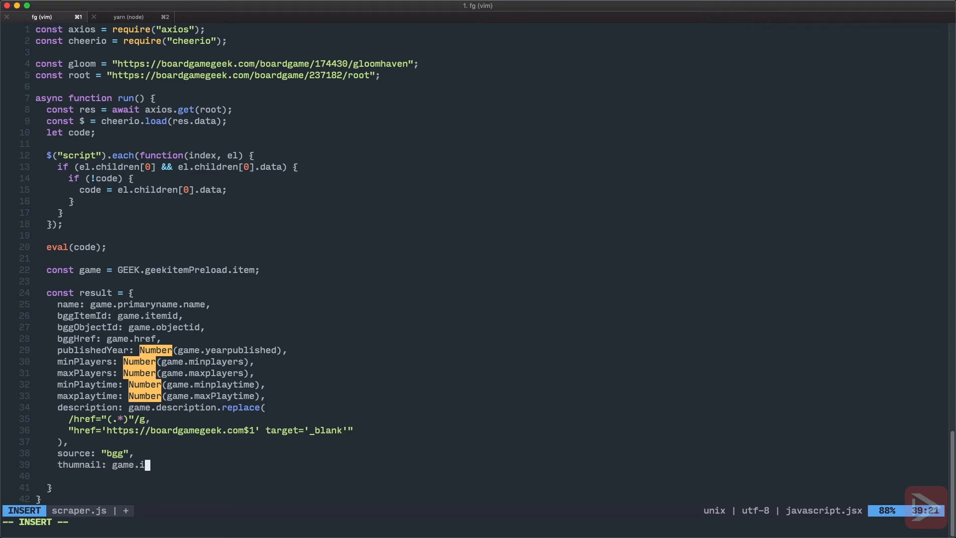
type("mages.")
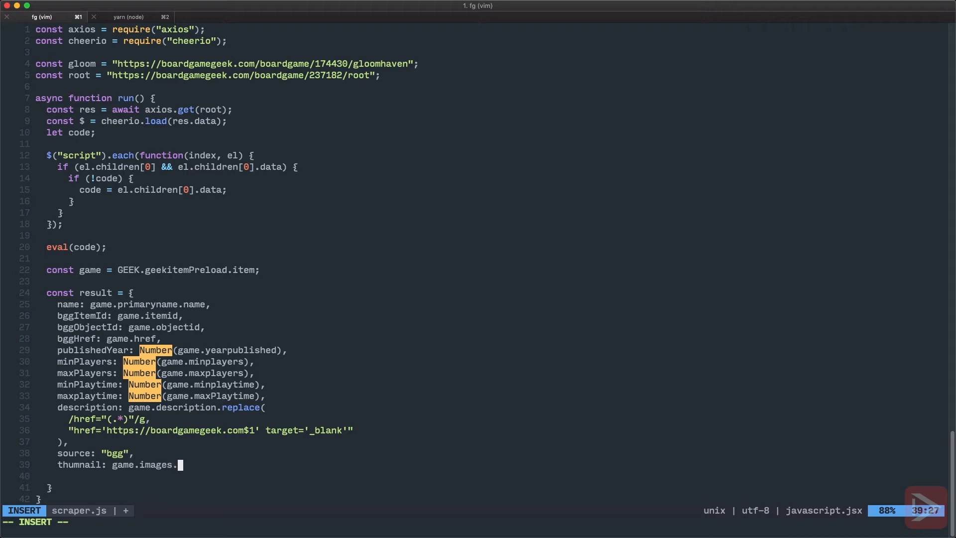
type("thumb,")
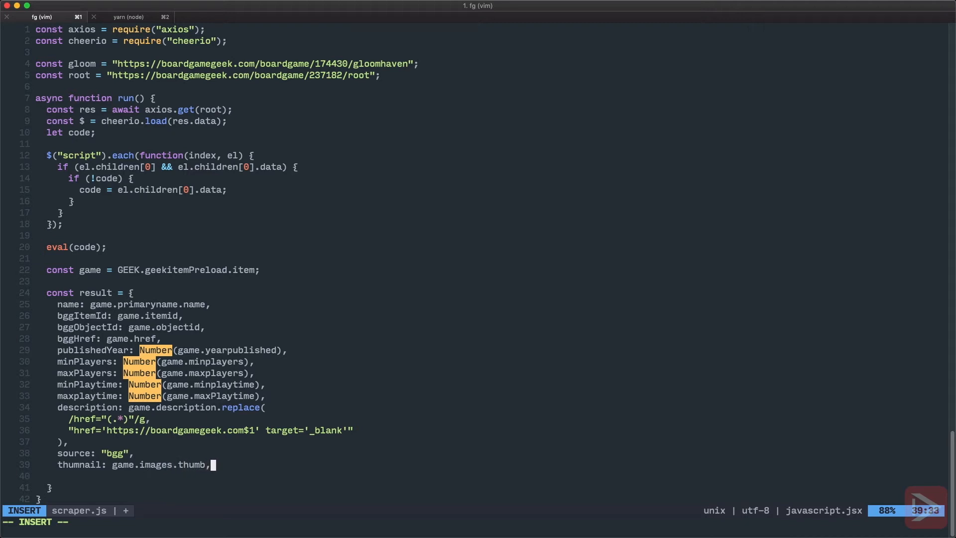
type("squ")
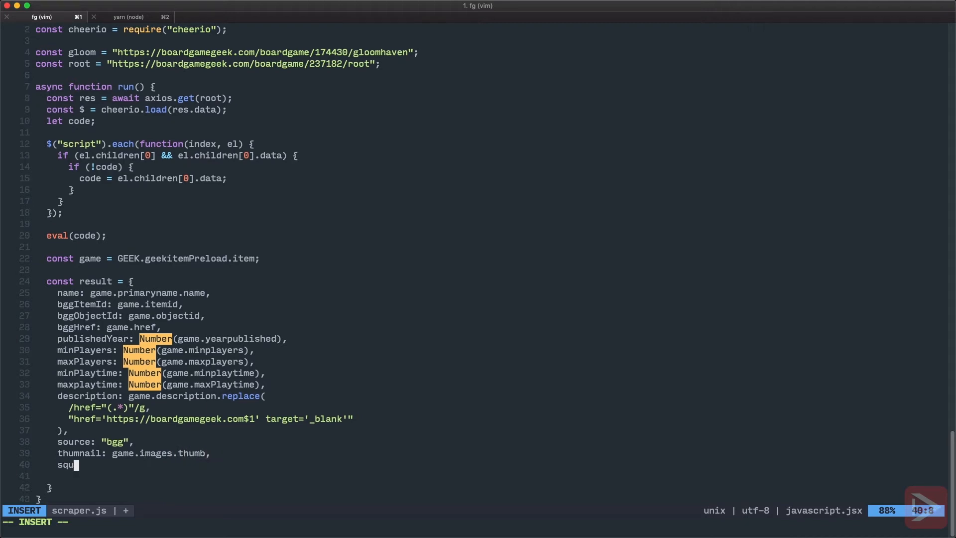
type("areThumbnail")
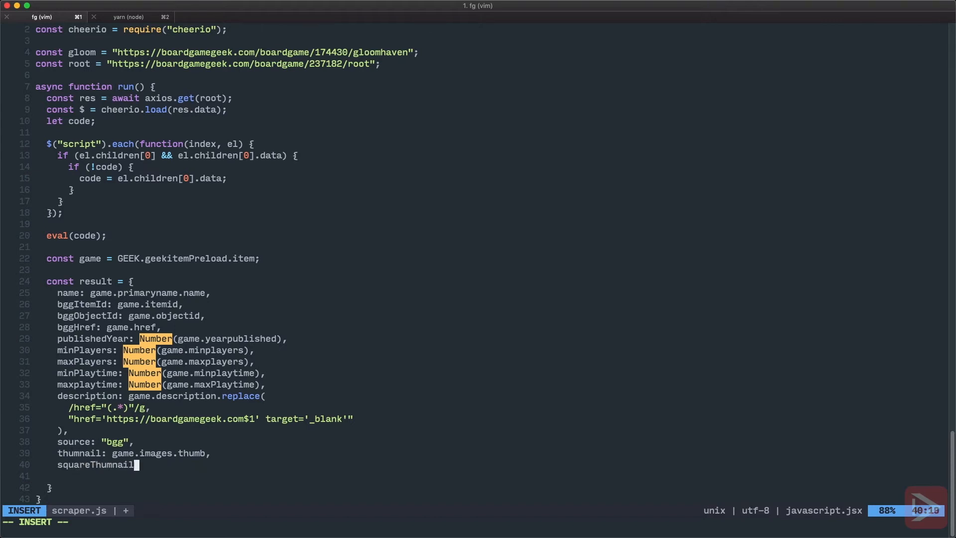
type(":")
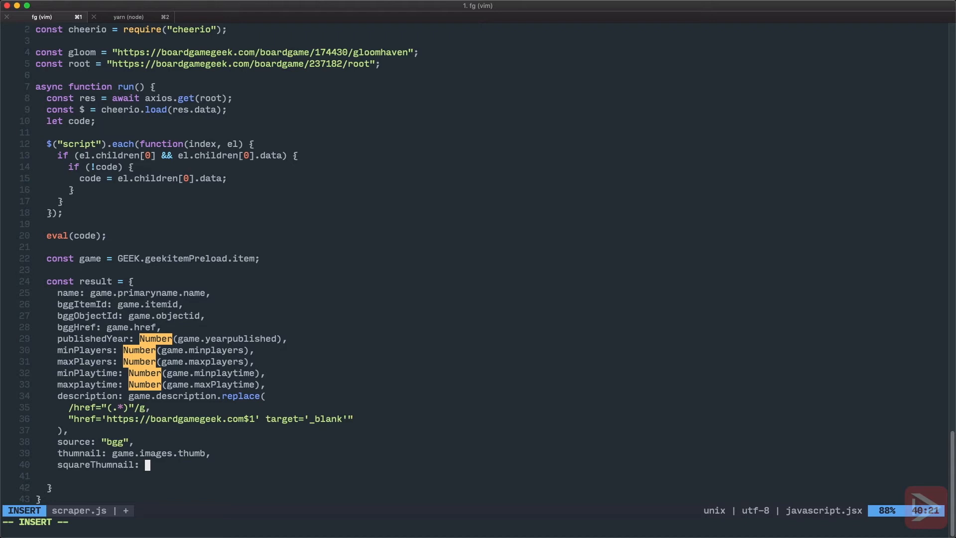
type("game.images")
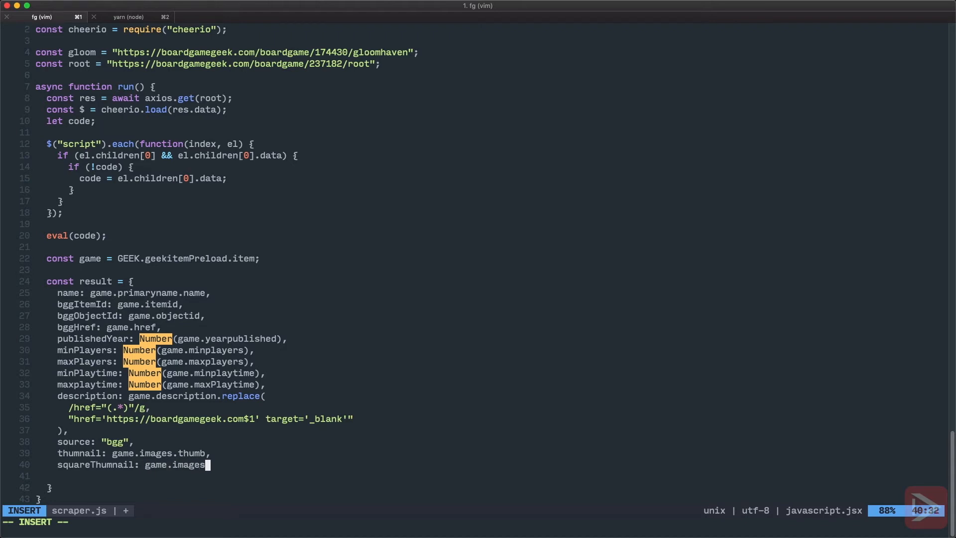
type(".square200")
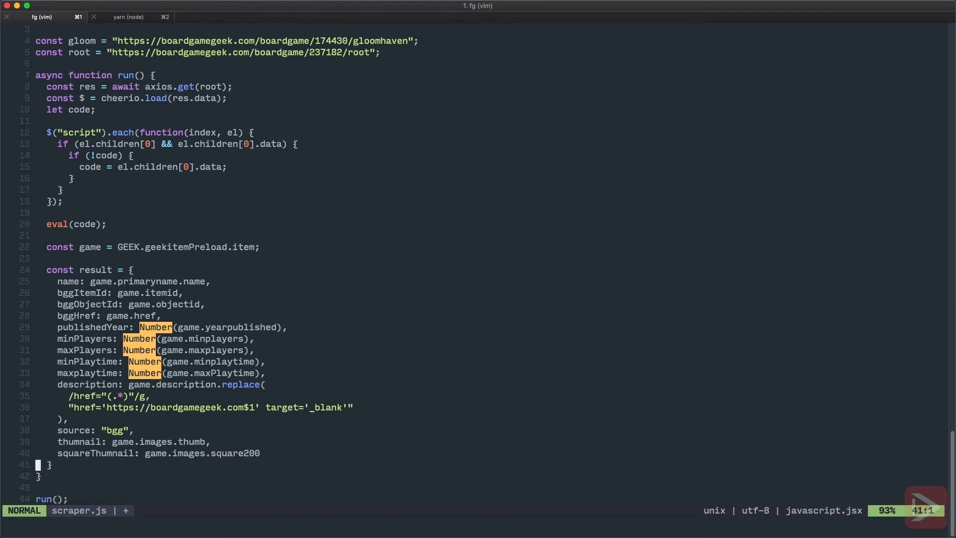
key("V")
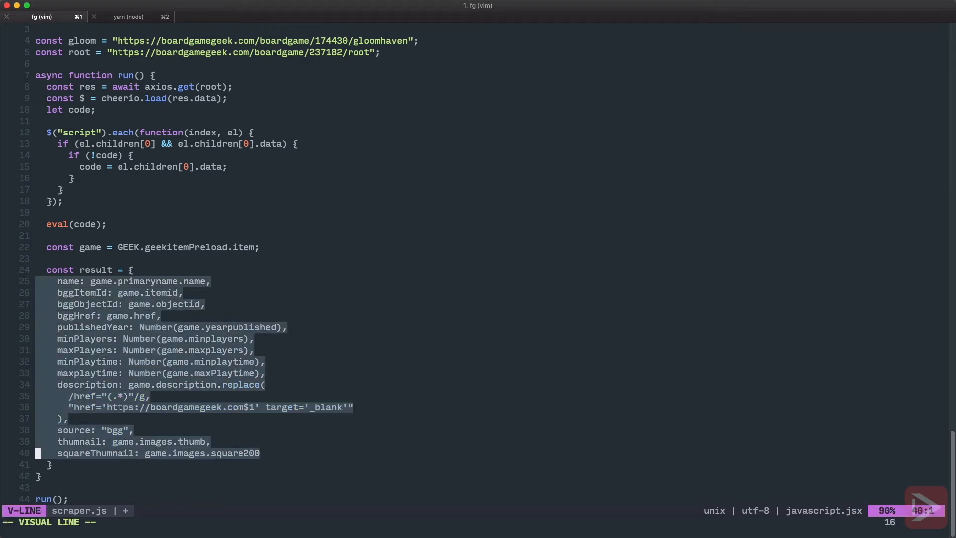
Step: Add a console.log(result) line below the result object
key("Escape")
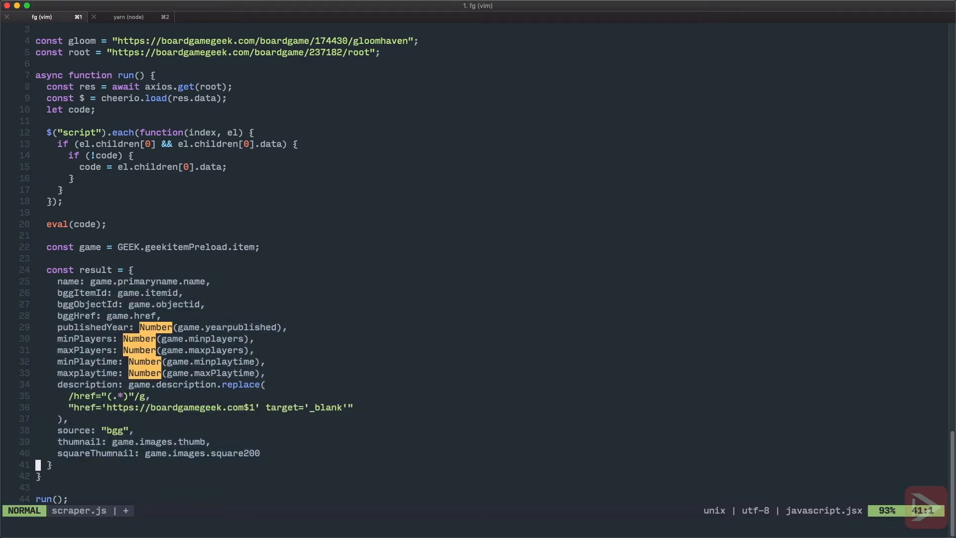
type("console.log(result")
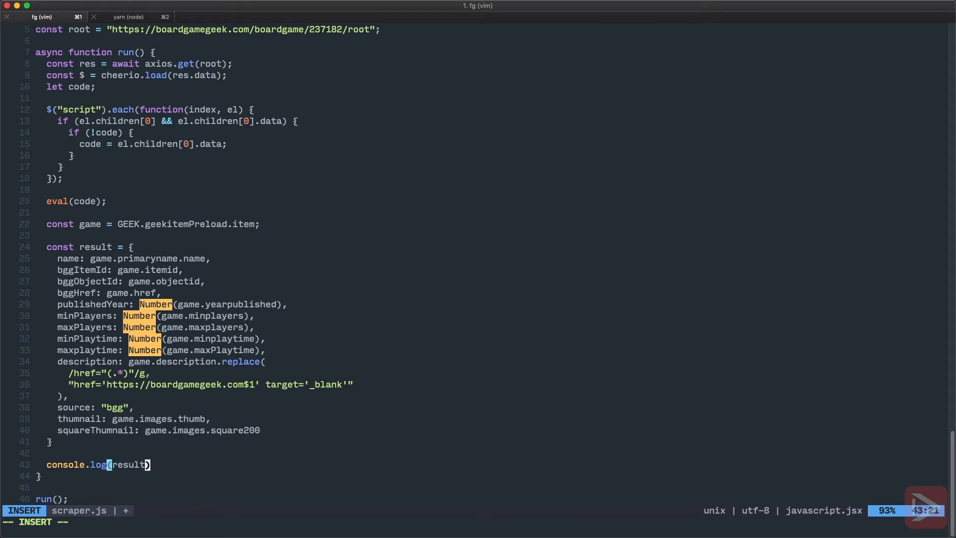
key("Escape")
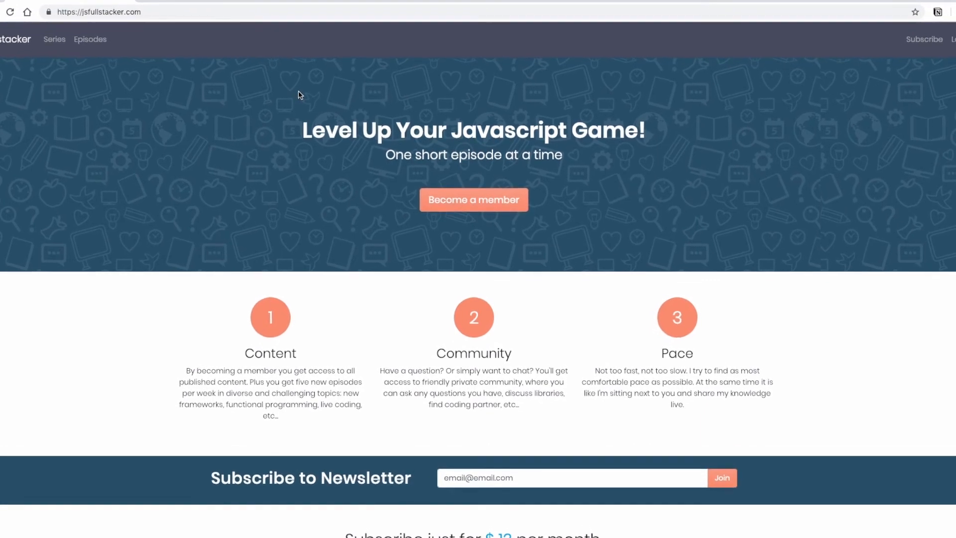
Step: Log in to JSFullstacker, visit Series, and view the Profile page's subscription history
scroll("down", 3)
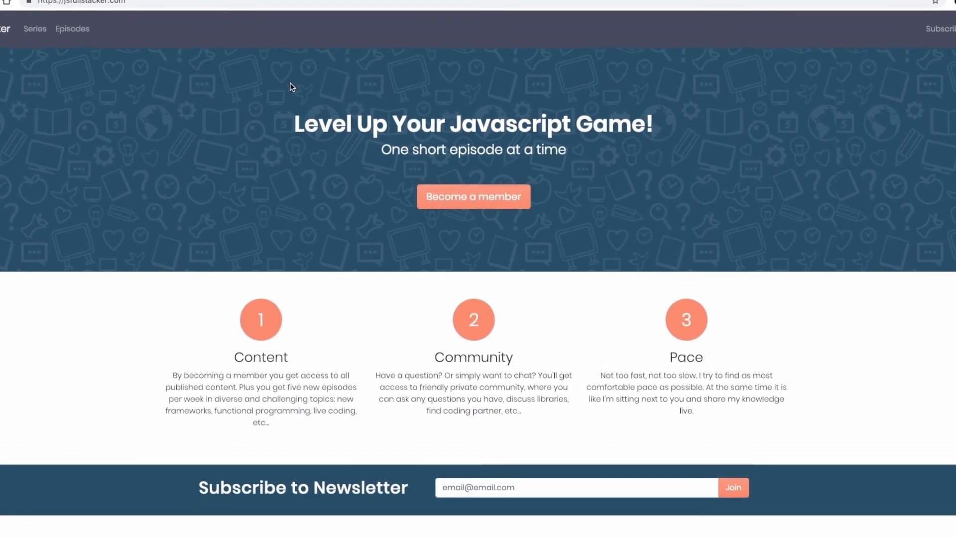
scroll("down", 3)
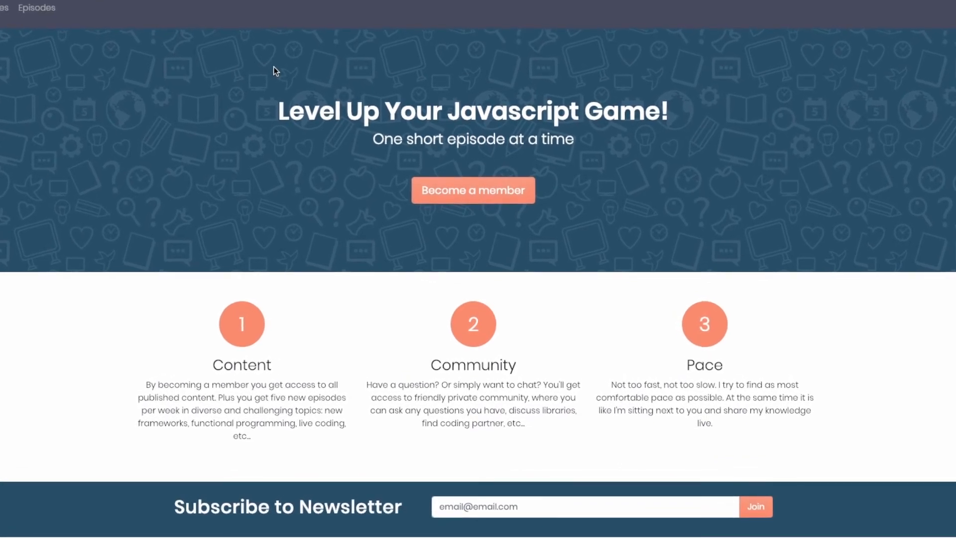
left_click(927, 55)
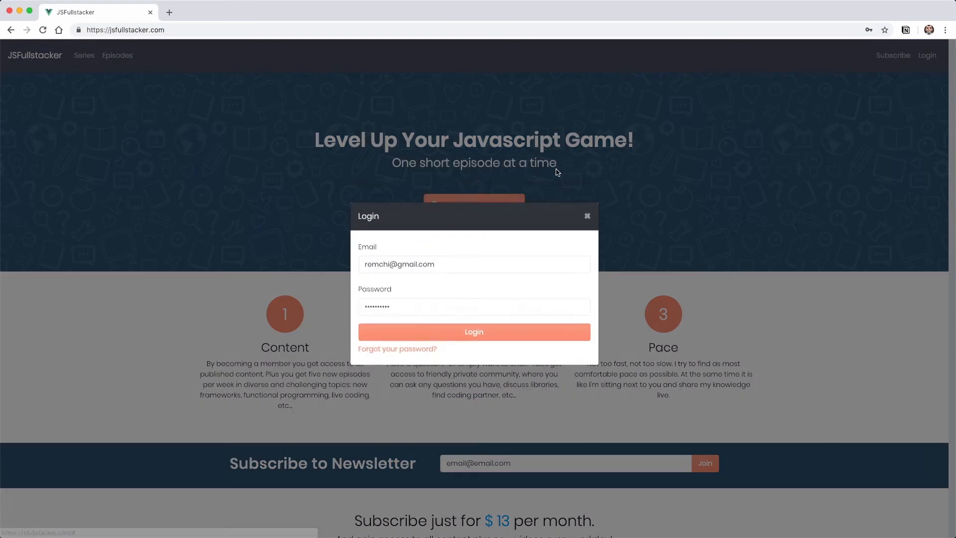
left_click(473, 332)
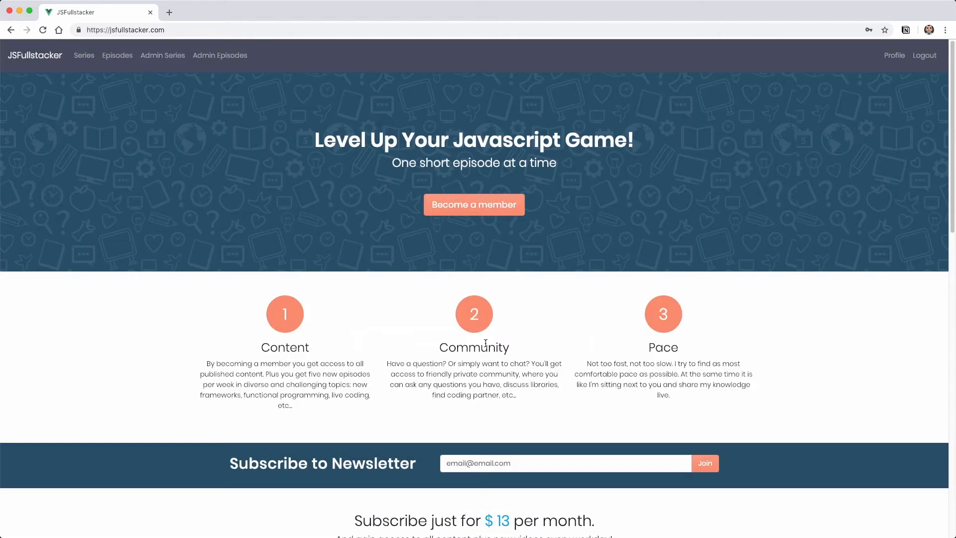
left_click(83, 55)
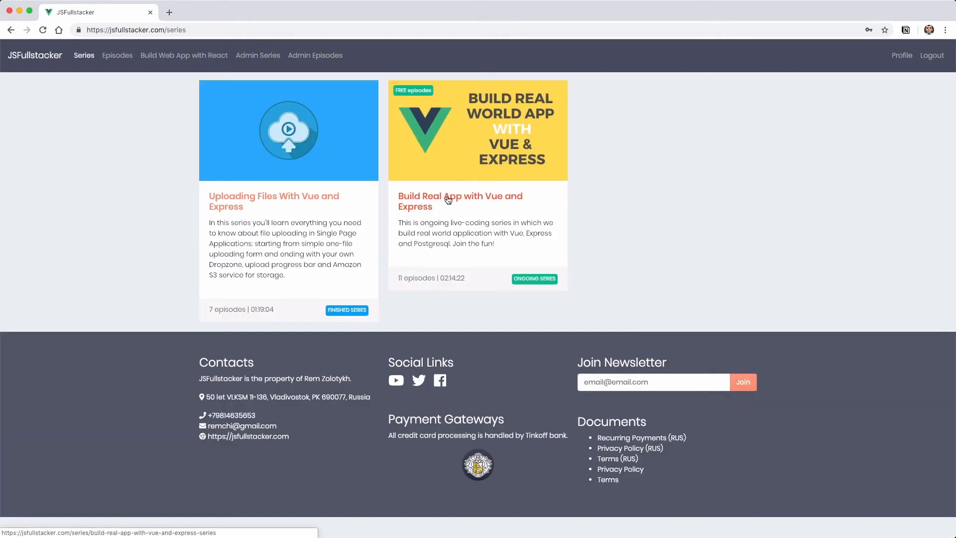
left_click(459, 200)
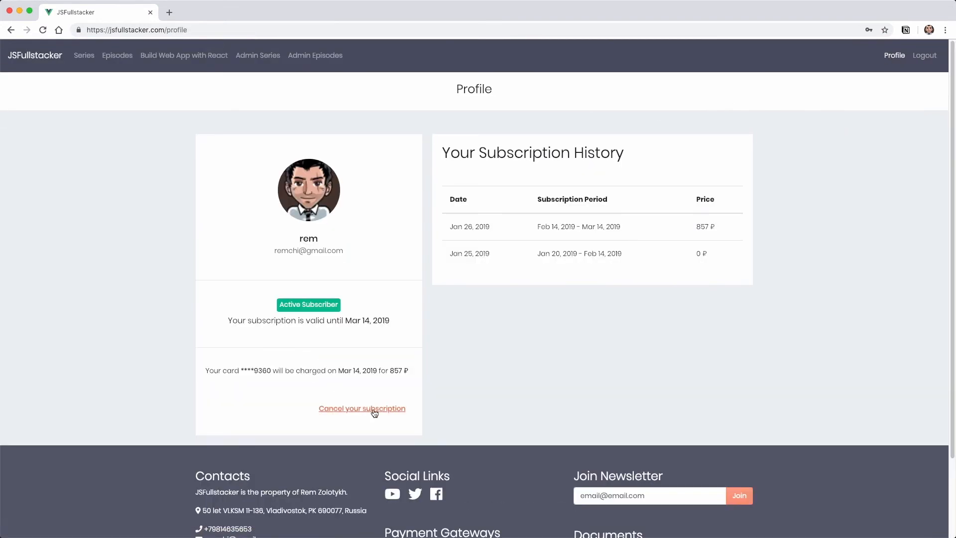
left_click(35, 54)
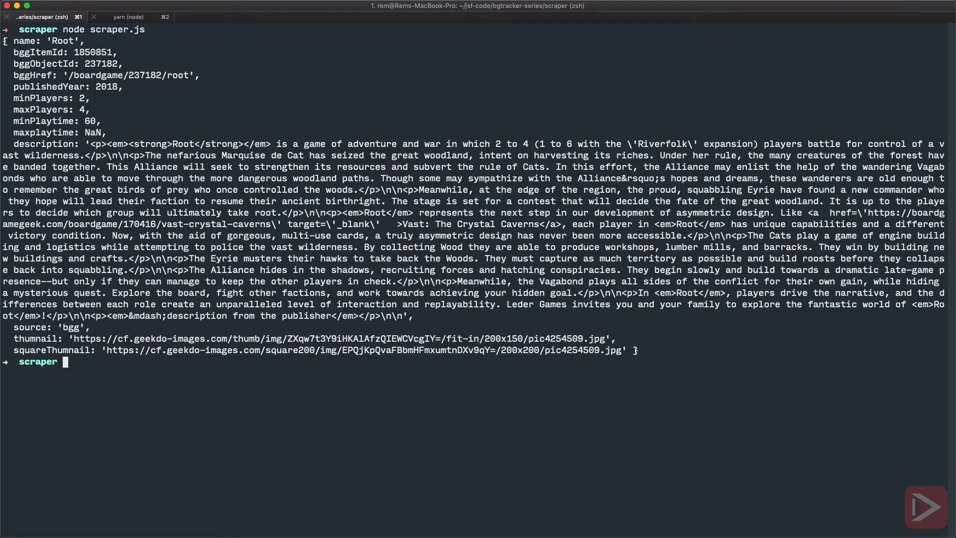
mouse_move(488, 303)
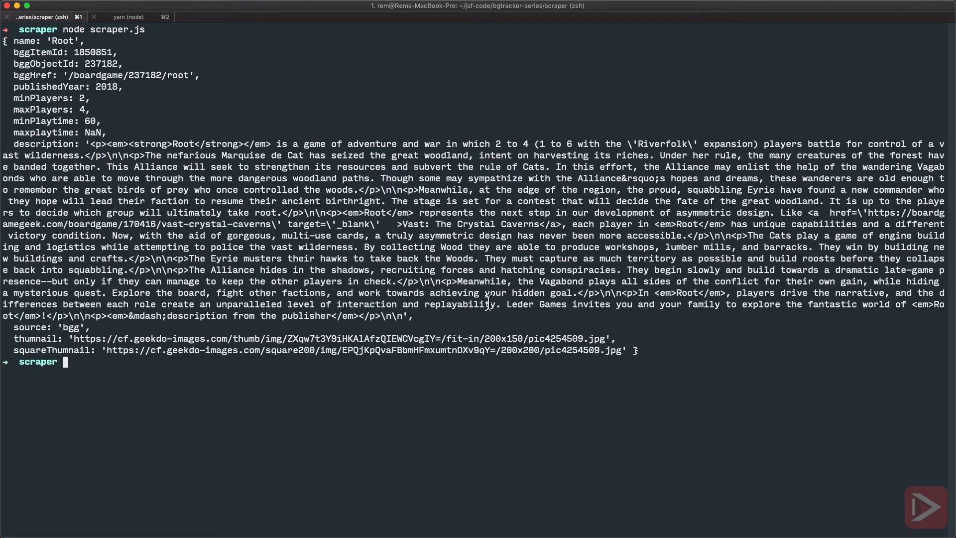
mouse_move(877, 214)
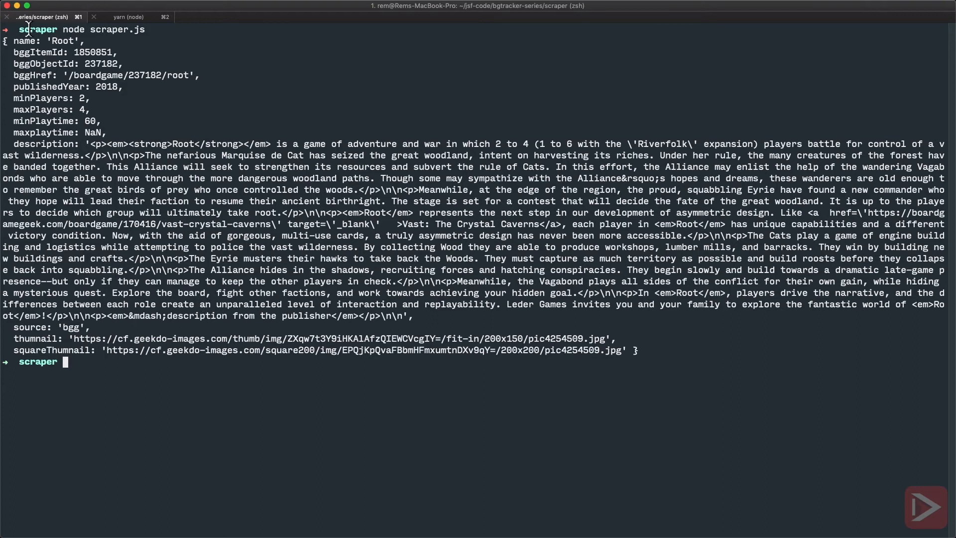
mouse_move(94, 91)
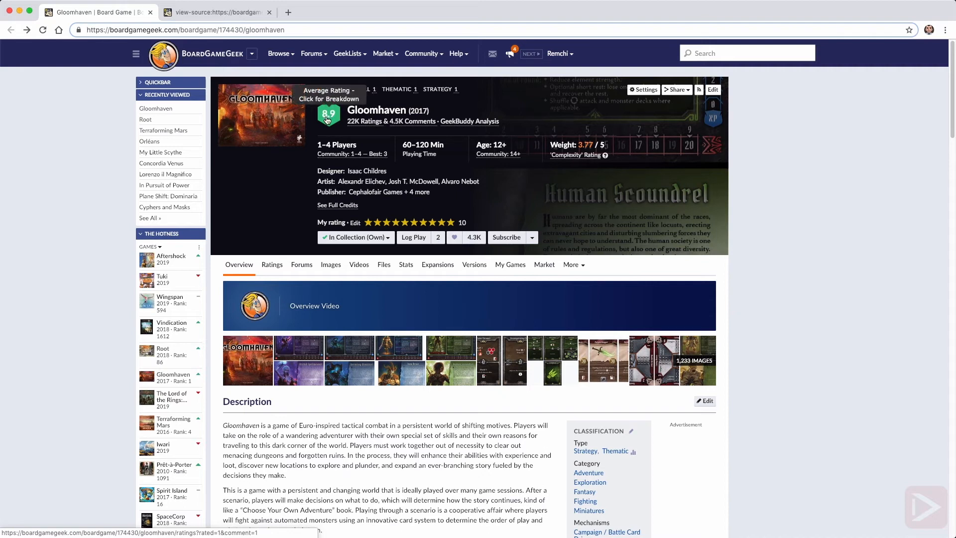
mouse_move(324, 128)
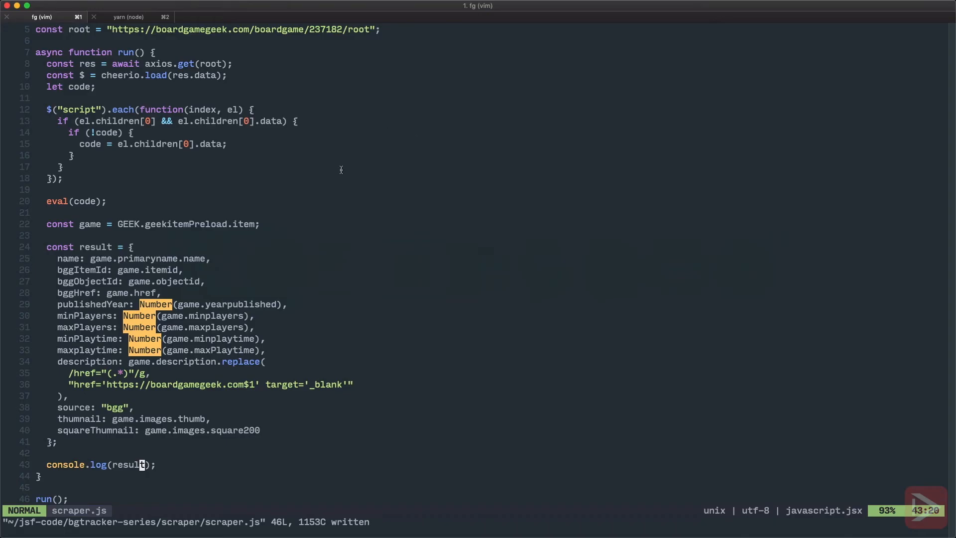
mouse_move(325, 194)
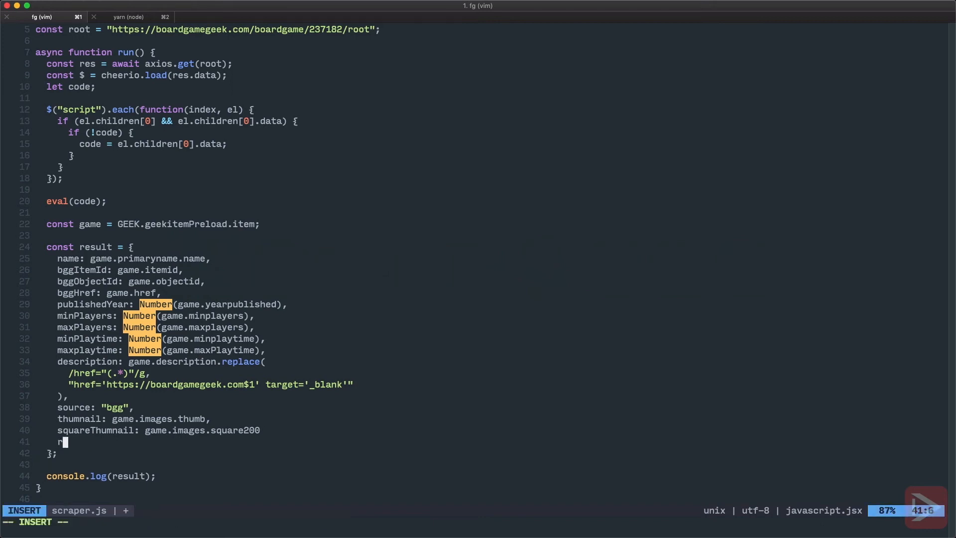
Step: Type 'rating: parseFloa' after squareThumbnail in the result object
type("rating:")
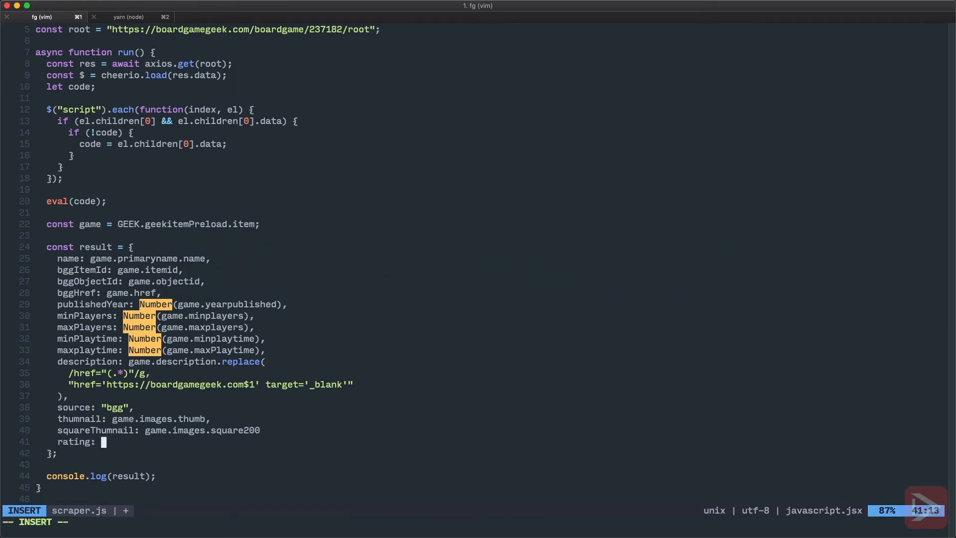
type("parseFloa")
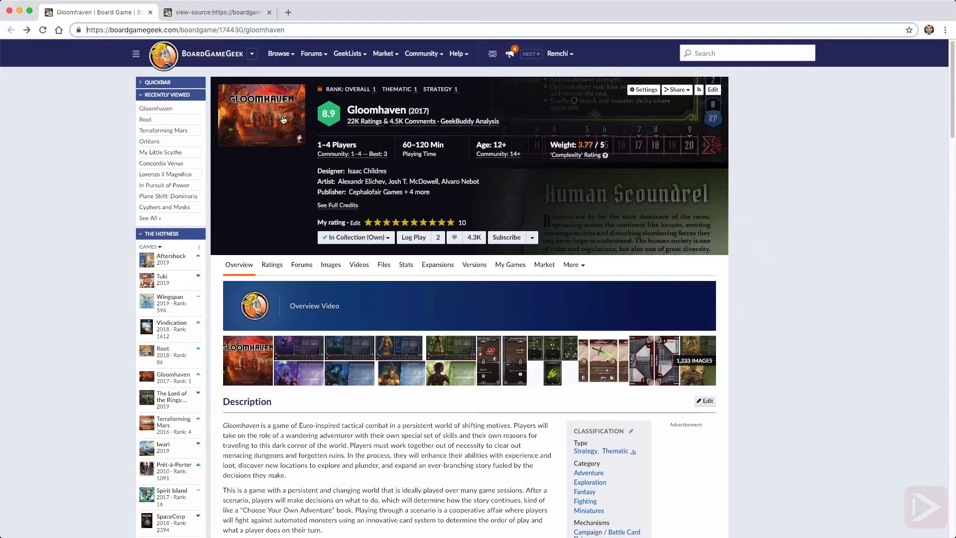
Step: Open Gloomhaven: Forgotten Circles from Gloomhaven's expansions list, then return to Vim
scroll("down", 3)
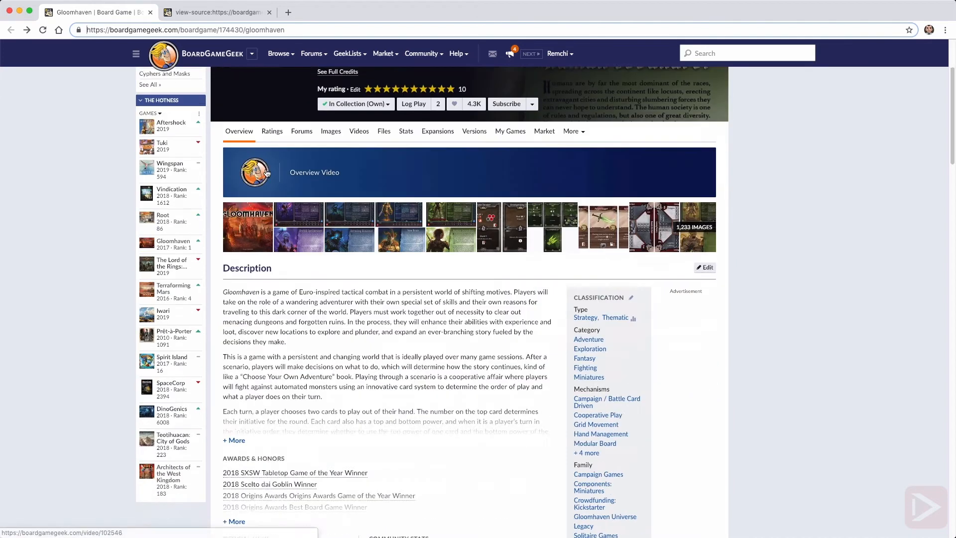
scroll("down", 3)
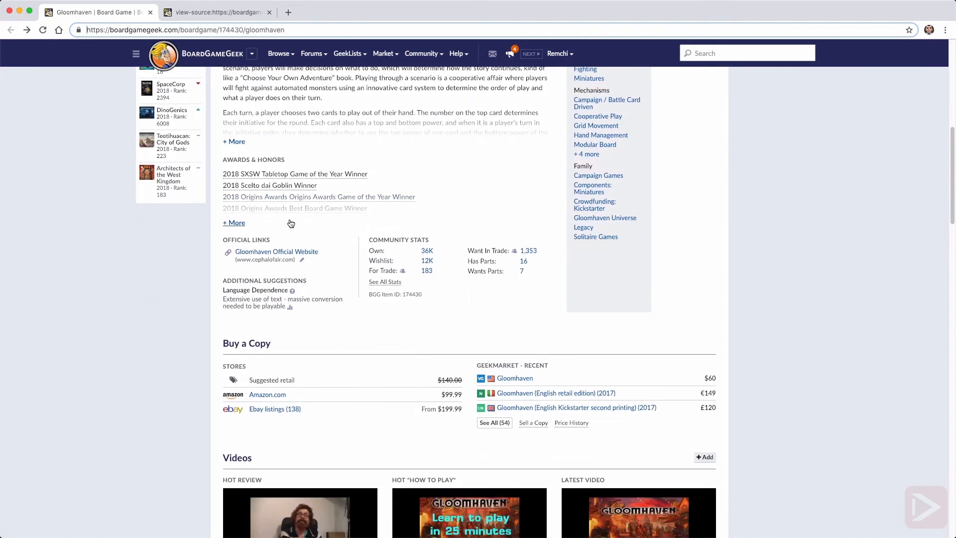
scroll("down", 3)
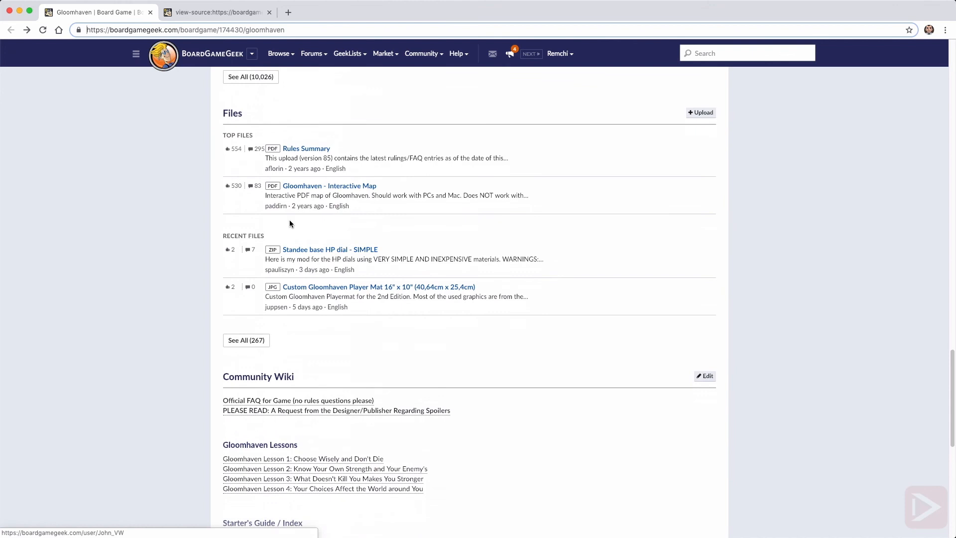
scroll("down", 3)
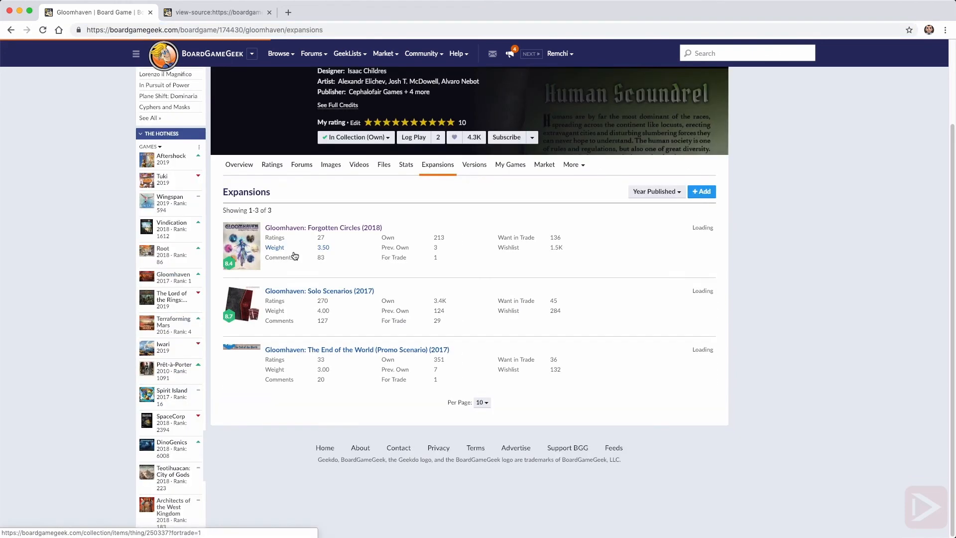
left_click(323, 227)
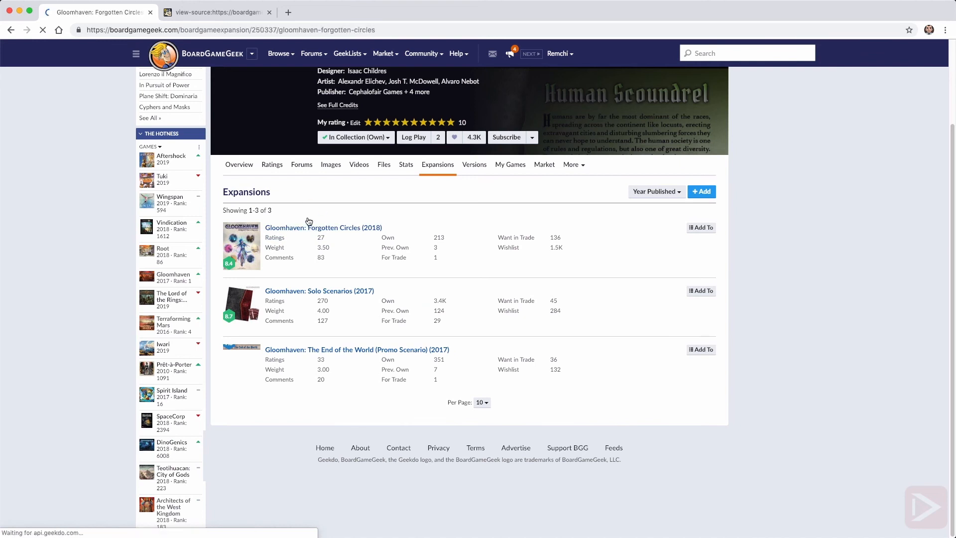
left_click(239, 163)
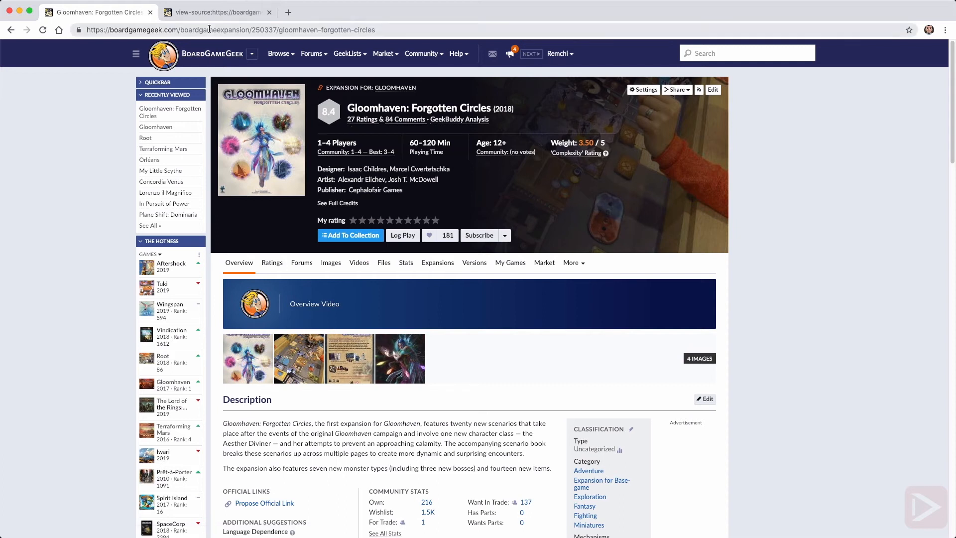
key("cmd+tab")
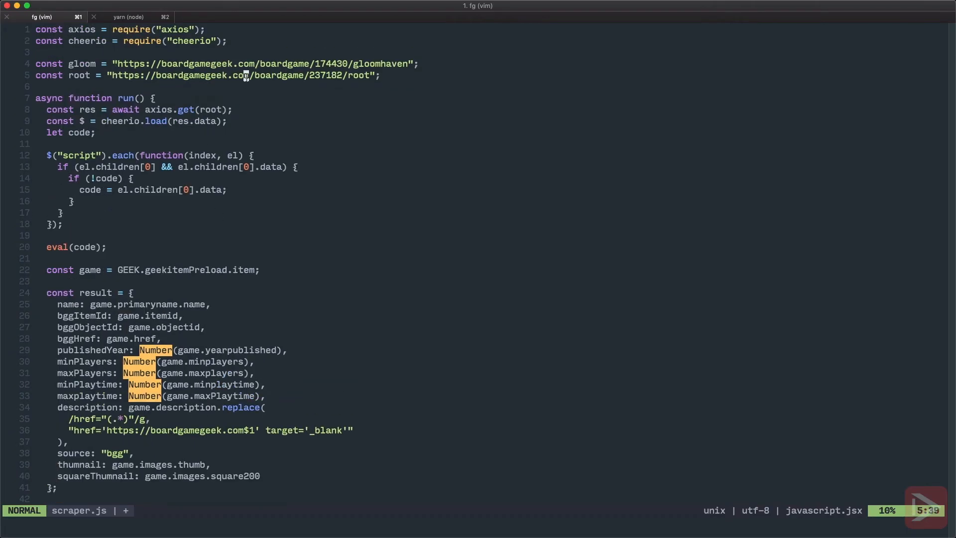
Step: Type const isExpansion = game.subtype === "boardgameexpansion" above the result object
type("const exp")
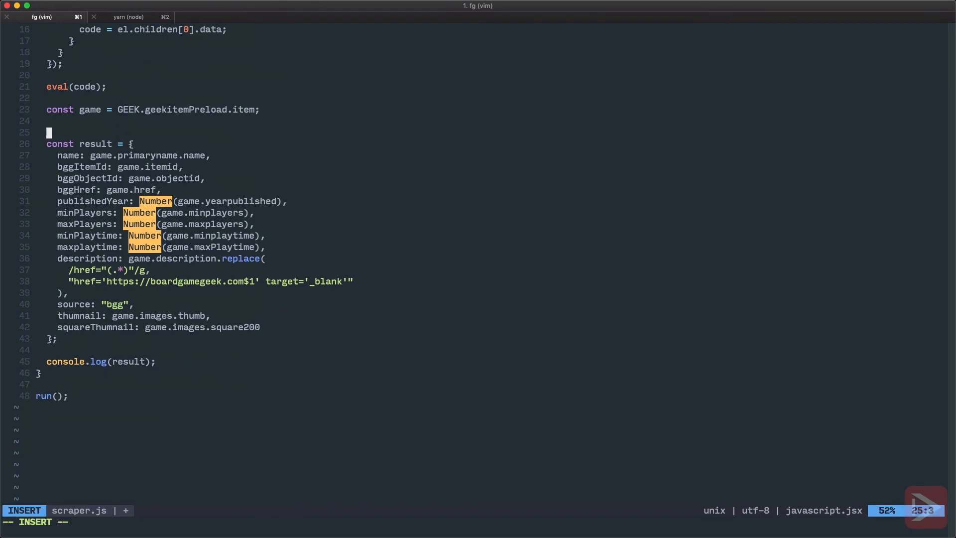
type("const is")
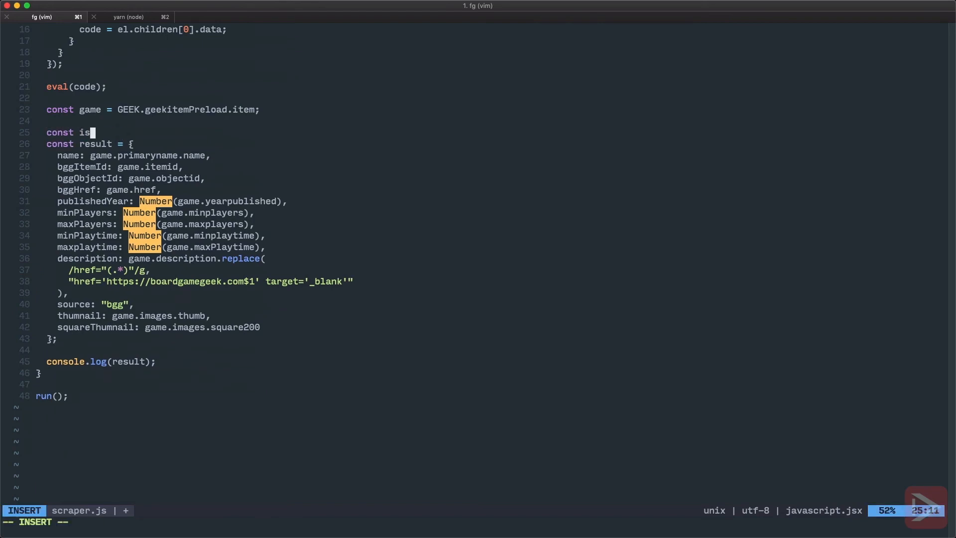
type("Expansion")
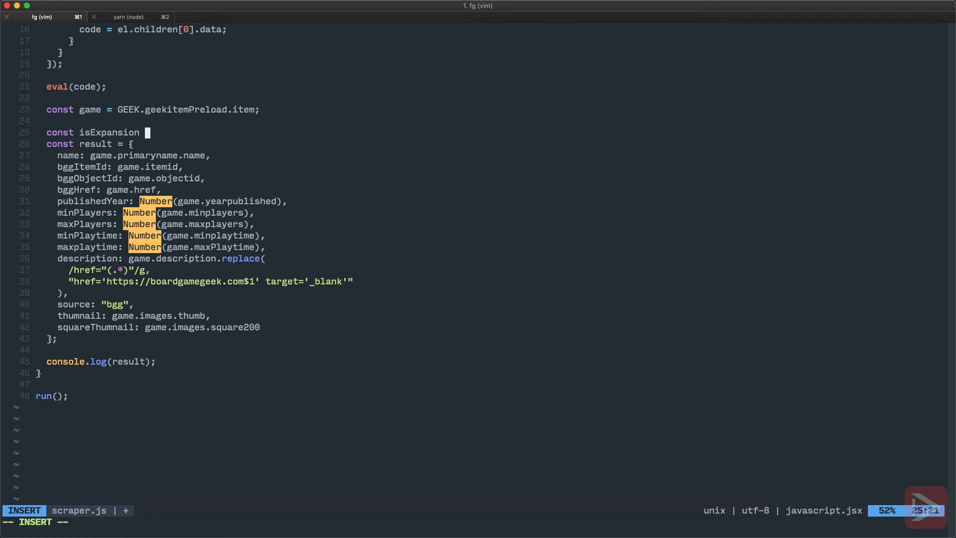
type("= game.subtype")
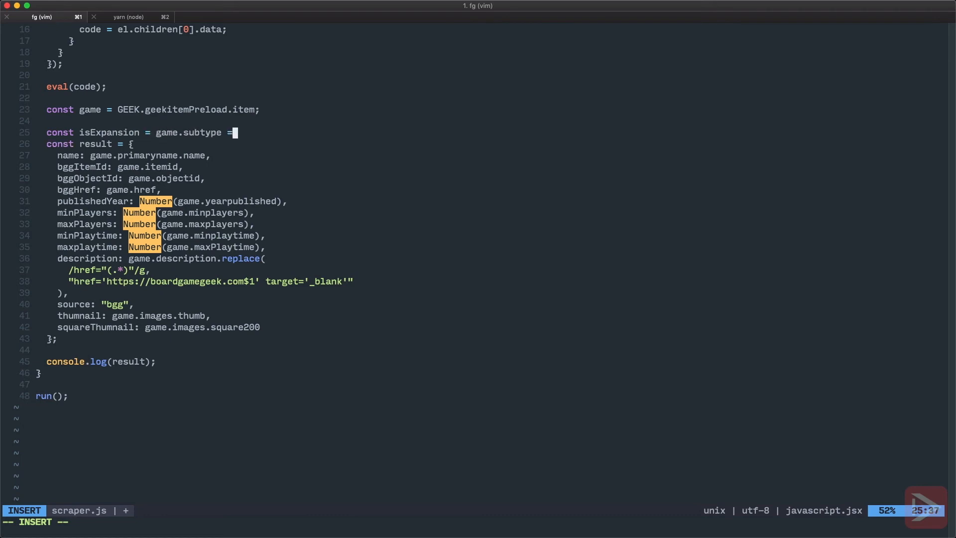
type("== \"boa")
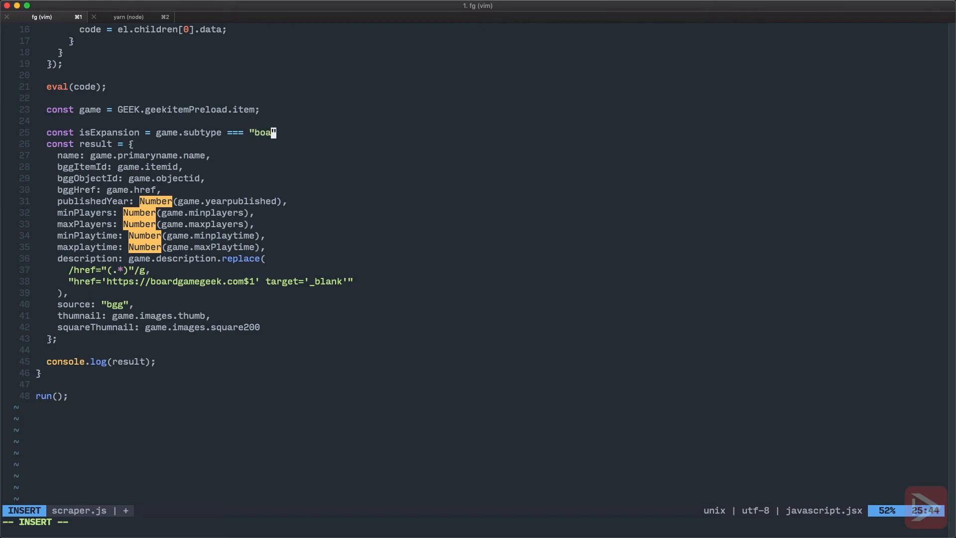
type("rdgameexpansion")
type("is")
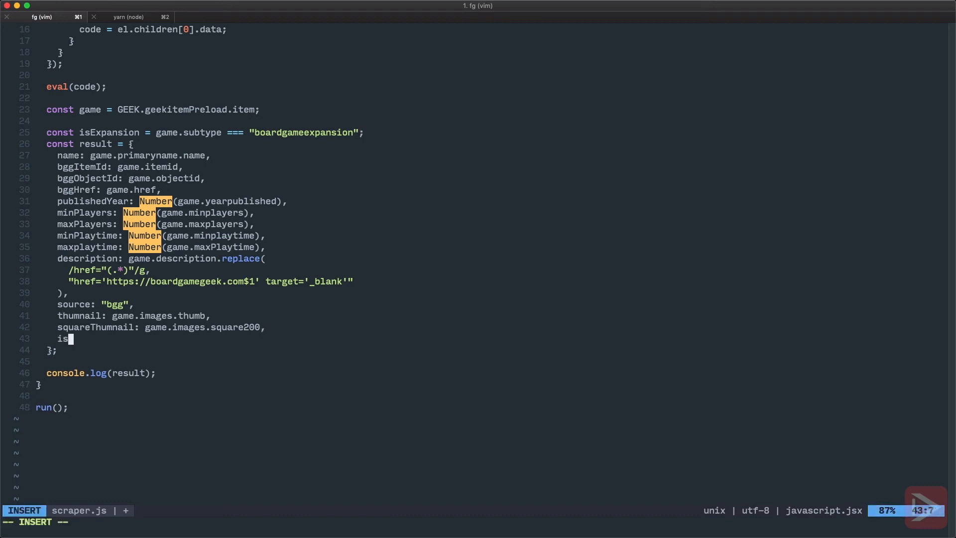
Step: Add an isExpansion field to the result object
type("Ex")
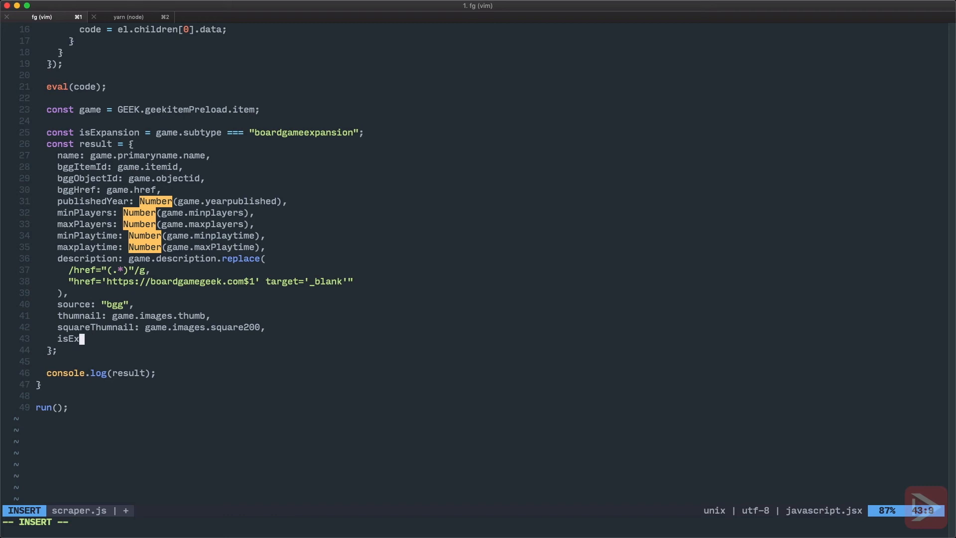
type("pansion")
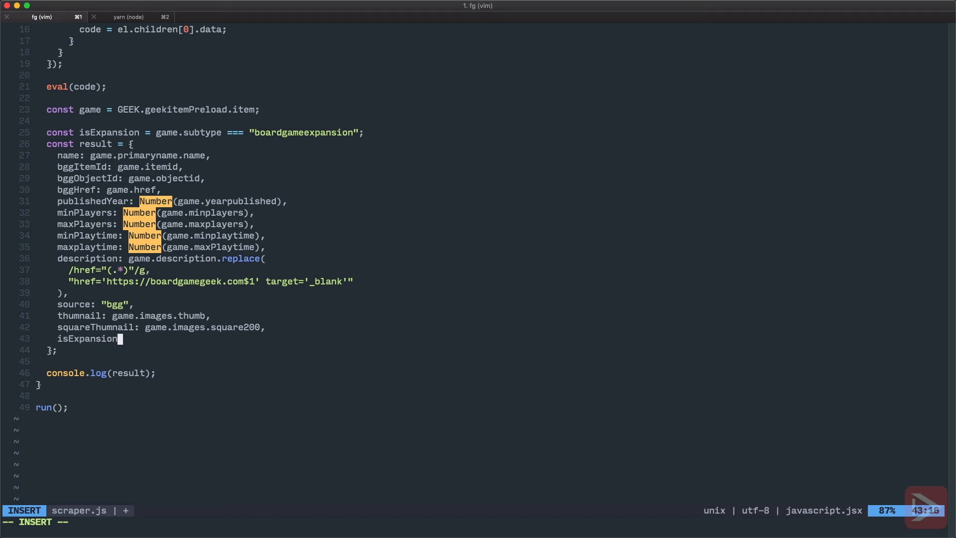
key("enter")
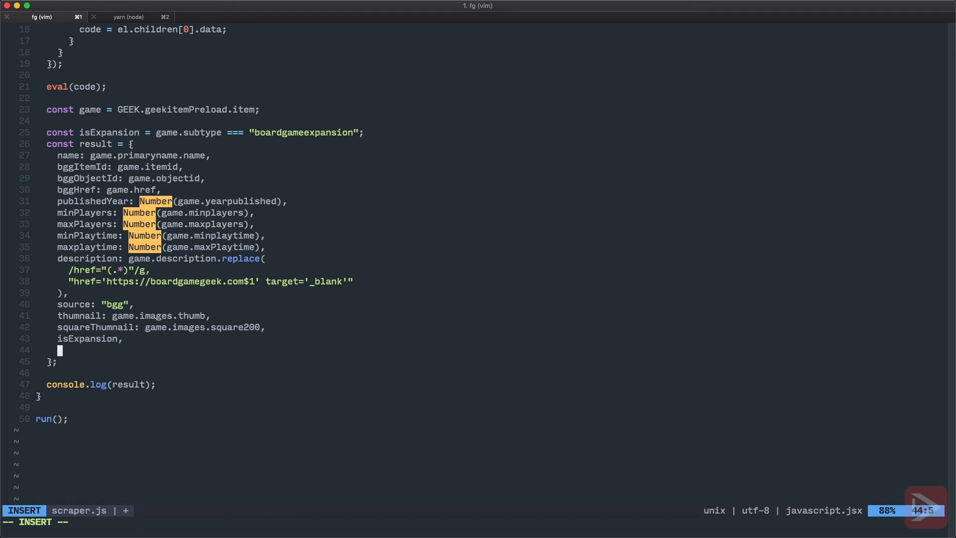
Step: Add boardGameId: isExpansion ? Number(game.links.expandsboardgame[0].objectid) : null, then leave insert mode
type("boardGame")
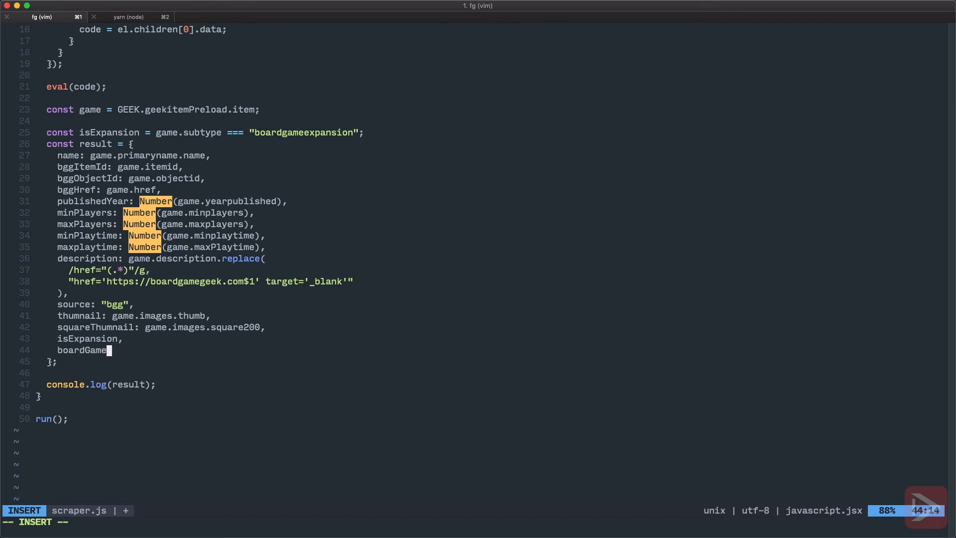
type("Id: is")
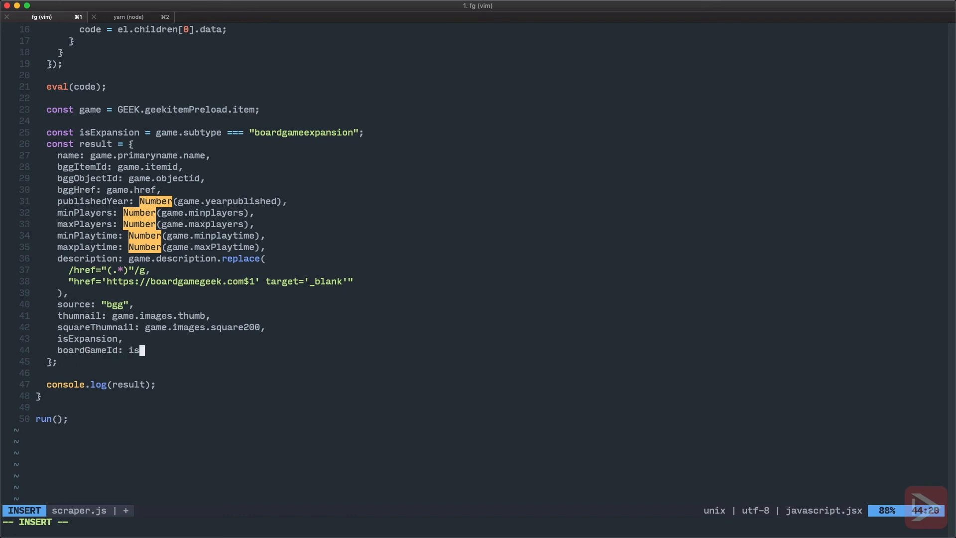
type("Expansion ? Number(g")
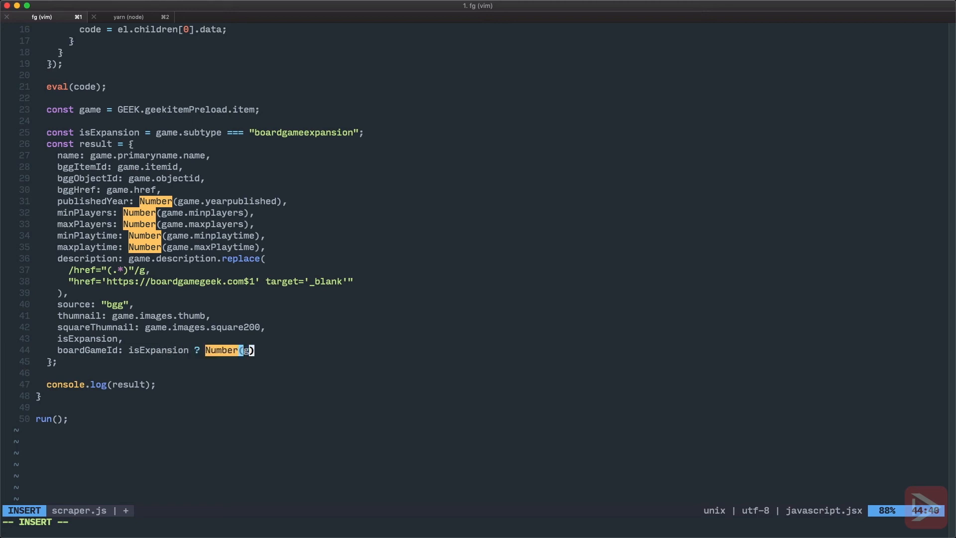
type("game.links.e")
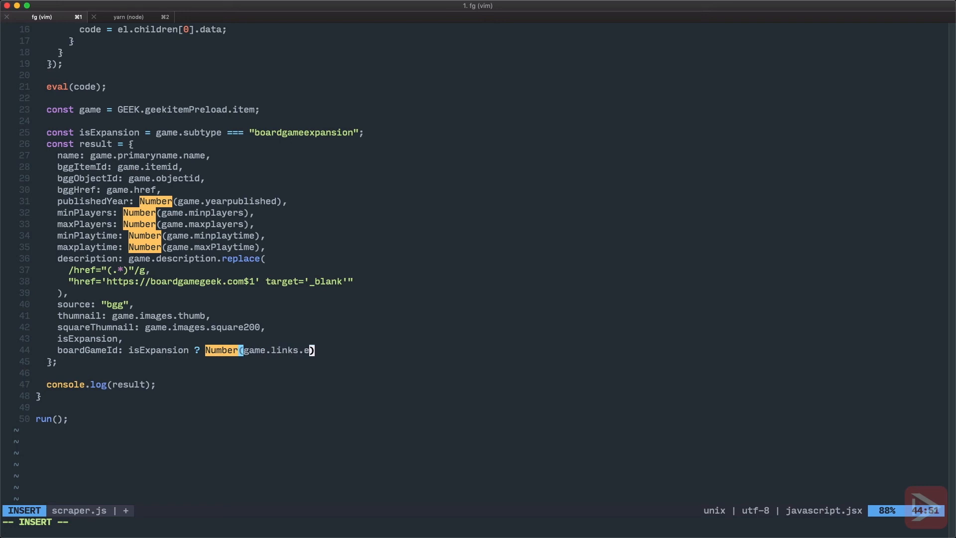
type("xpand")
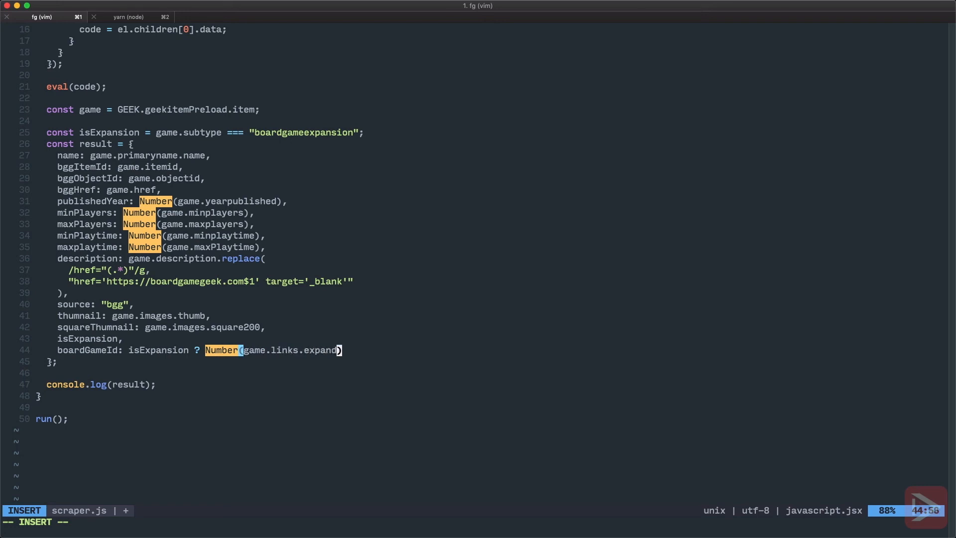
type("boardgame[0")
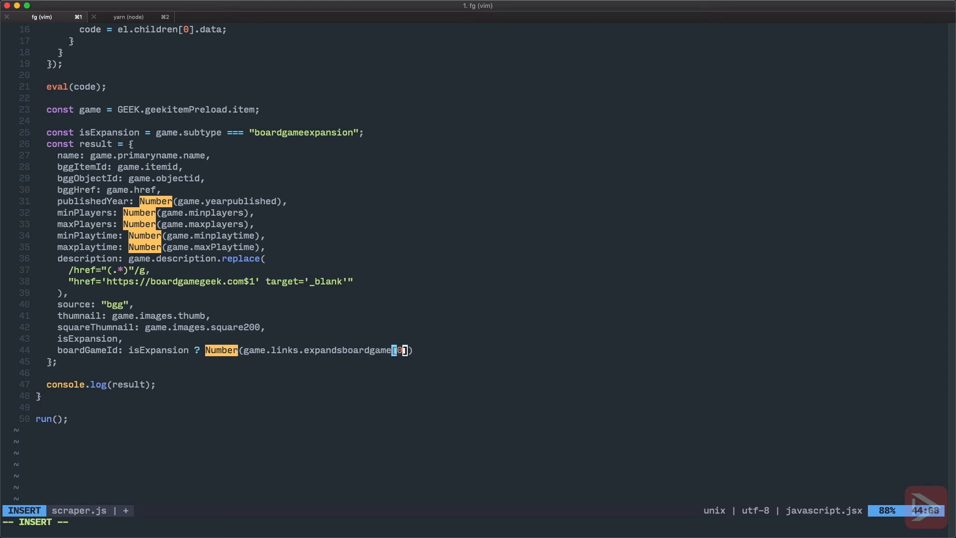
type(".objectid")
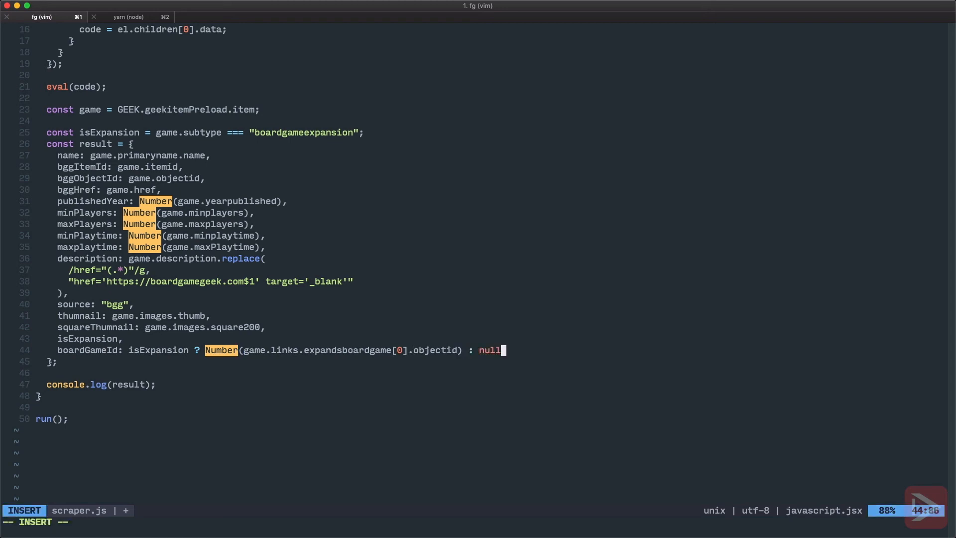
key("Escape")
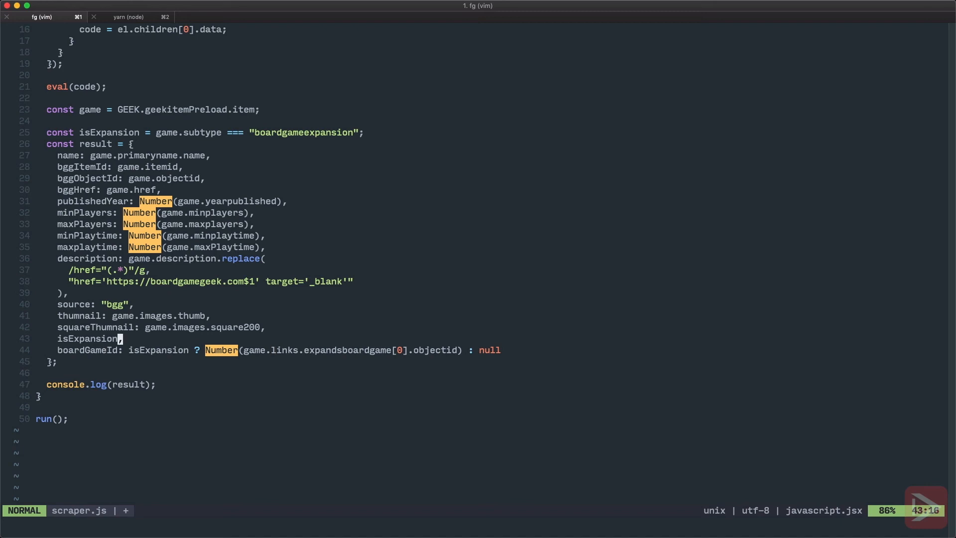
key("V")
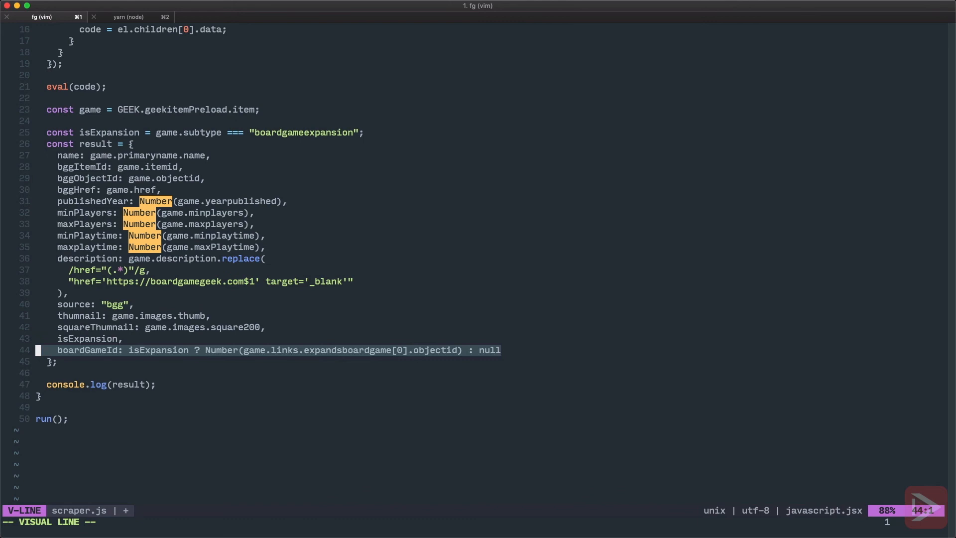
key("Escape")
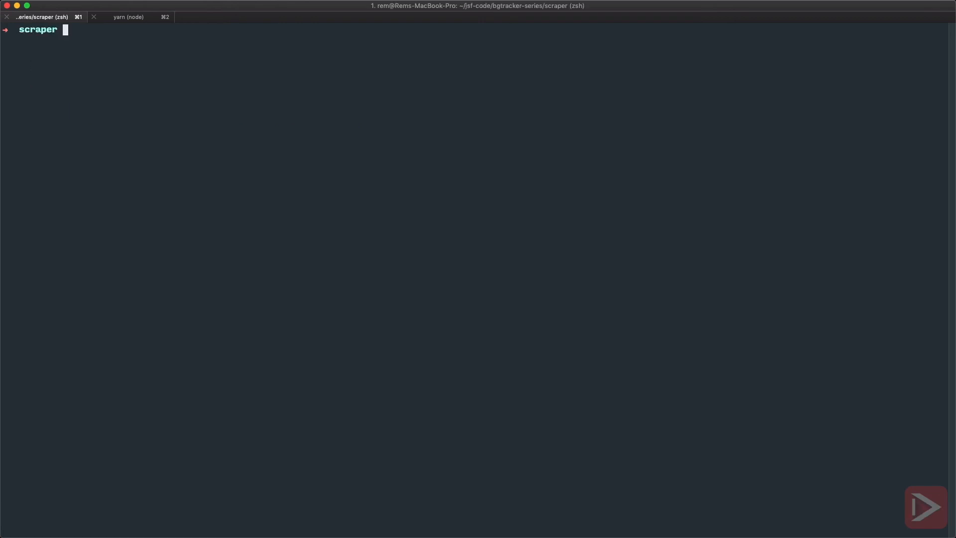
Step: Run node scraper.js to print Root with isExpansion false and boardGameId null, then resume Vim with fg
type("node scraper.js")
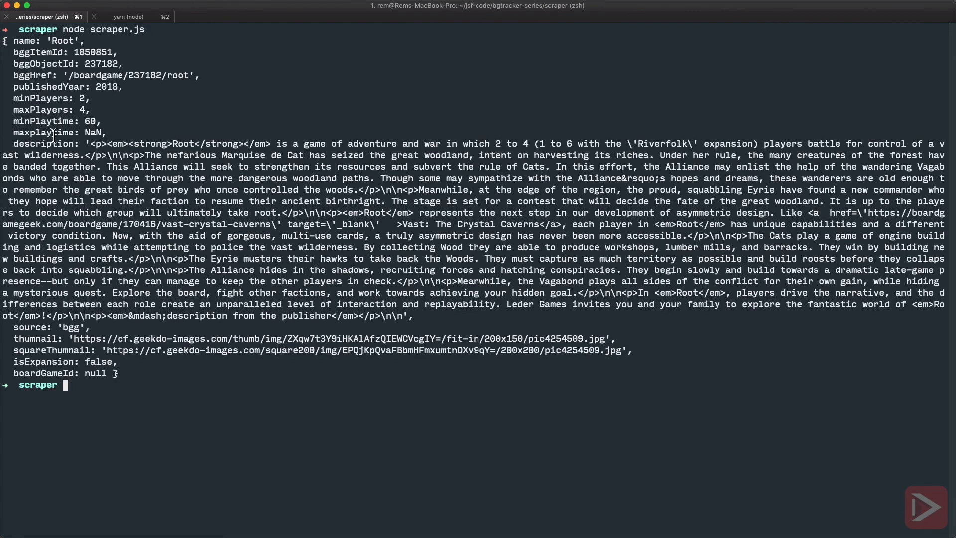
mouse_move(90, 329)
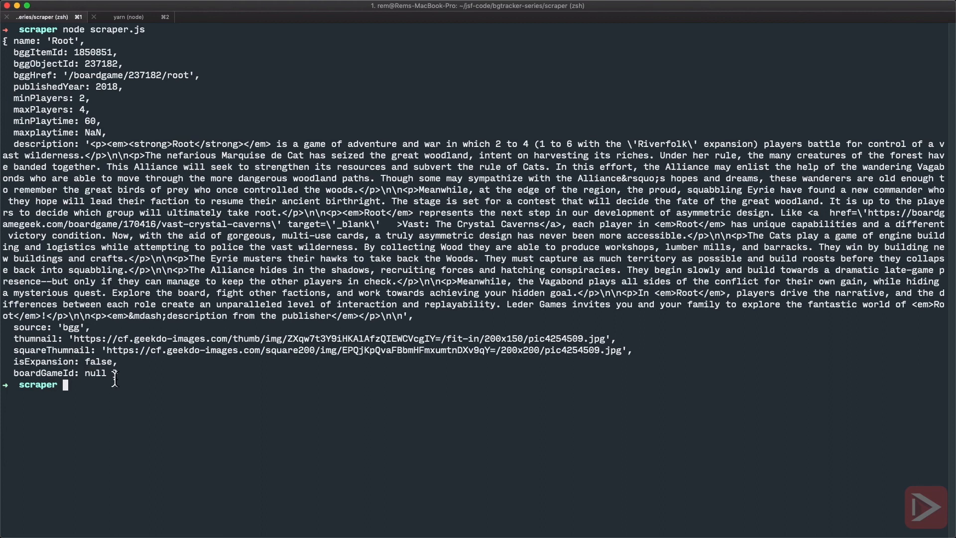
type("fg")
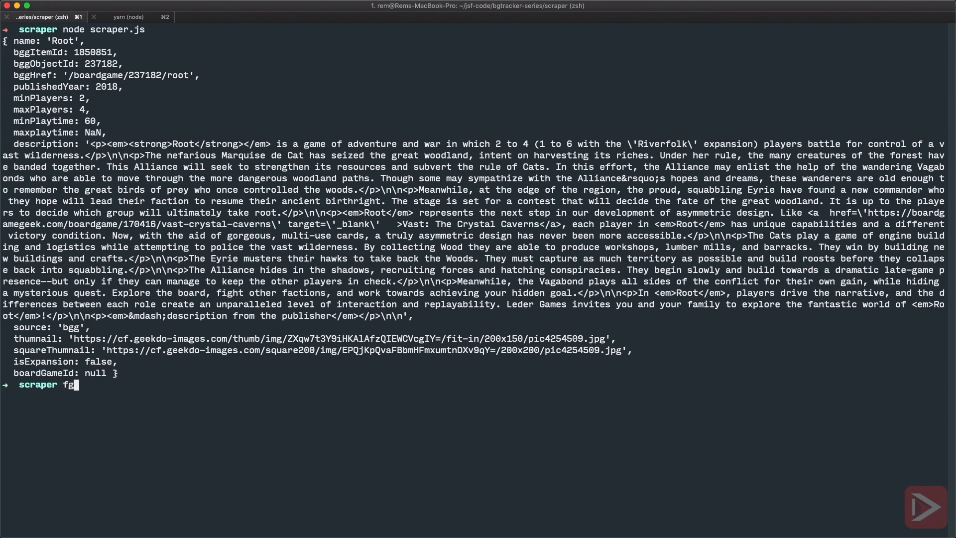
key("enter")
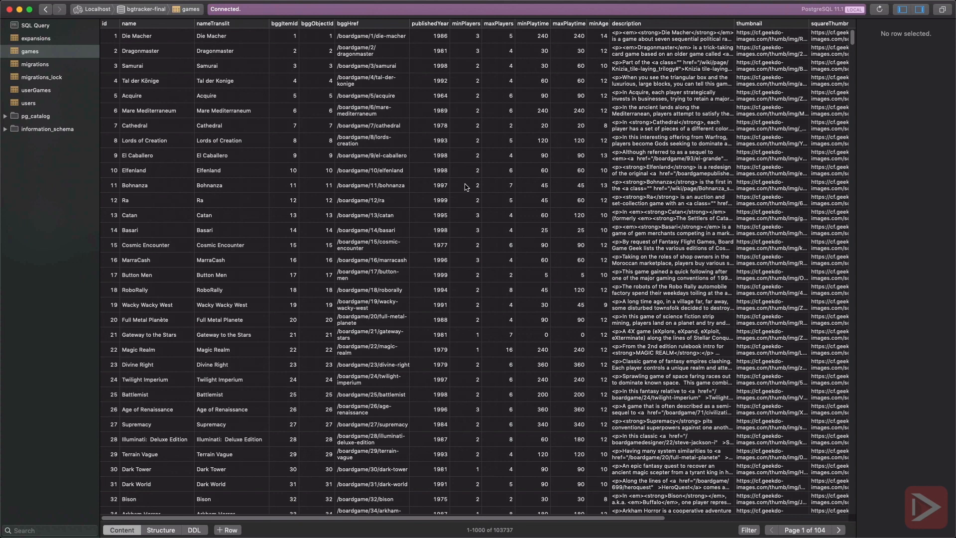
mouse_move(531, 508)
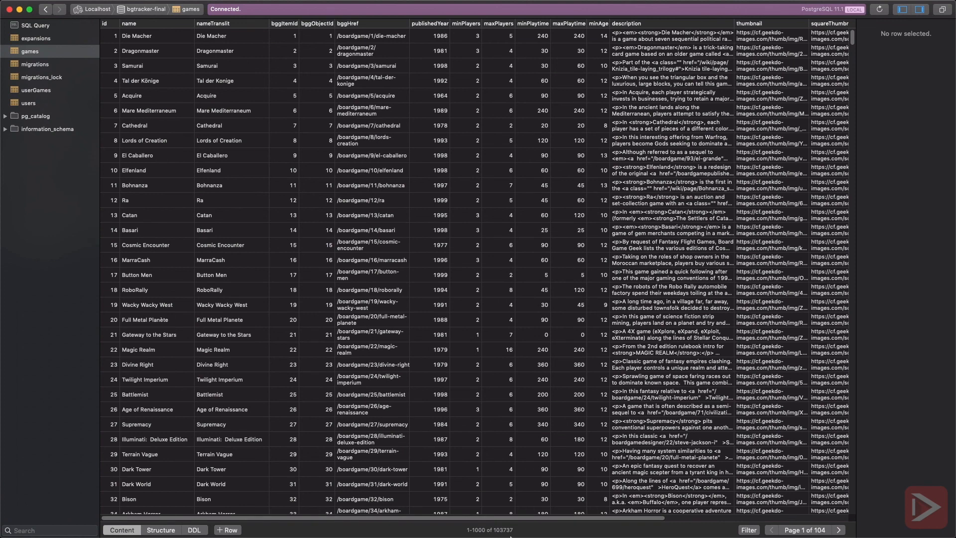
mouse_move(550, 524)
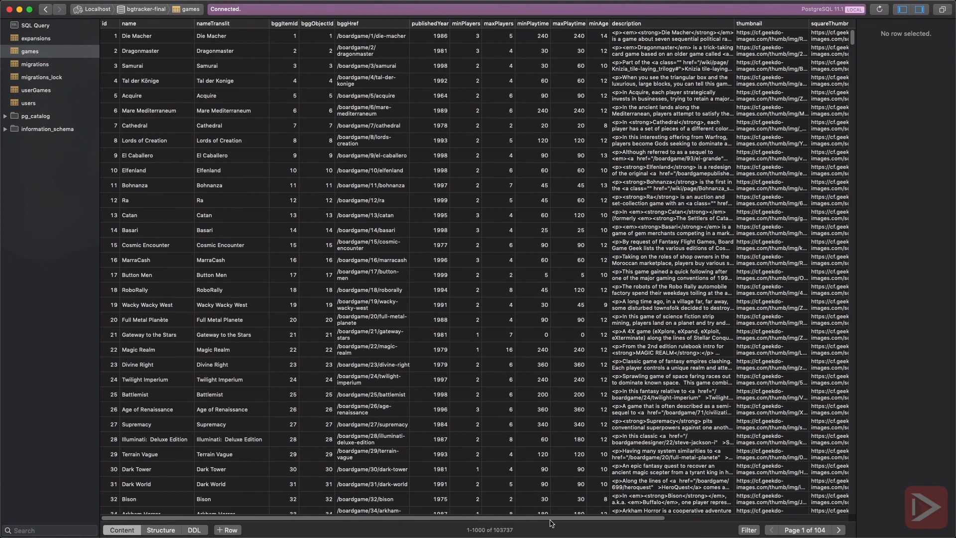